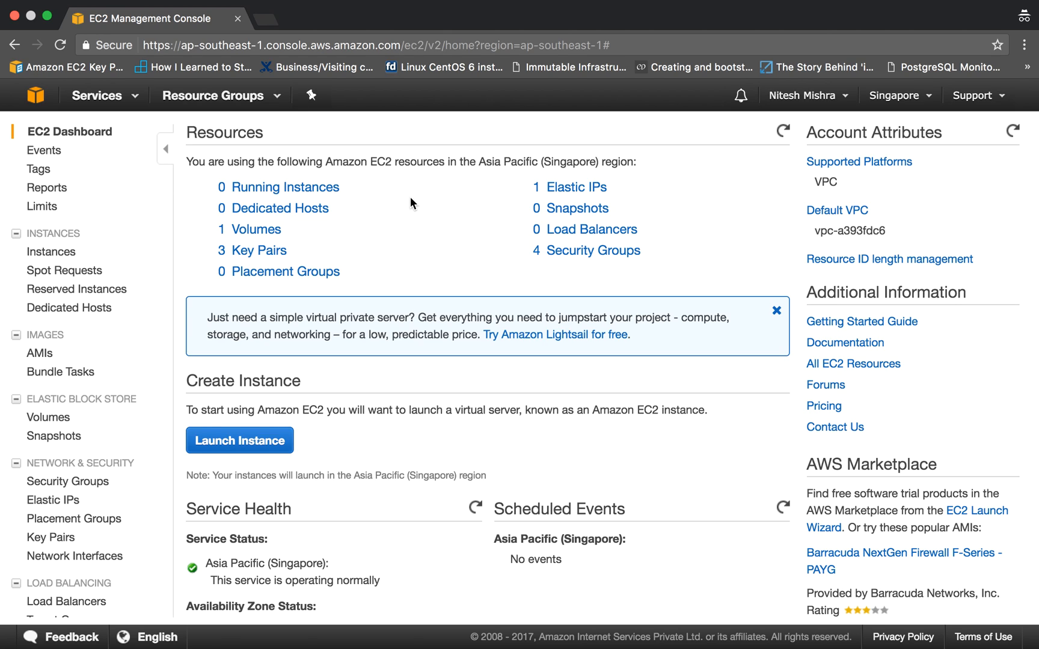
pyautogui.moveTo(335, 166)
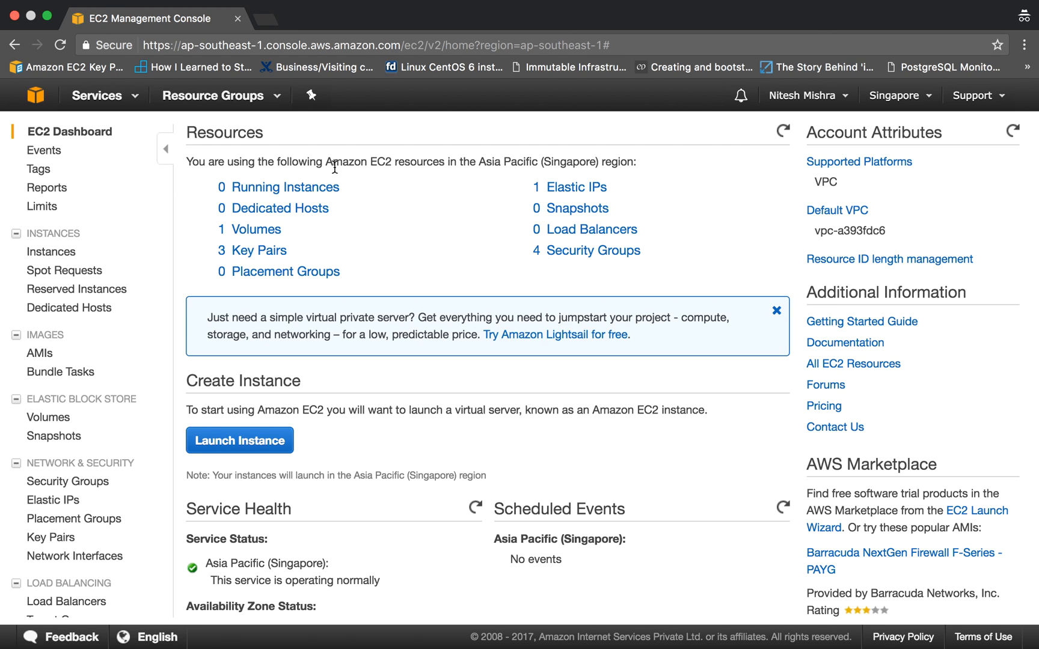
# Step: View the instances list, then load calculator.s3.amazonaws.com/index.html in a new tab
pyautogui.click(53, 252)
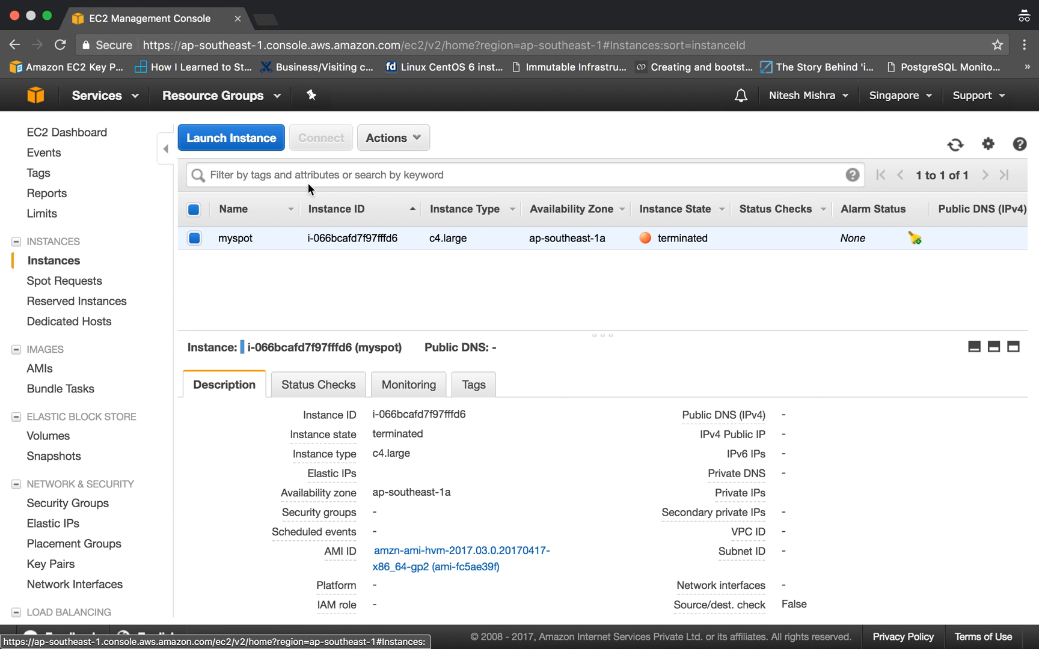
pyautogui.write('calculator.s3.amazonaws.com/index.html')
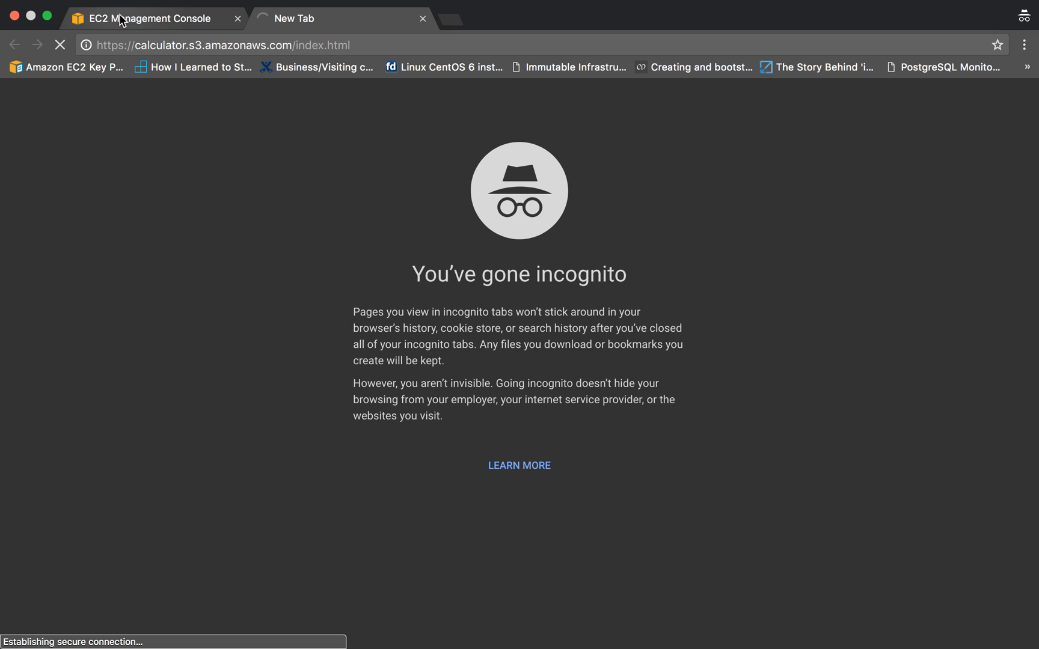
# Step: Switch from Chrome to the iTerm2 window with two empty shell panes
pyautogui.click(143, 18)
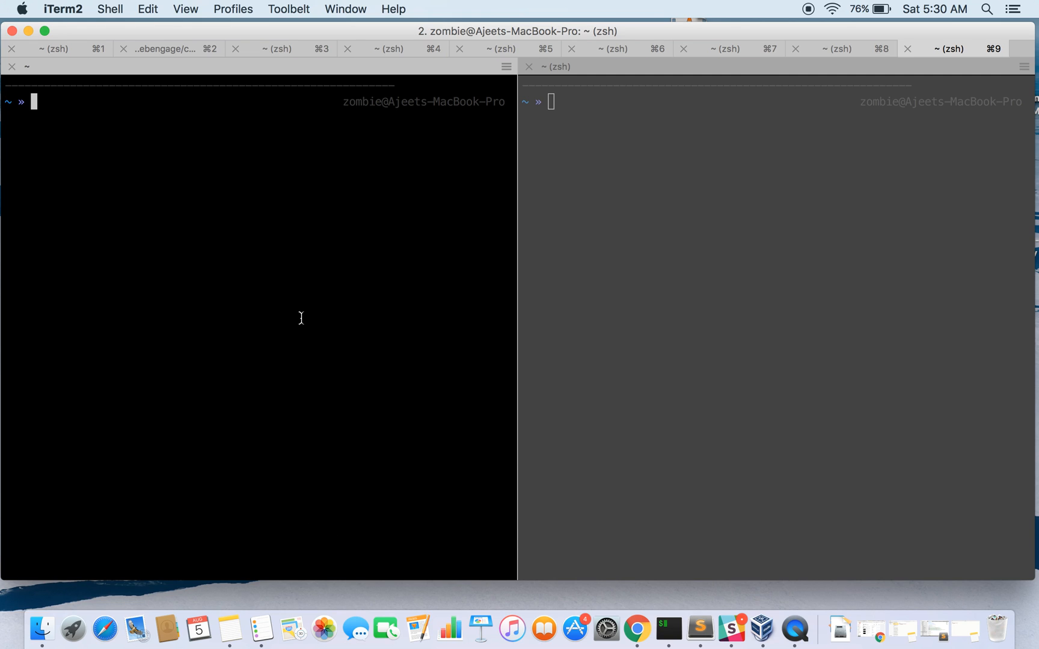
# Step: Type a c3.large price note of 0.10 at the iTerm2 zsh prompt
pyautogui.write('c')
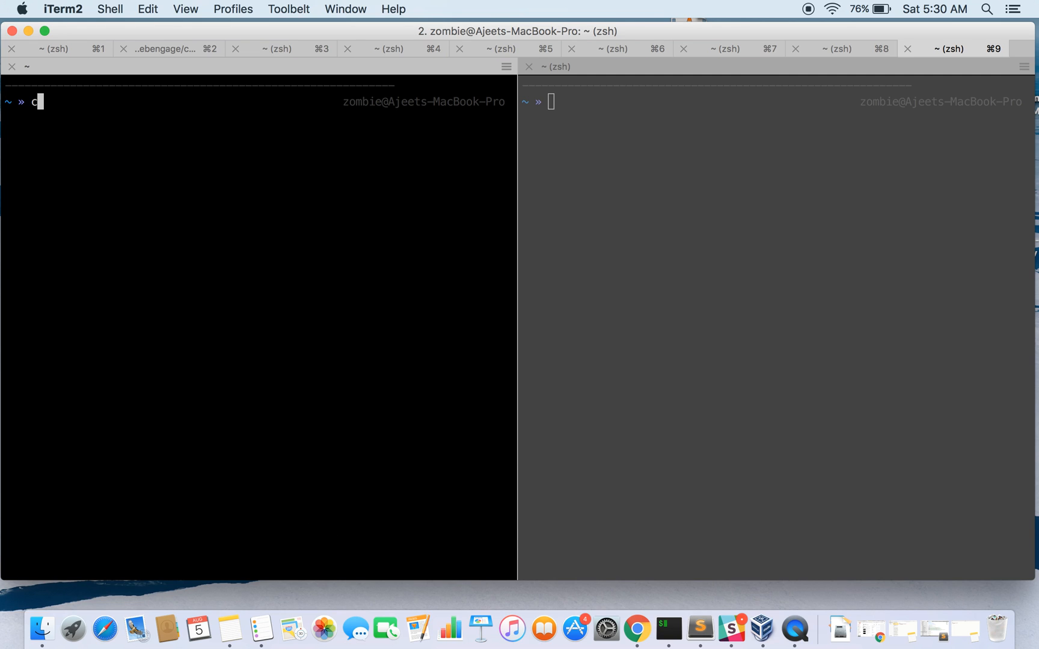
pyautogui.write('3.large ->')
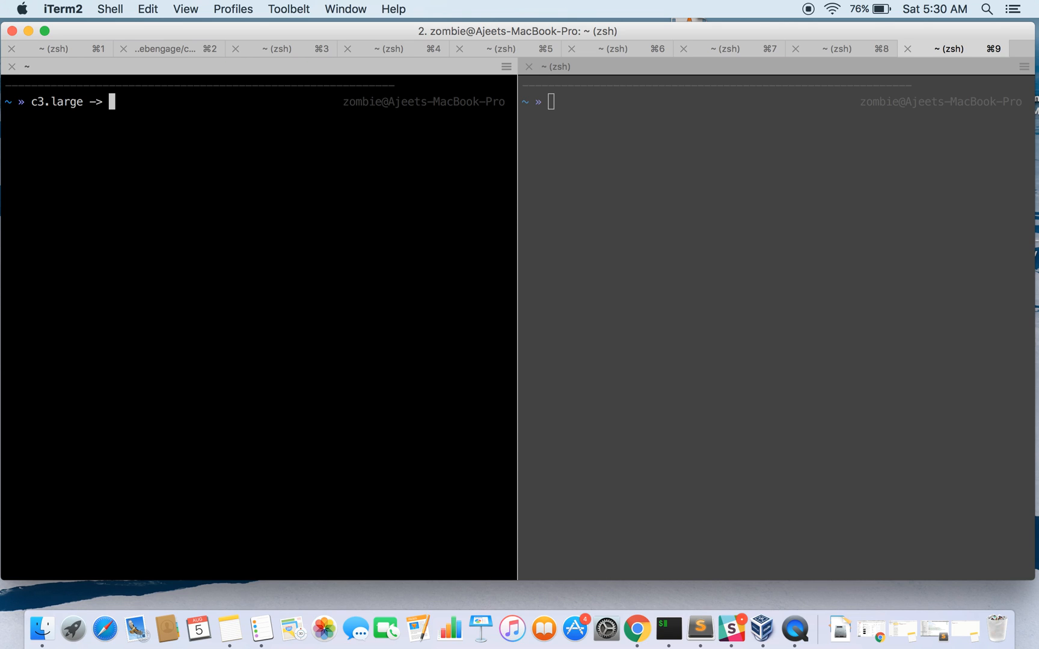
pyautogui.write('0.')
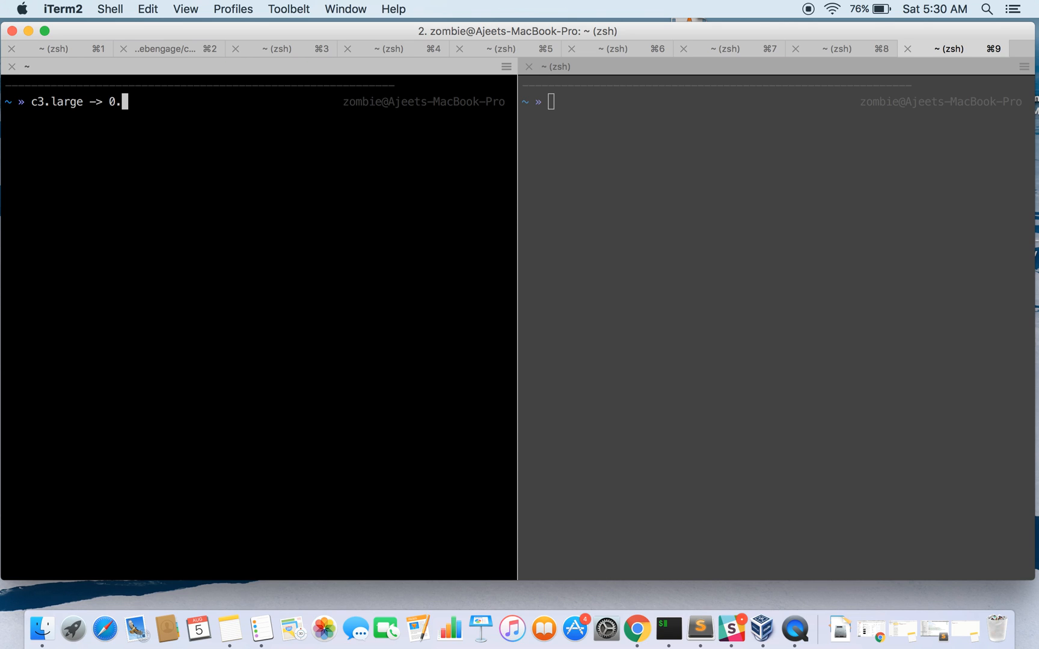
pyautogui.write('10')
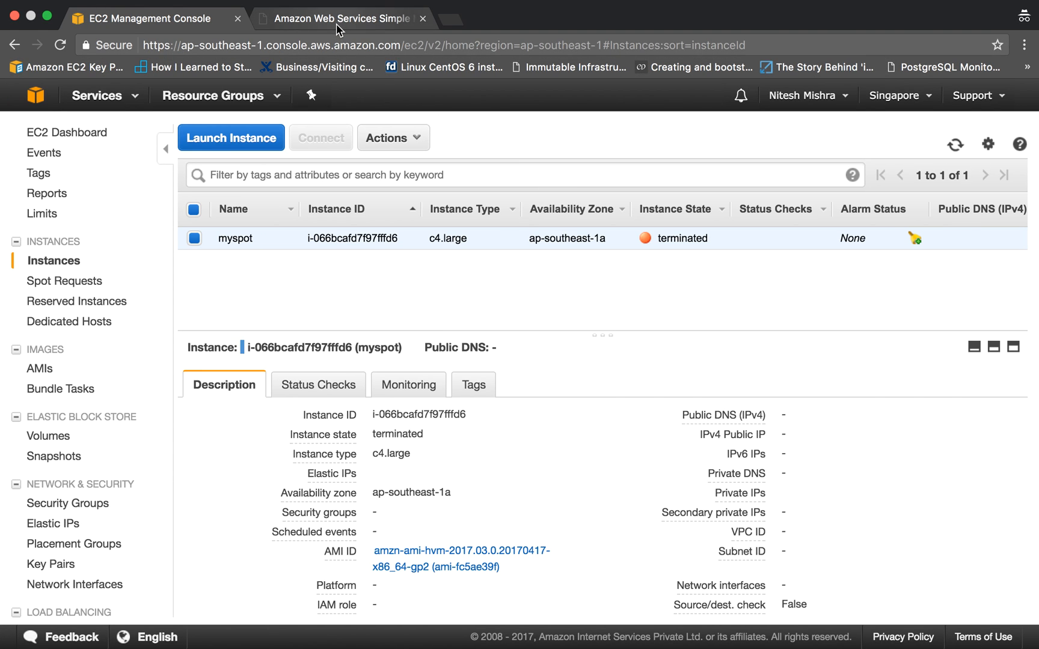
# Step: Select the c3.large Linux instance type in the AWS Simple Monthly Calculator to check its price
pyautogui.click(339, 19)
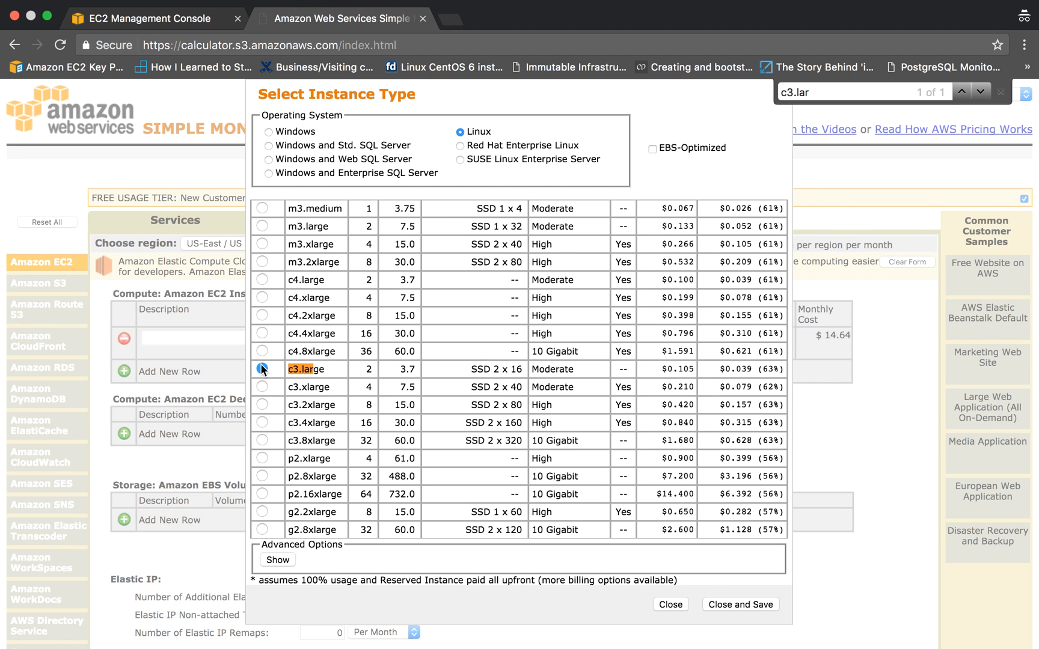
pyautogui.click(262, 369)
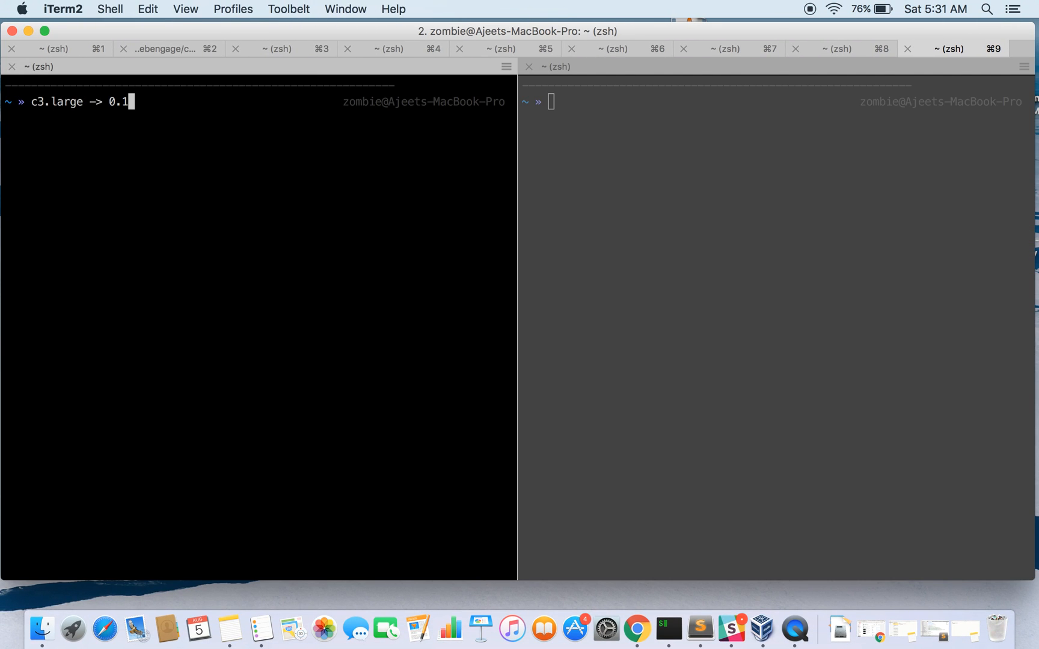
# Step: Add a 5 to the c3.large price note in the terminal
pyautogui.write('5')
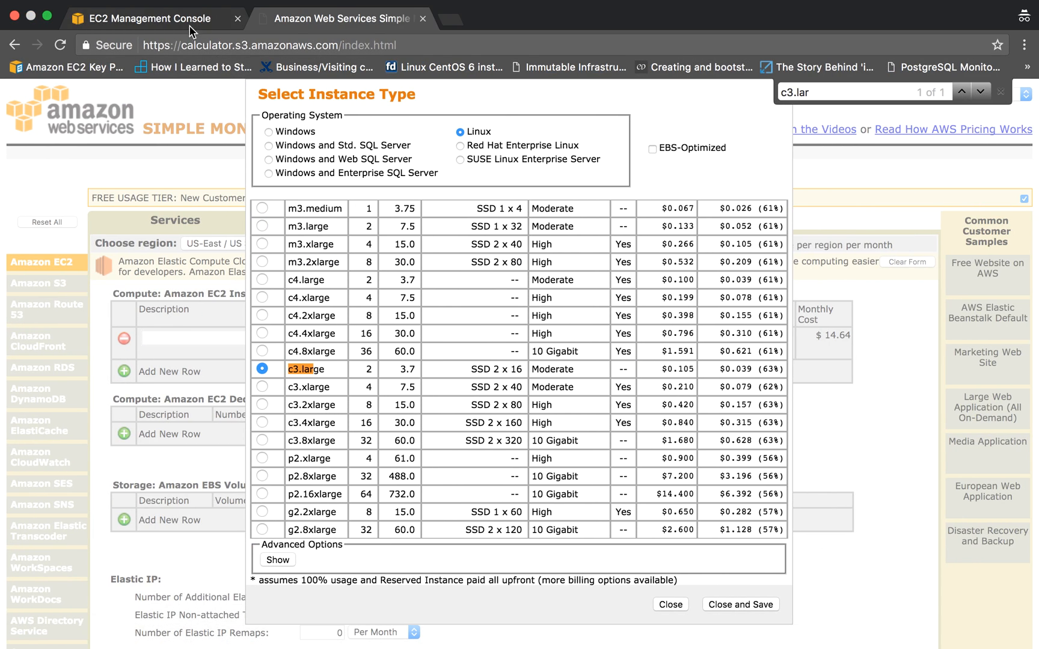
# Step: Return to the EC2 console and show Spot Requests with the cancelled c4.large fleet request
pyautogui.click(145, 18)
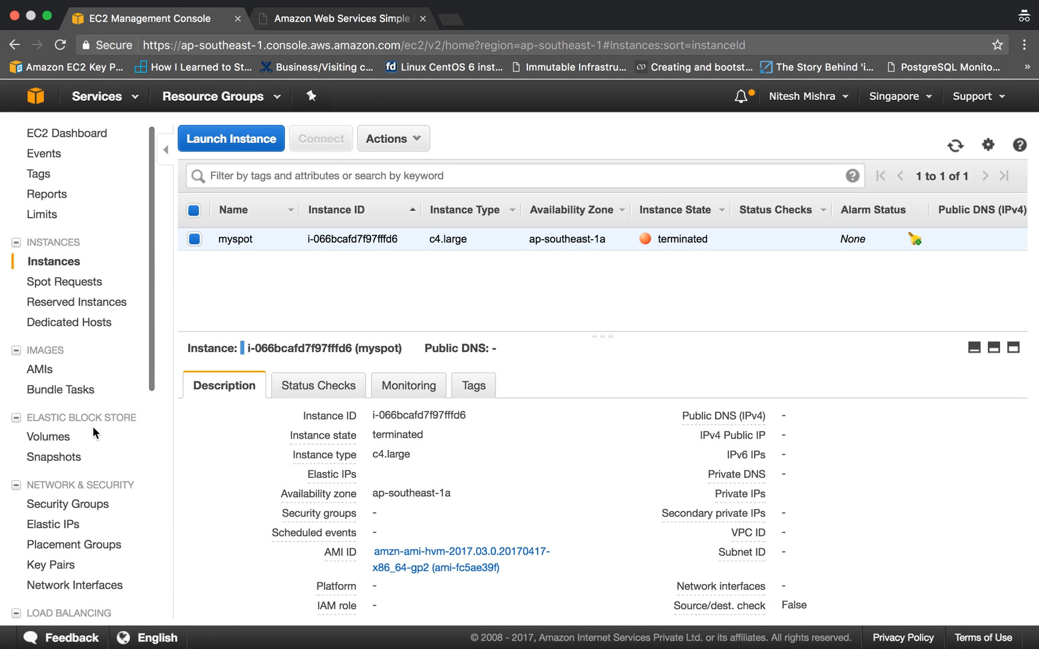
pyautogui.click(64, 281)
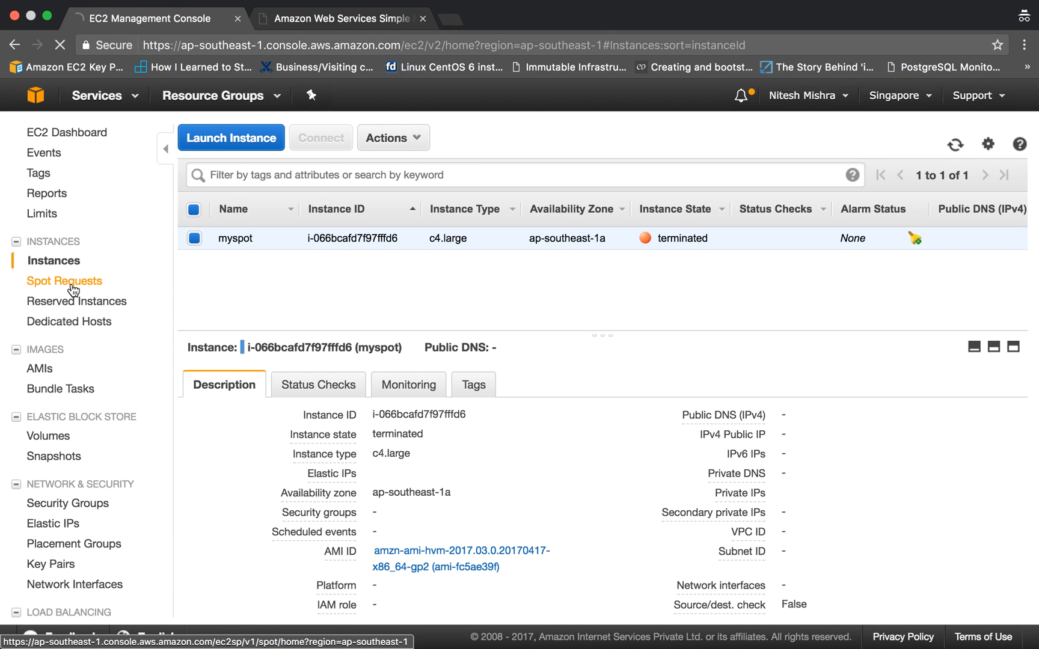
pyautogui.click(65, 280)
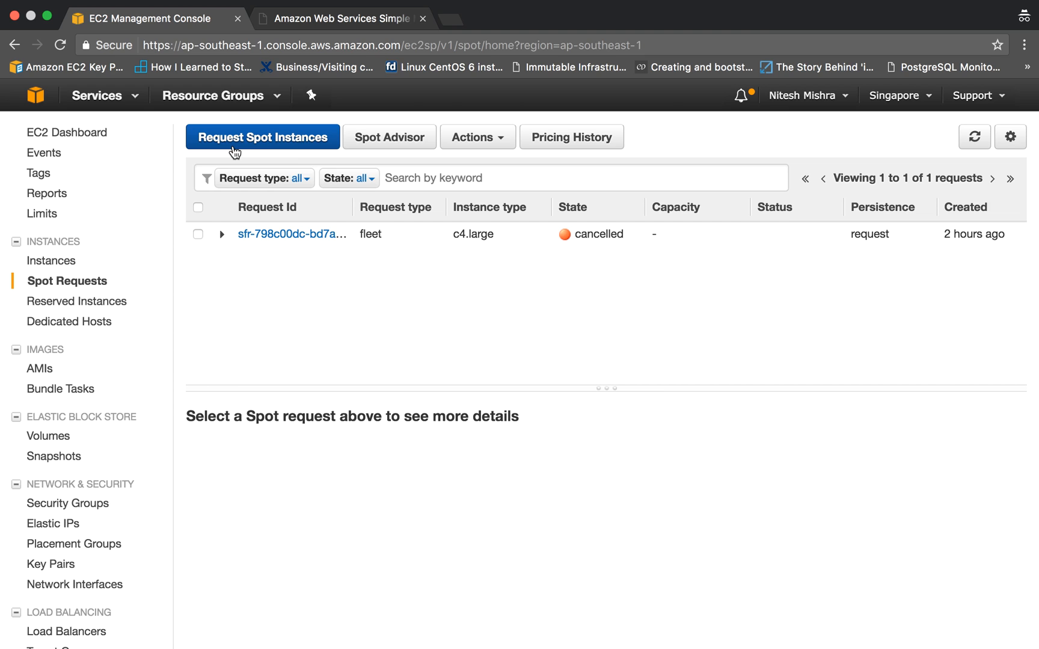
# Step: Start a Spot instance request and choose the 'Reserve for duration' request type
pyautogui.click(262, 136)
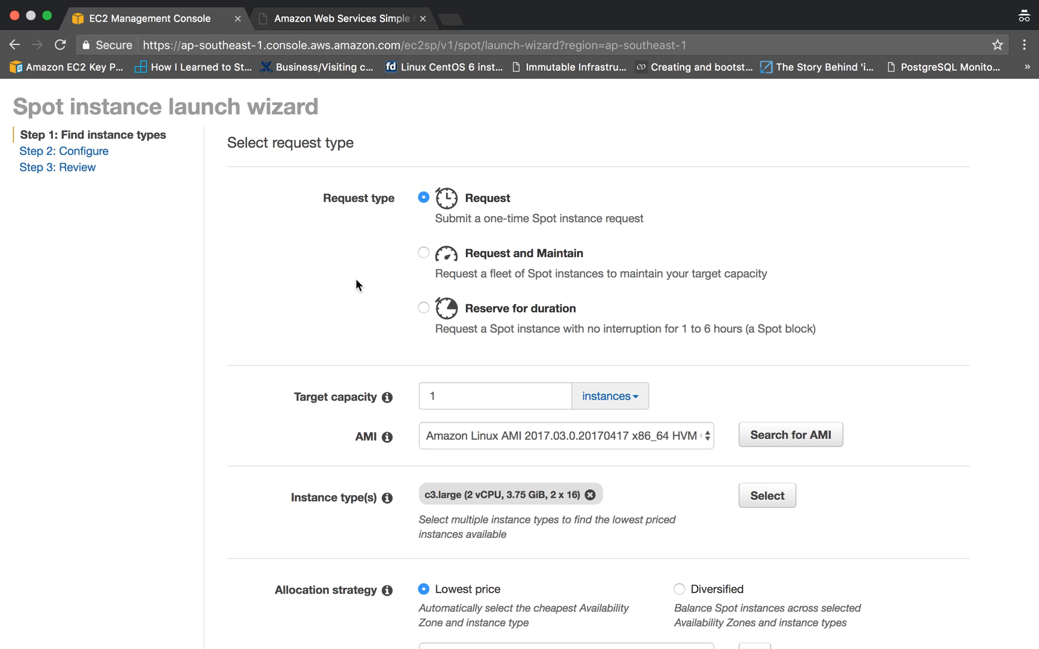
pyautogui.moveTo(492, 219)
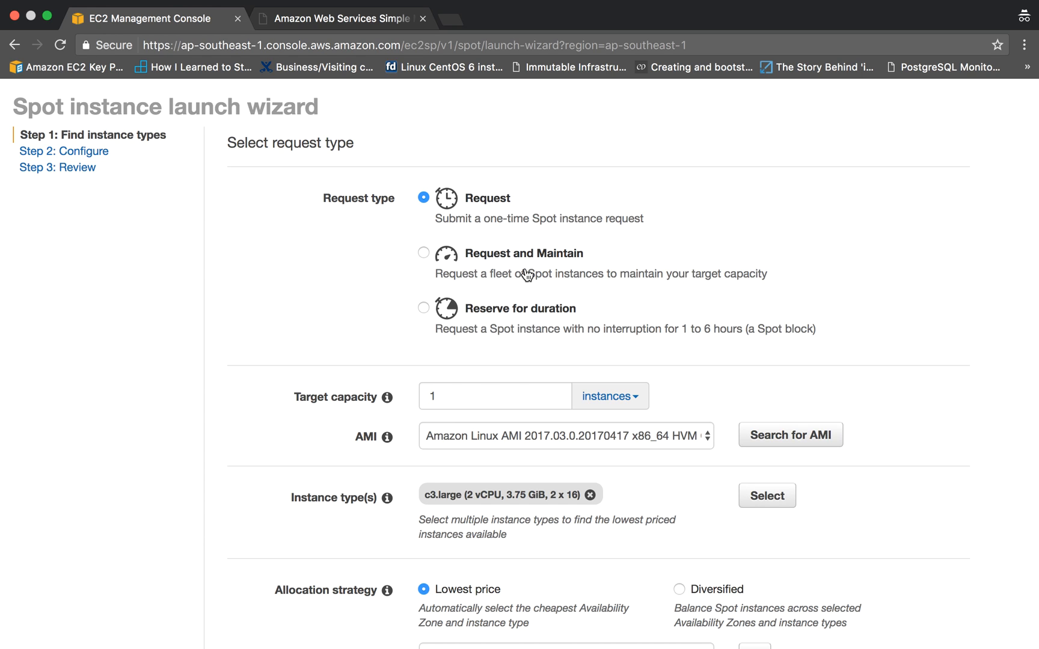
pyautogui.moveTo(427, 261)
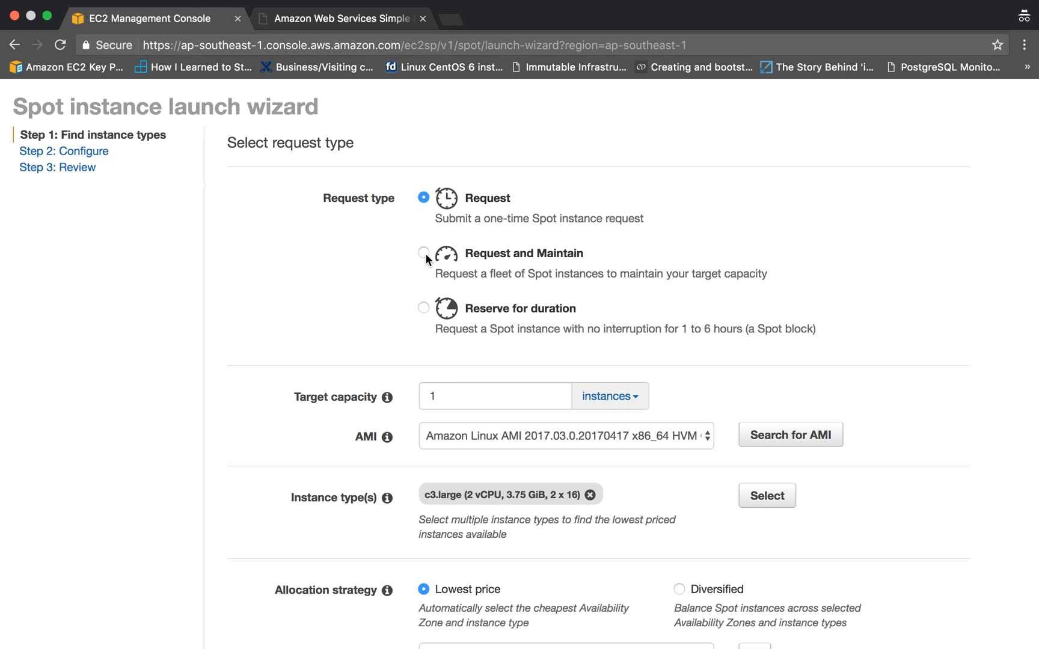
pyautogui.click(423, 253)
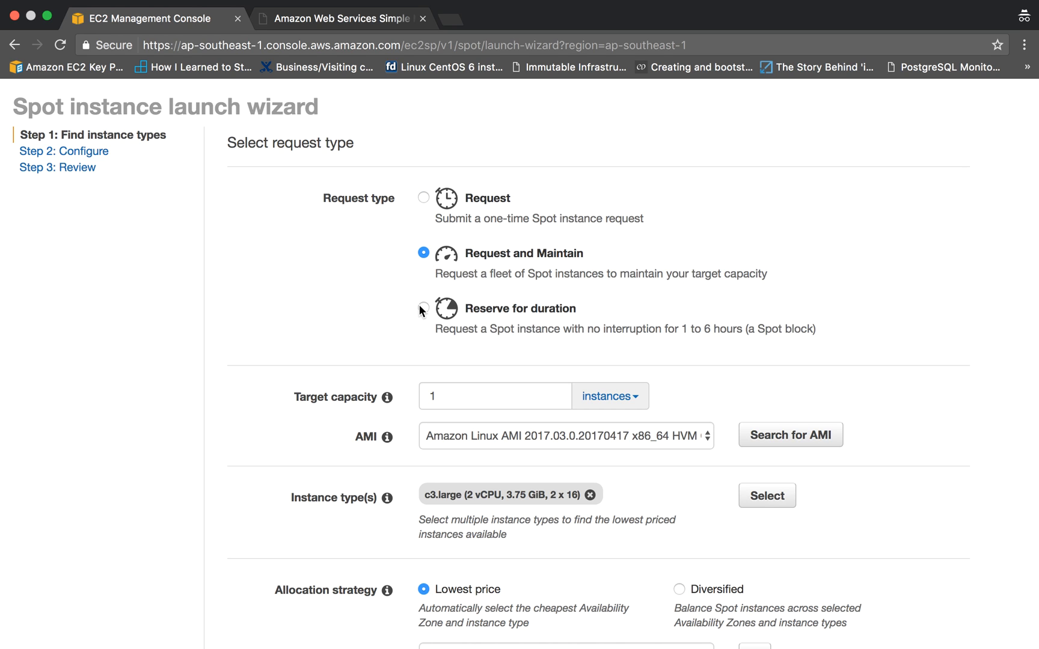
pyautogui.click(423, 308)
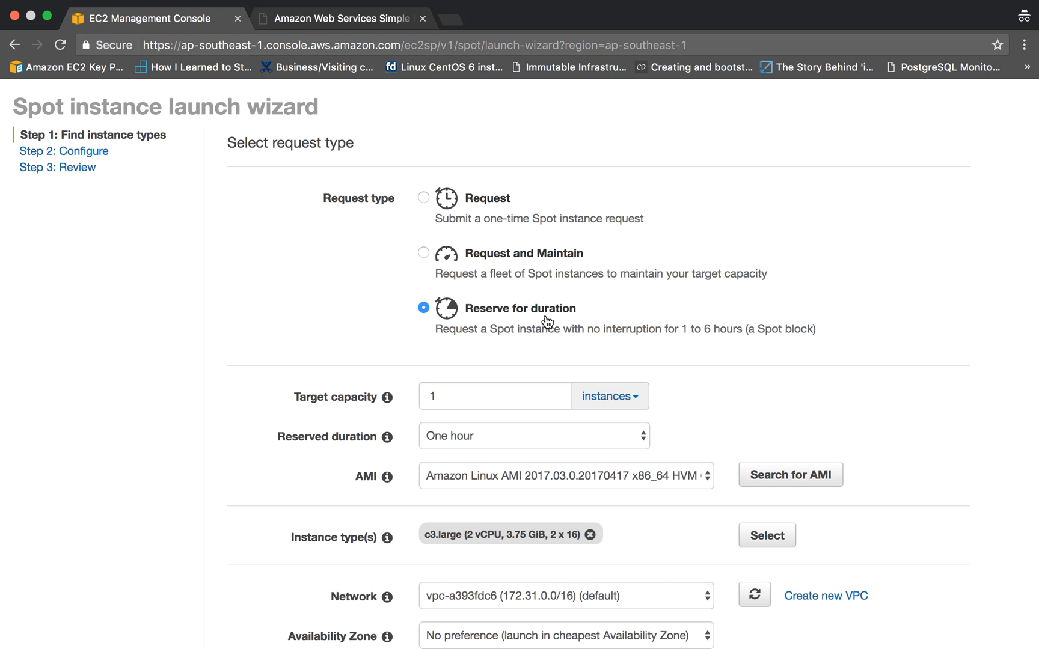
pyautogui.moveTo(497, 337)
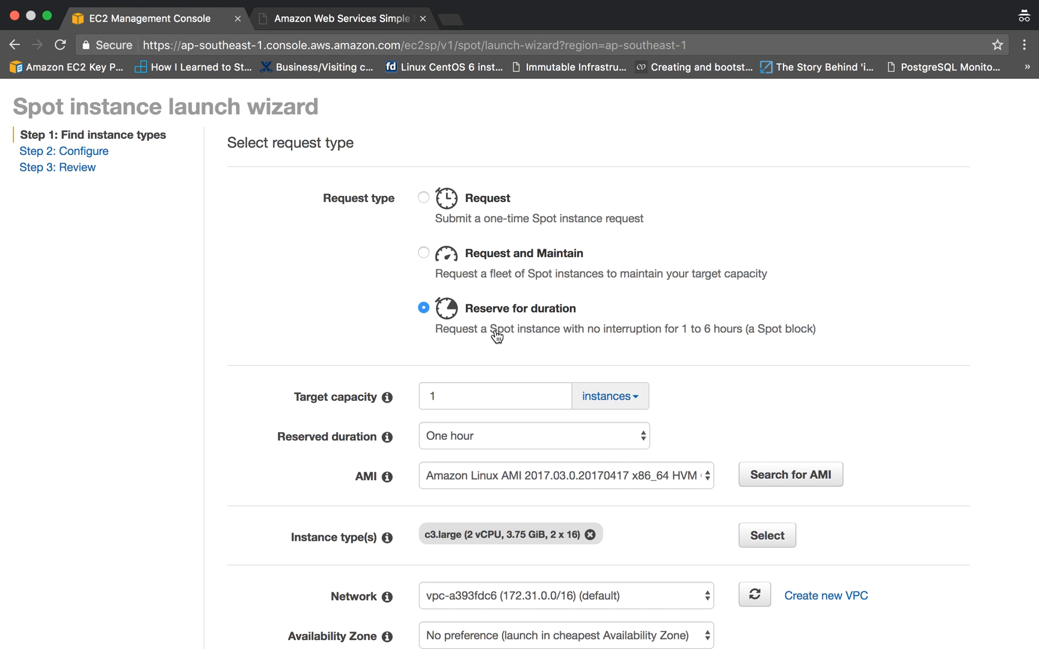
pyautogui.moveTo(439, 250)
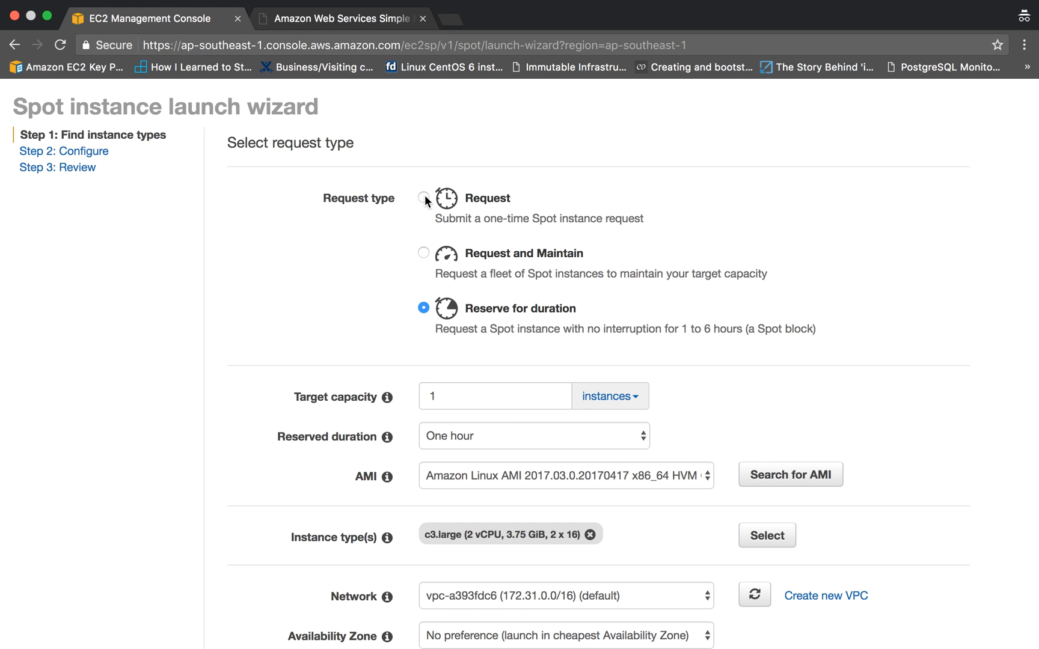
pyautogui.click(424, 199)
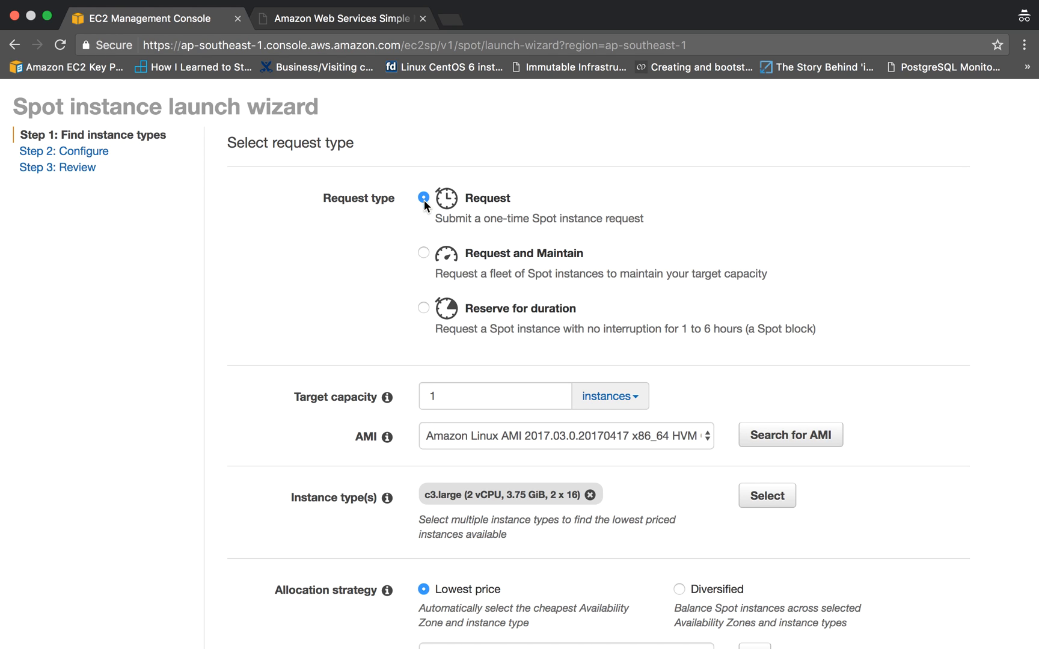
pyautogui.scroll(-3)
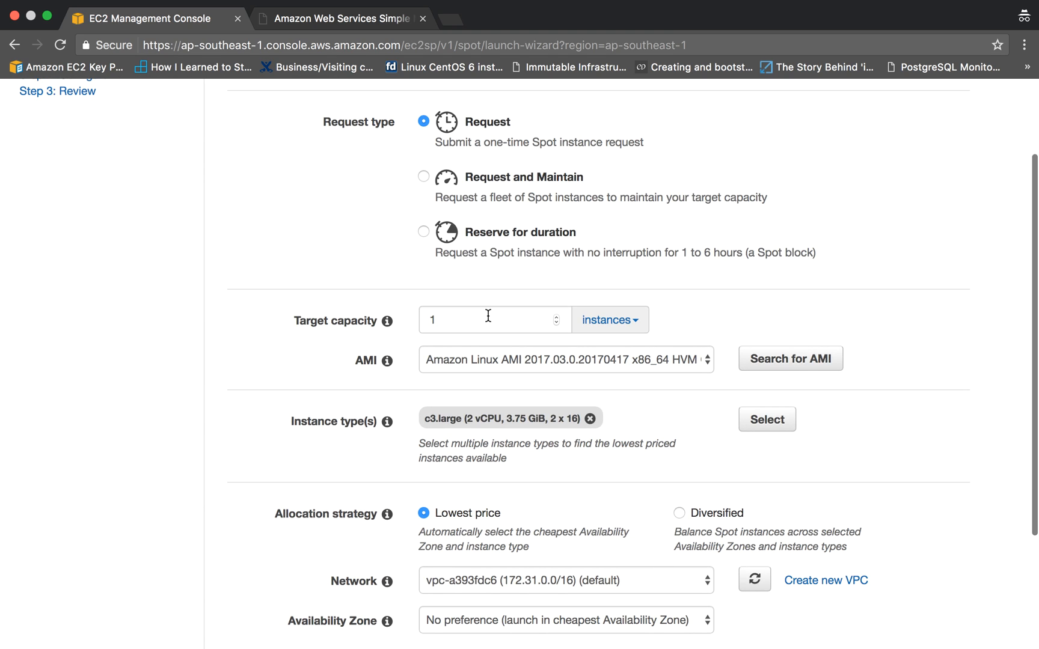
pyautogui.click(494, 320)
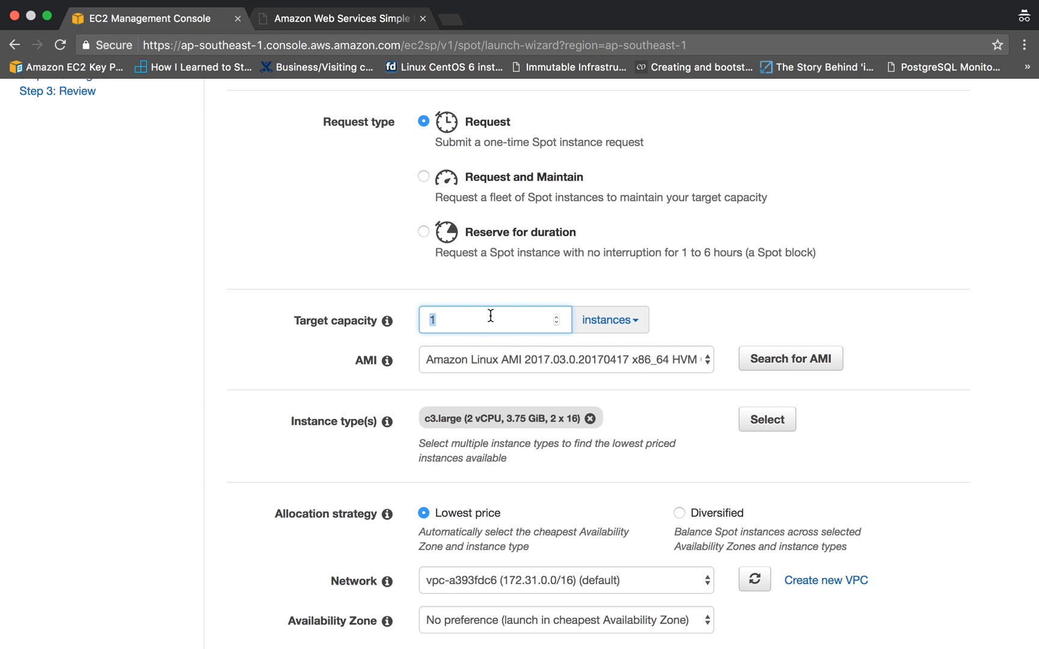
pyautogui.click(609, 320)
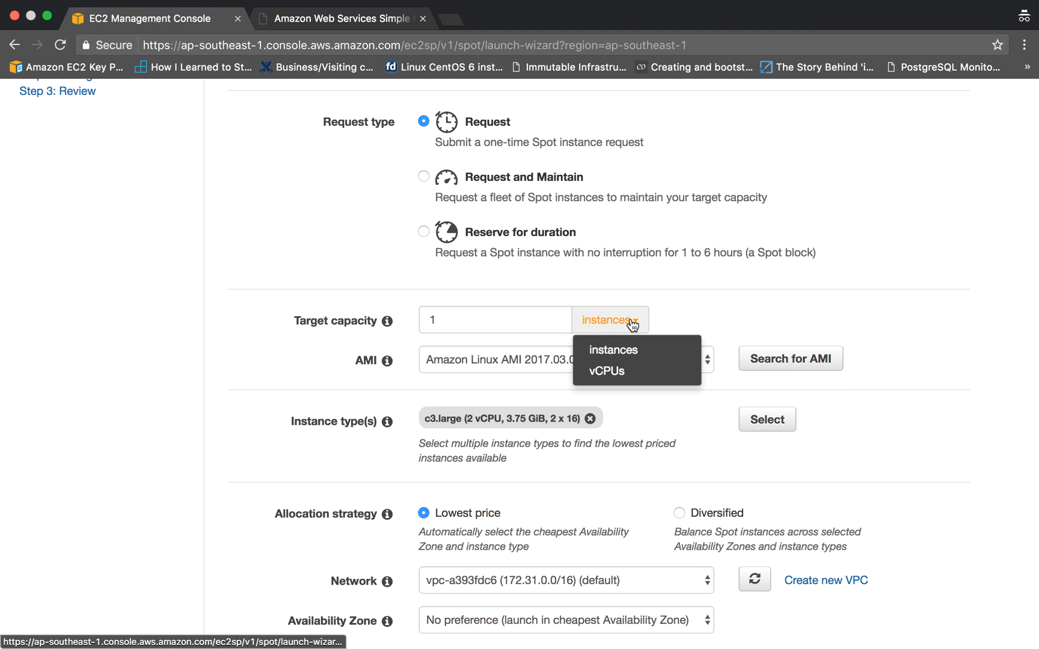
pyautogui.moveTo(608, 371)
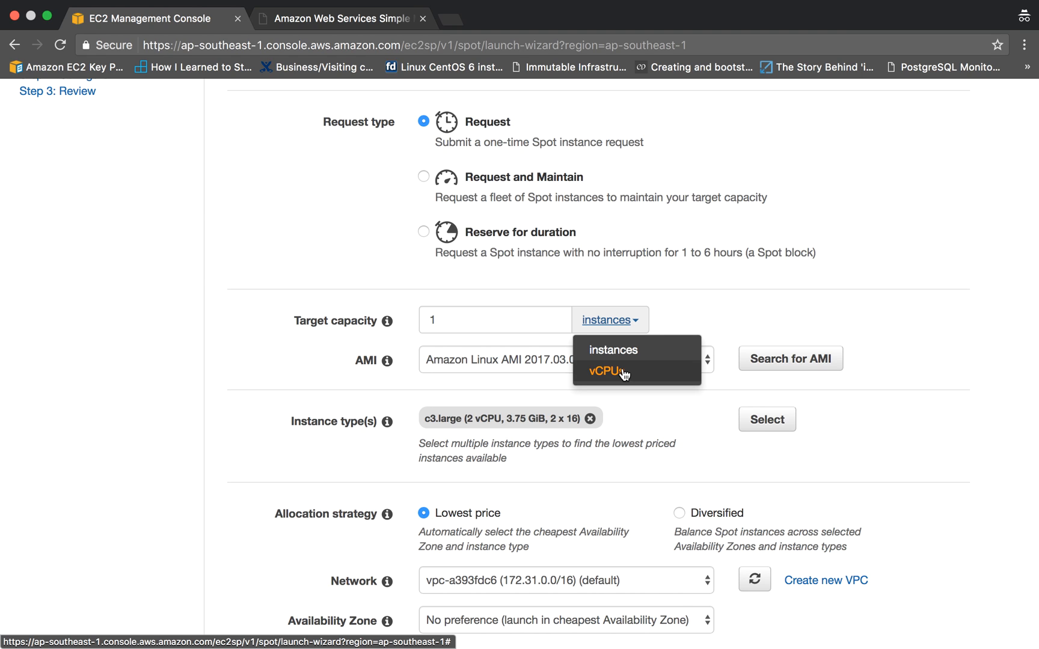
pyautogui.moveTo(617, 329)
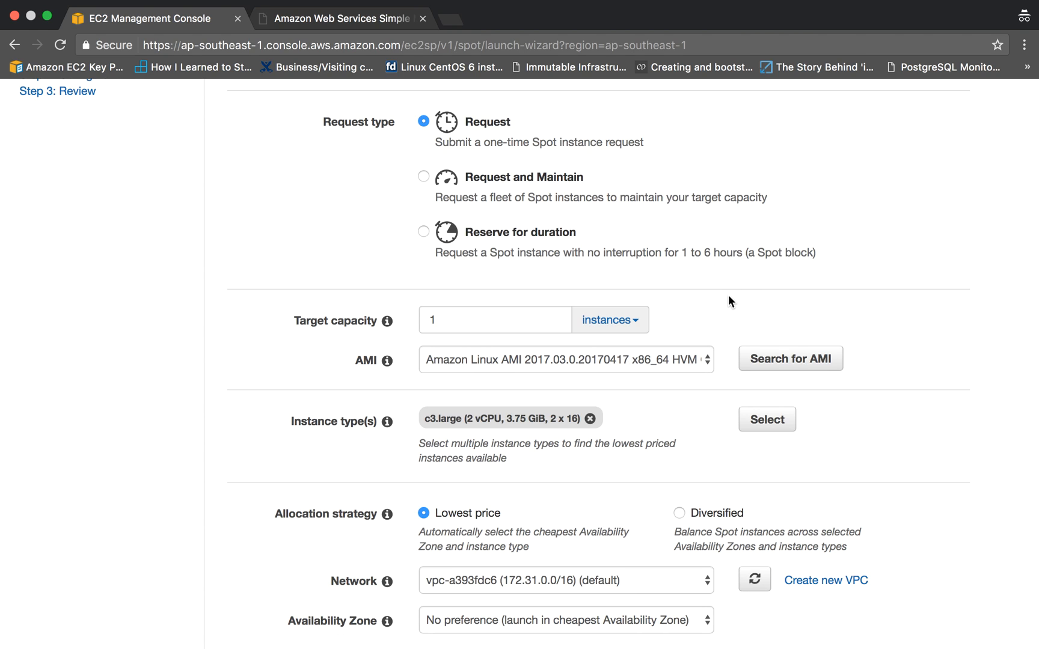
pyautogui.click(494, 320)
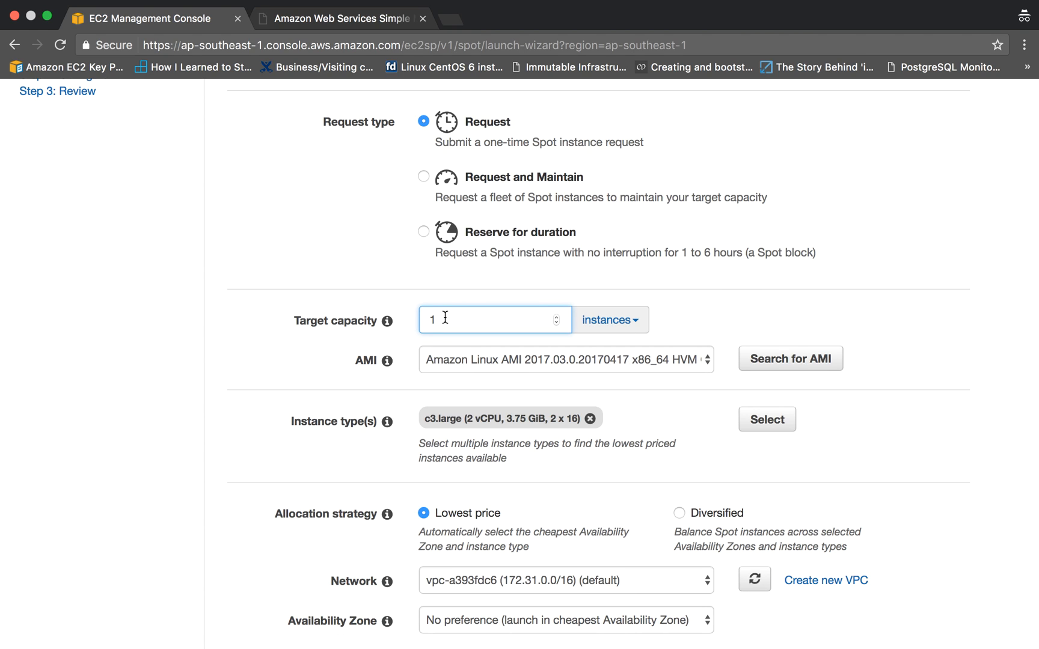
pyautogui.moveTo(704, 365)
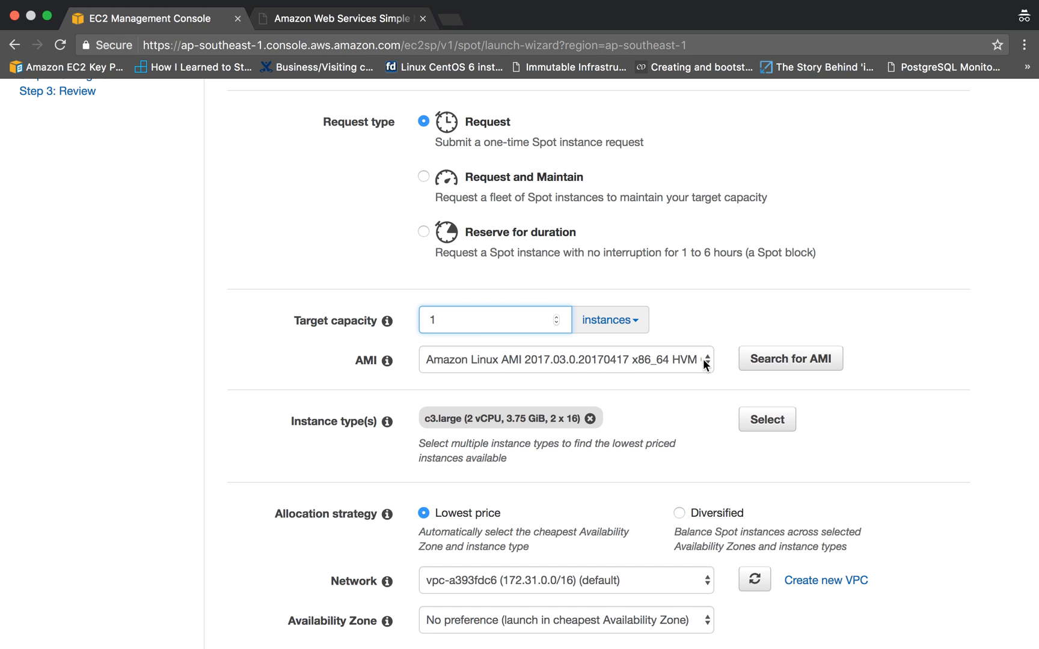
pyautogui.click(565, 358)
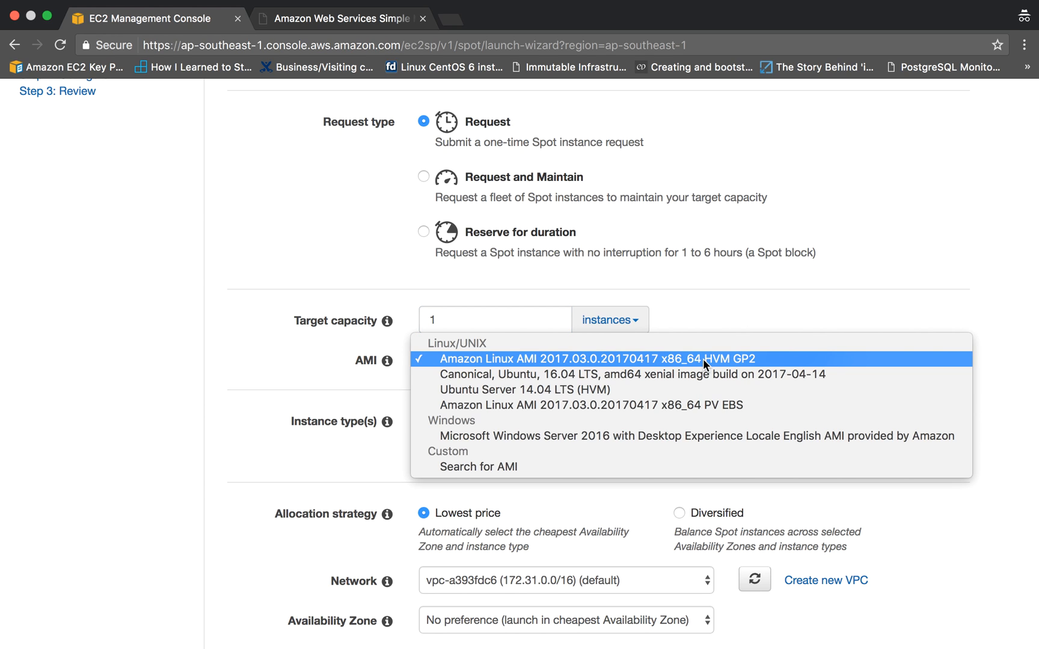
pyautogui.moveTo(552, 366)
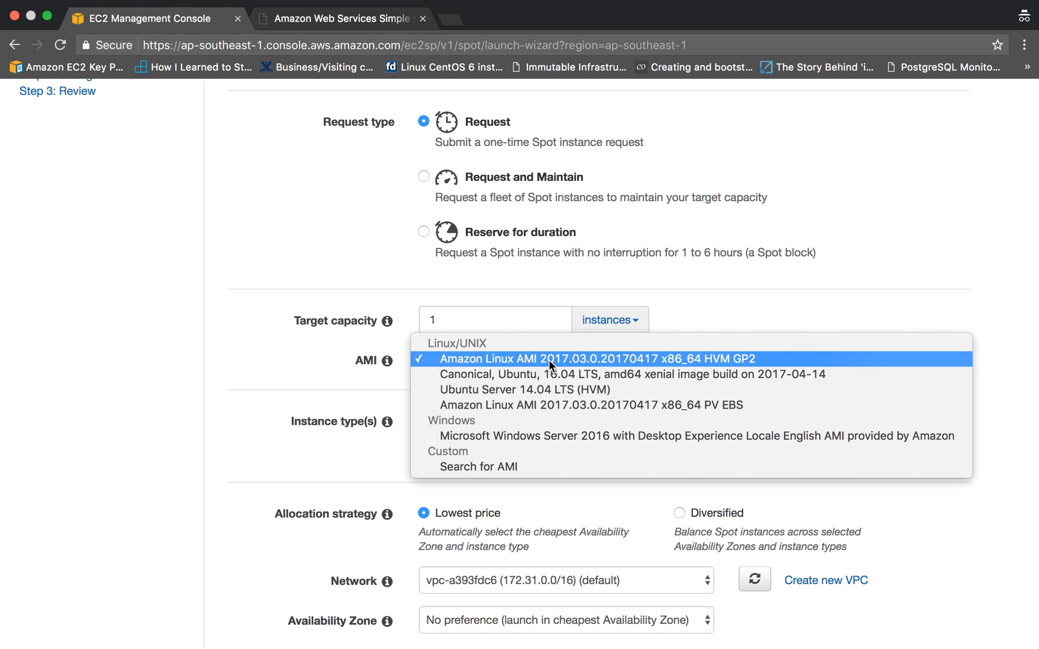
pyautogui.moveTo(507, 389)
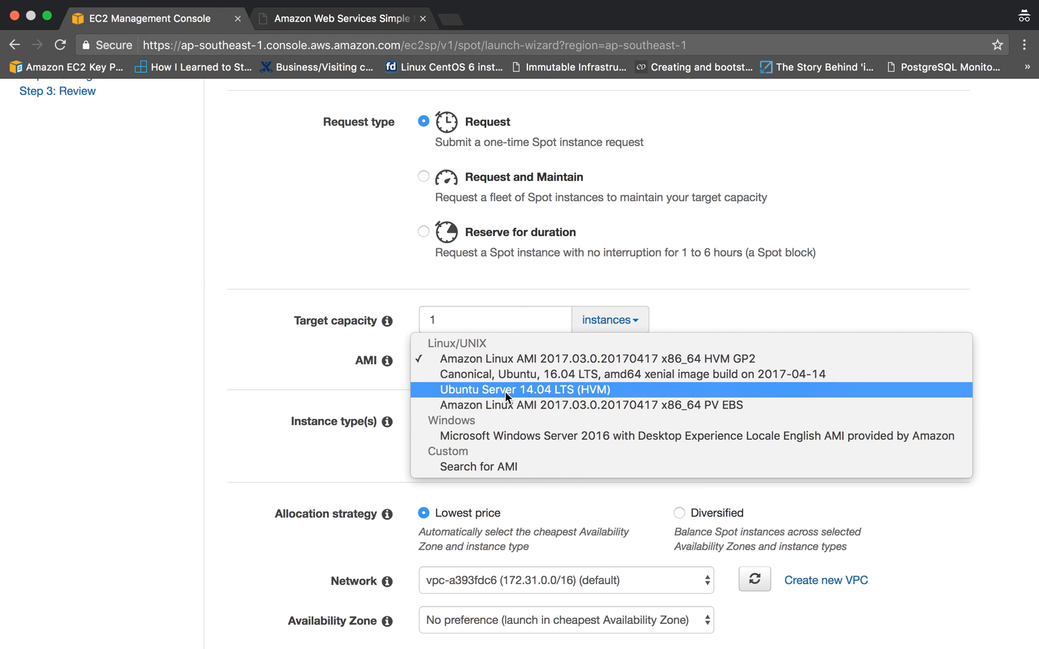
pyautogui.moveTo(542, 358)
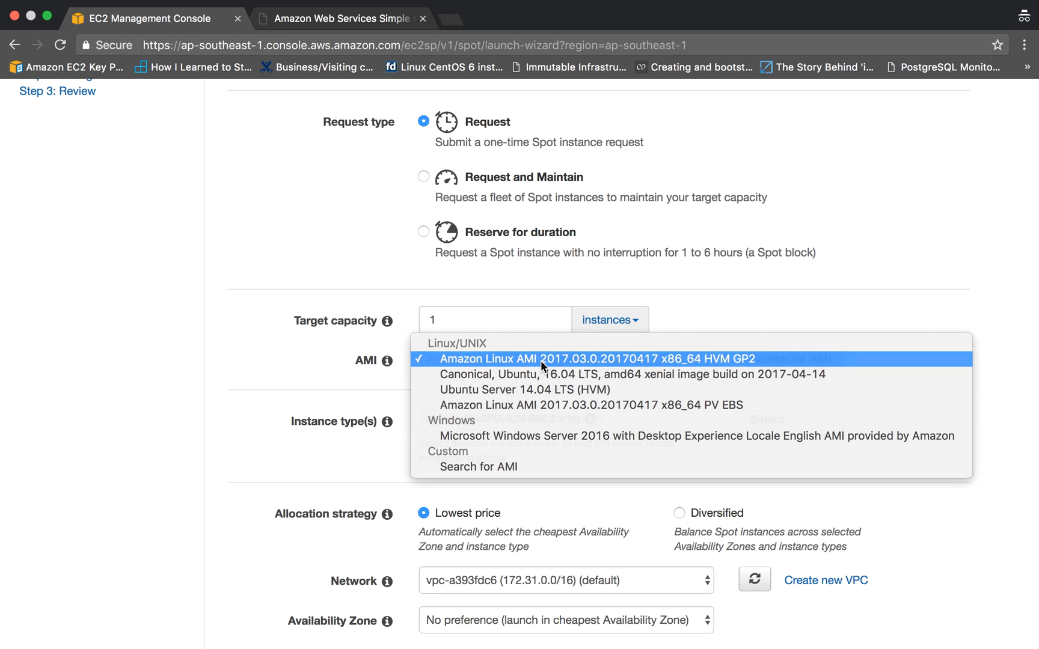
pyautogui.click(597, 359)
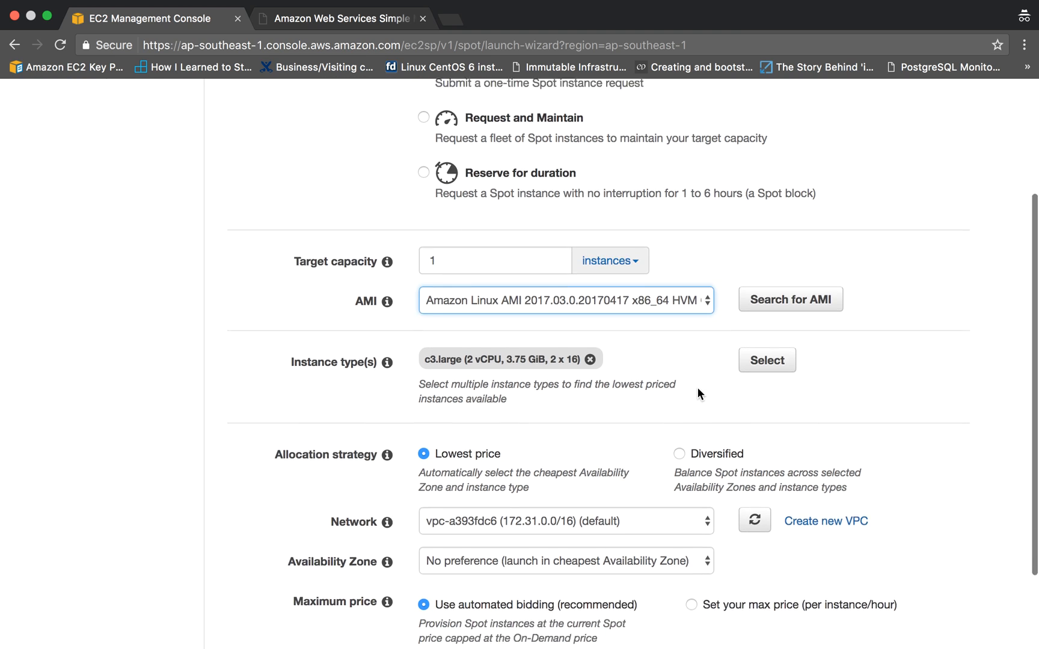
pyautogui.scroll(-3)
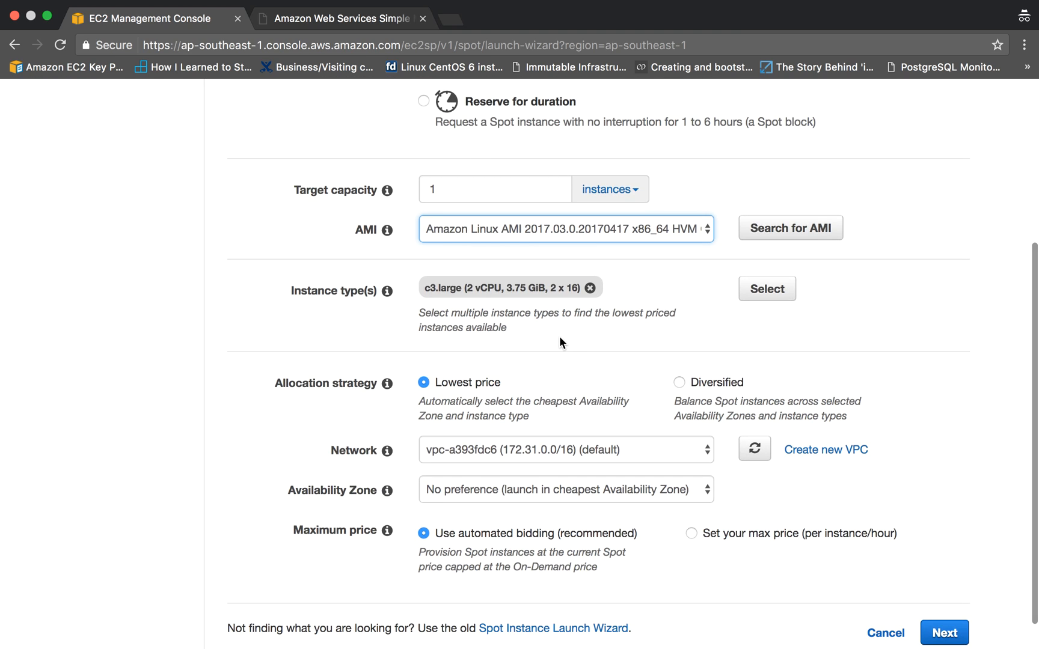
pyautogui.moveTo(660, 310)
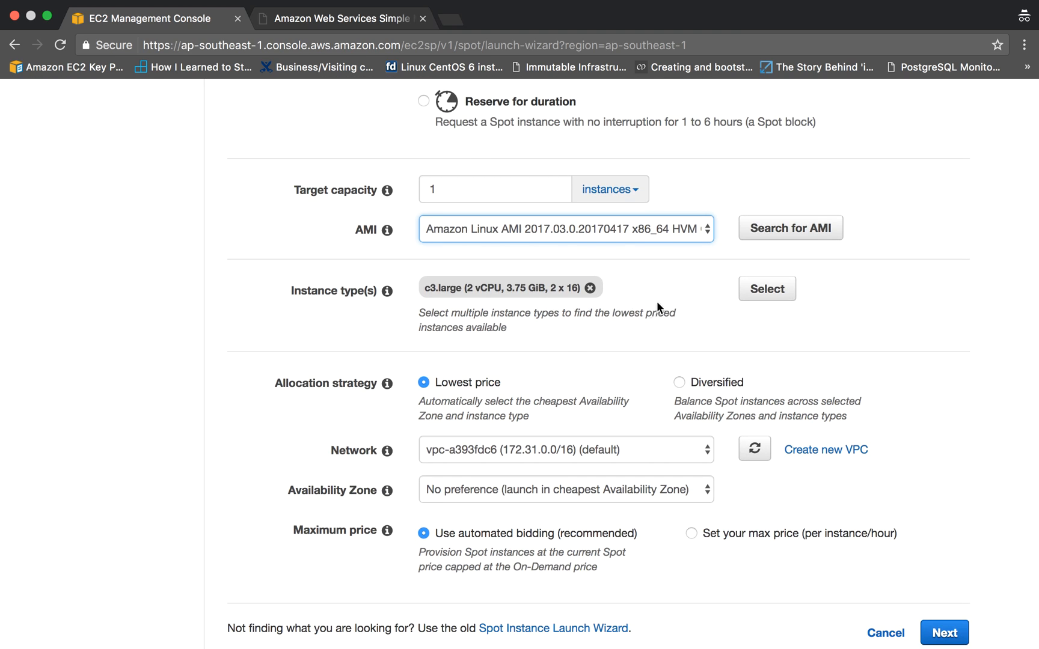
pyautogui.click(766, 288)
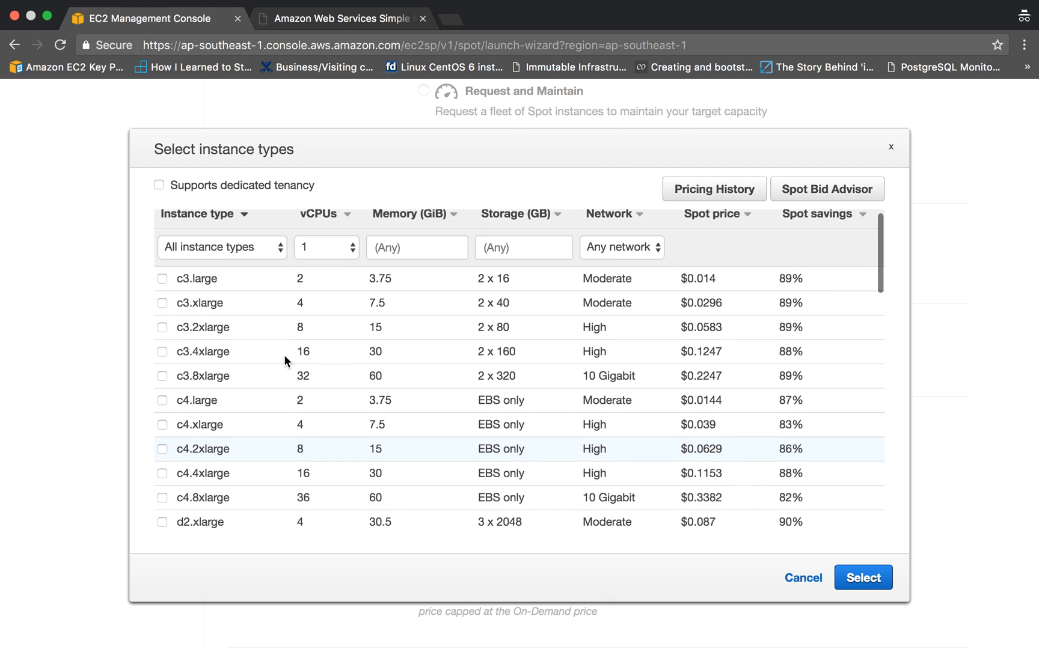
pyautogui.click(862, 577)
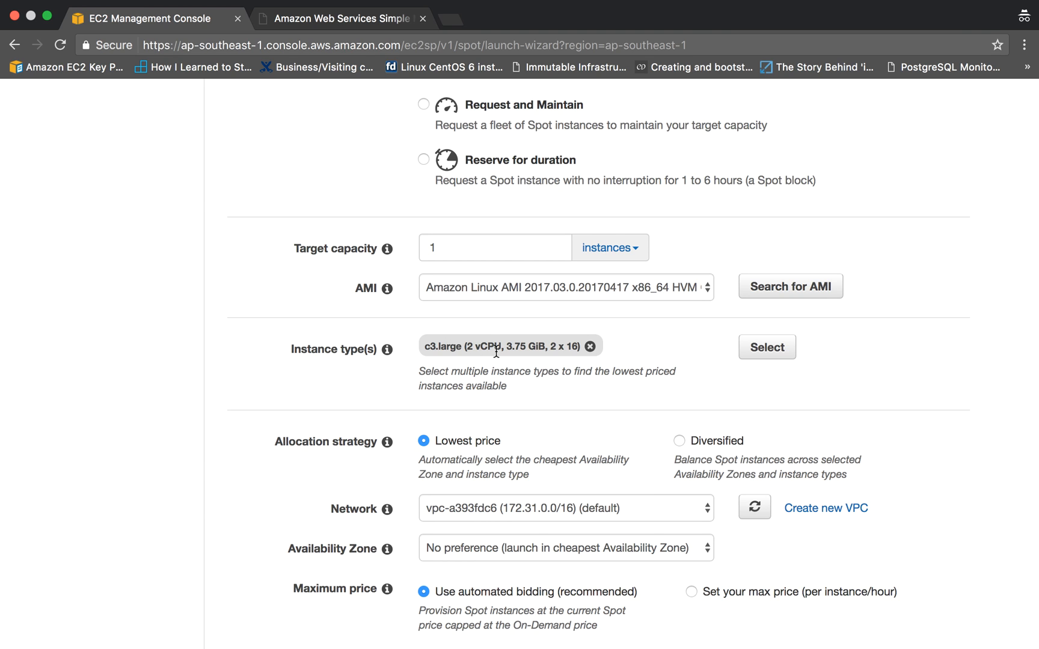
pyautogui.moveTo(386, 374)
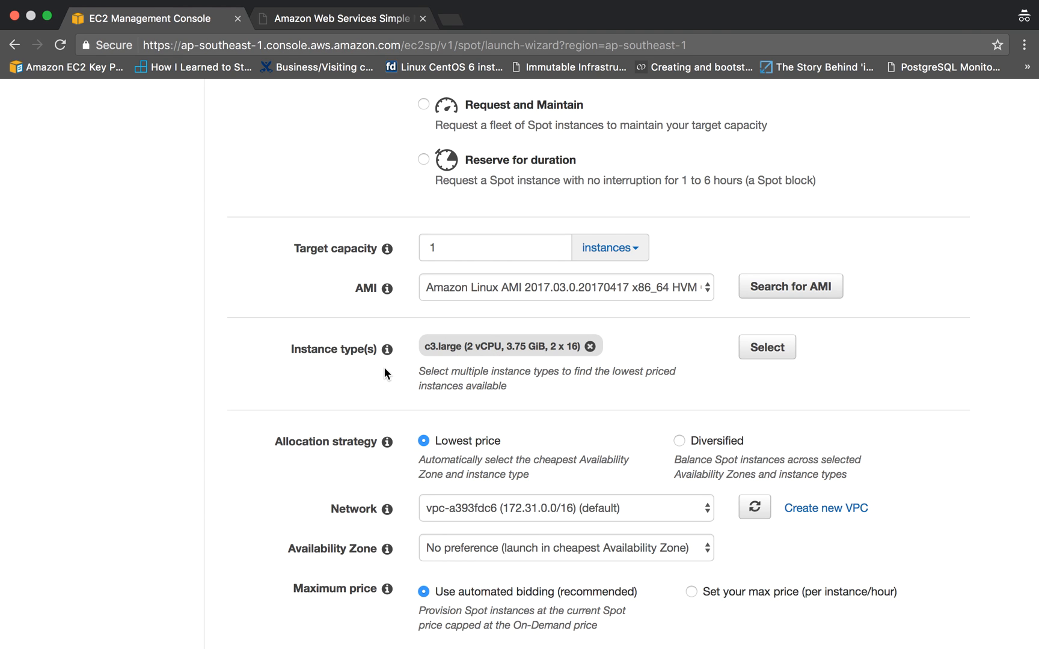
# Step: Check the network choice and keep no availability zone preference
pyautogui.scroll(-3)
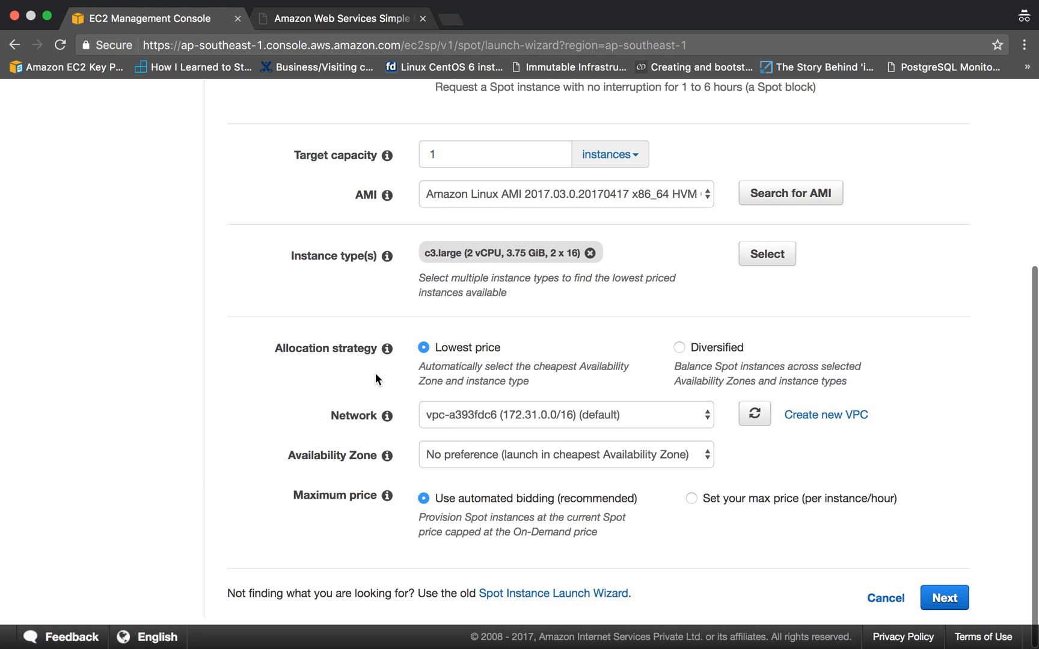
pyautogui.moveTo(416, 382)
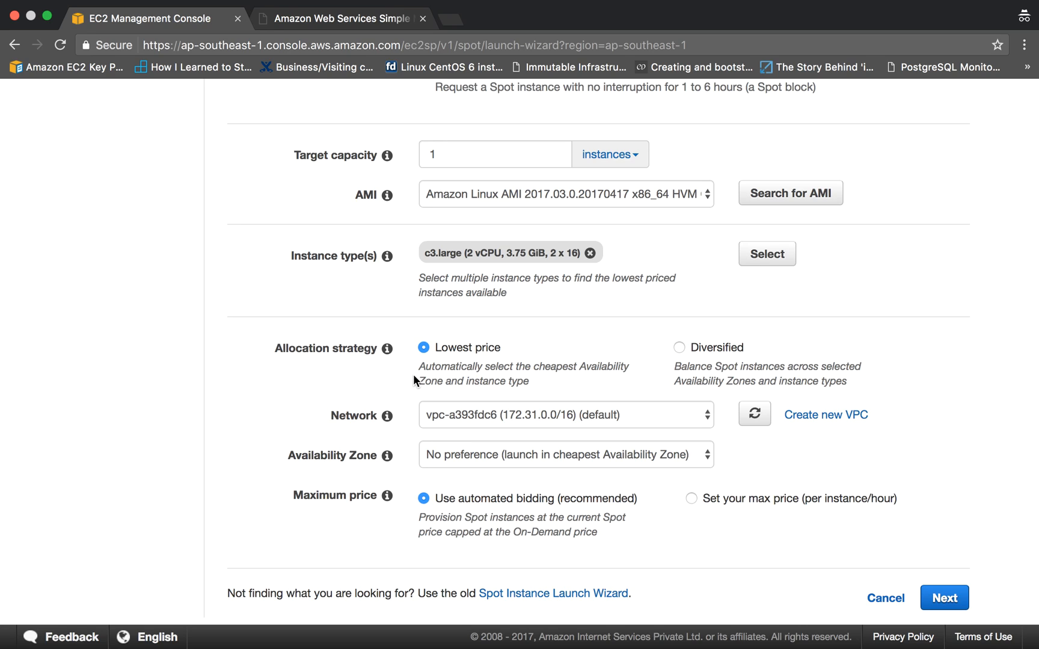
pyautogui.moveTo(455, 377)
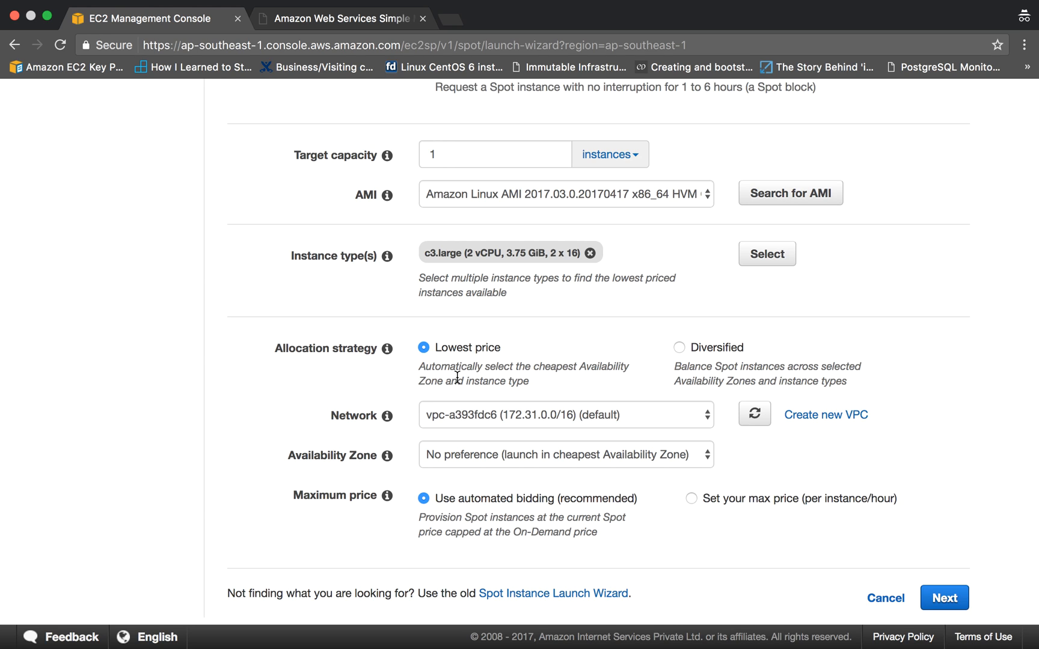
pyautogui.moveTo(557, 401)
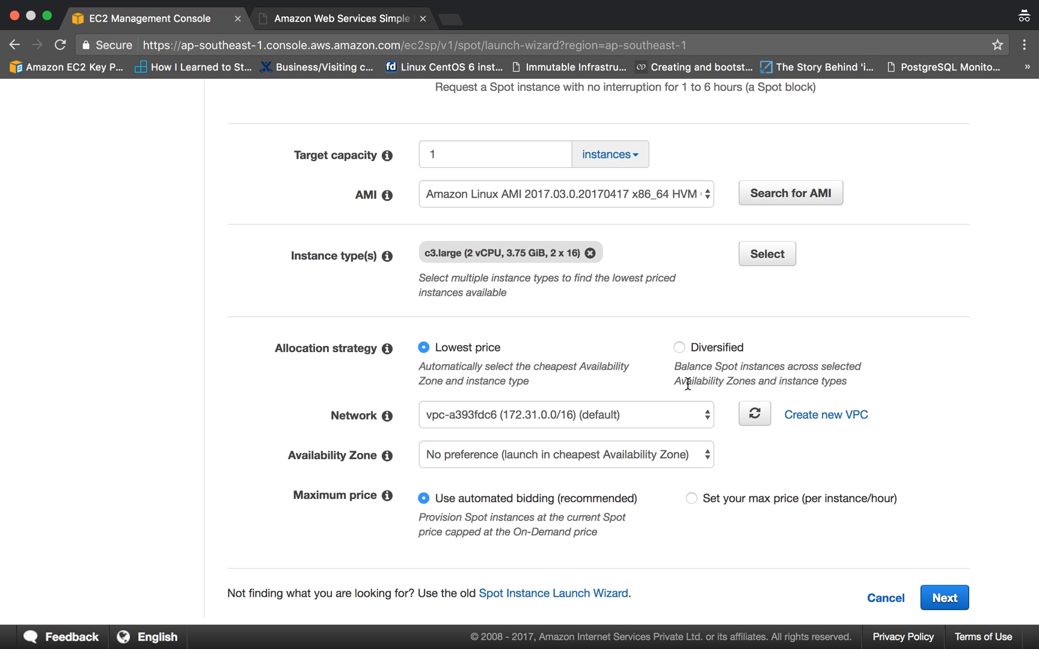
pyautogui.moveTo(712, 398)
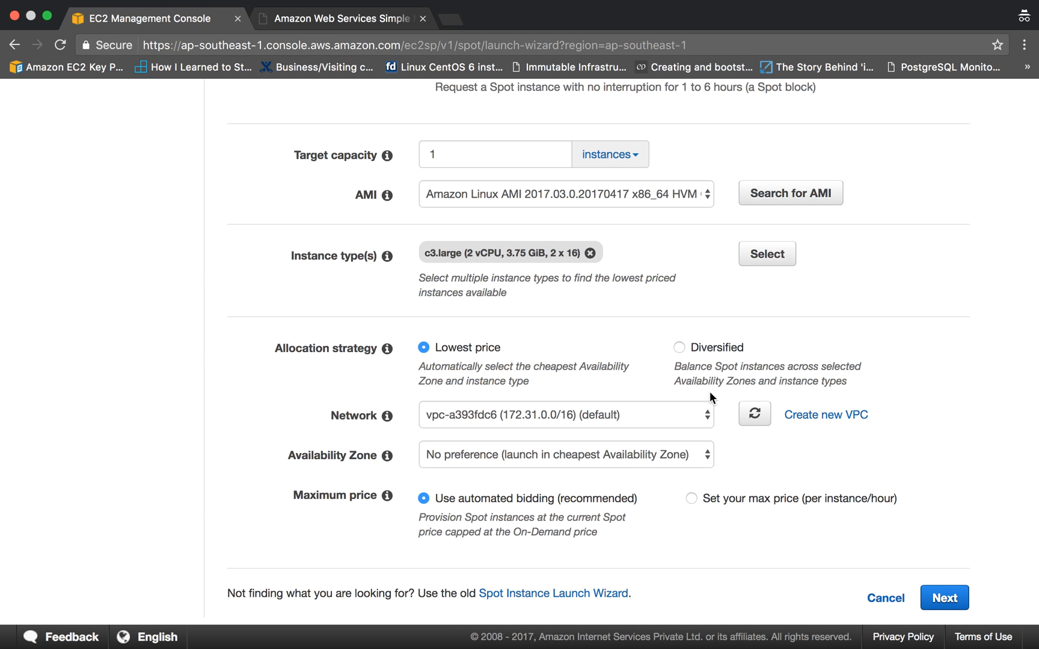
pyautogui.moveTo(596, 384)
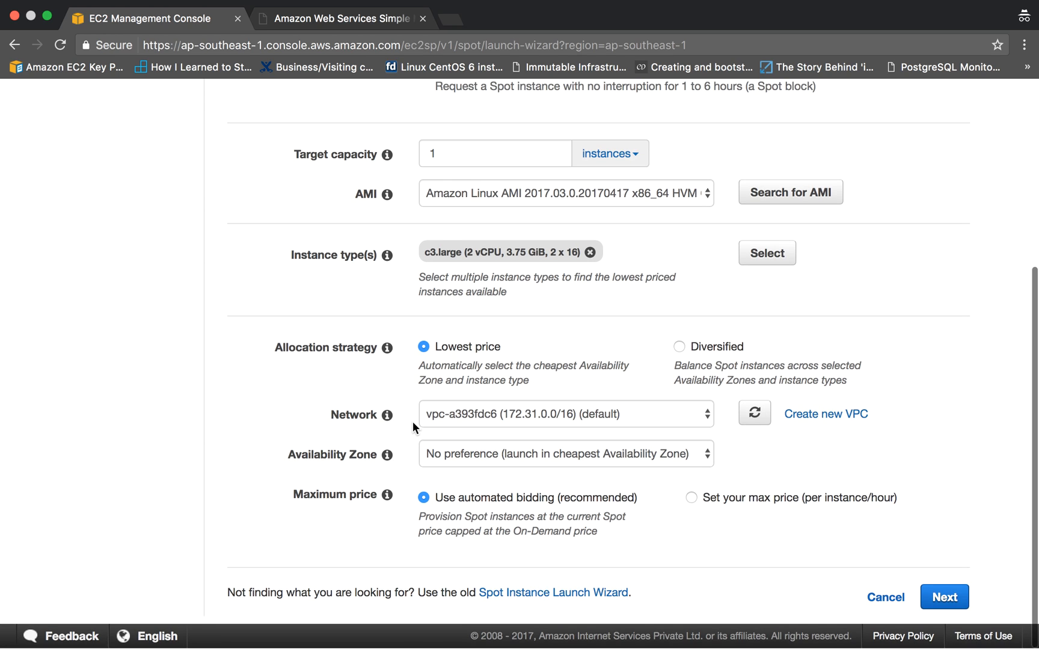
pyautogui.moveTo(658, 422)
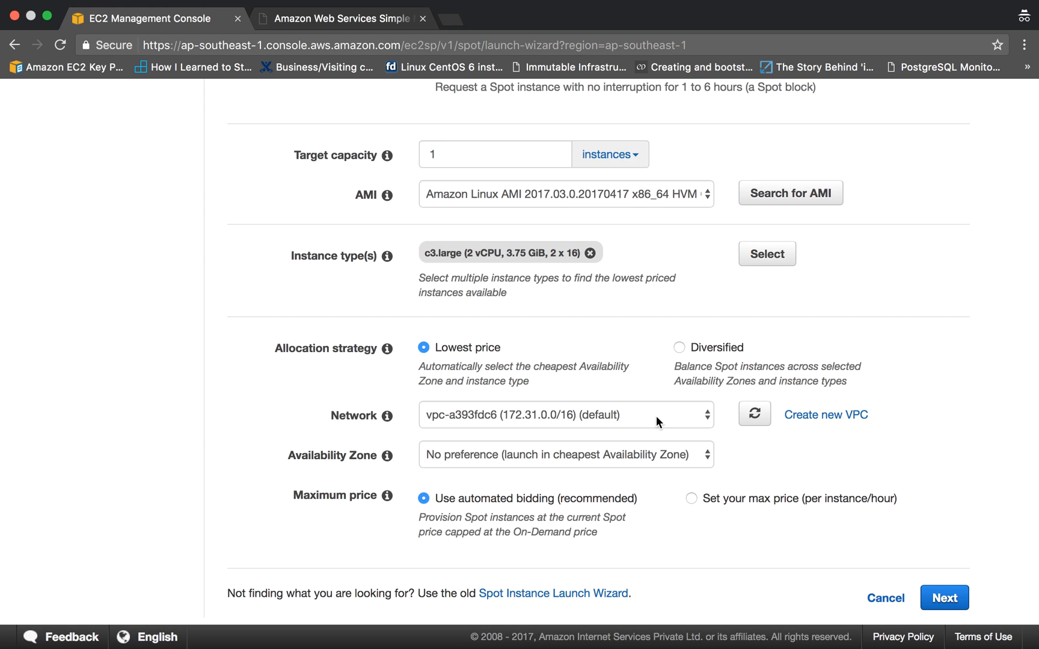
pyautogui.click(564, 415)
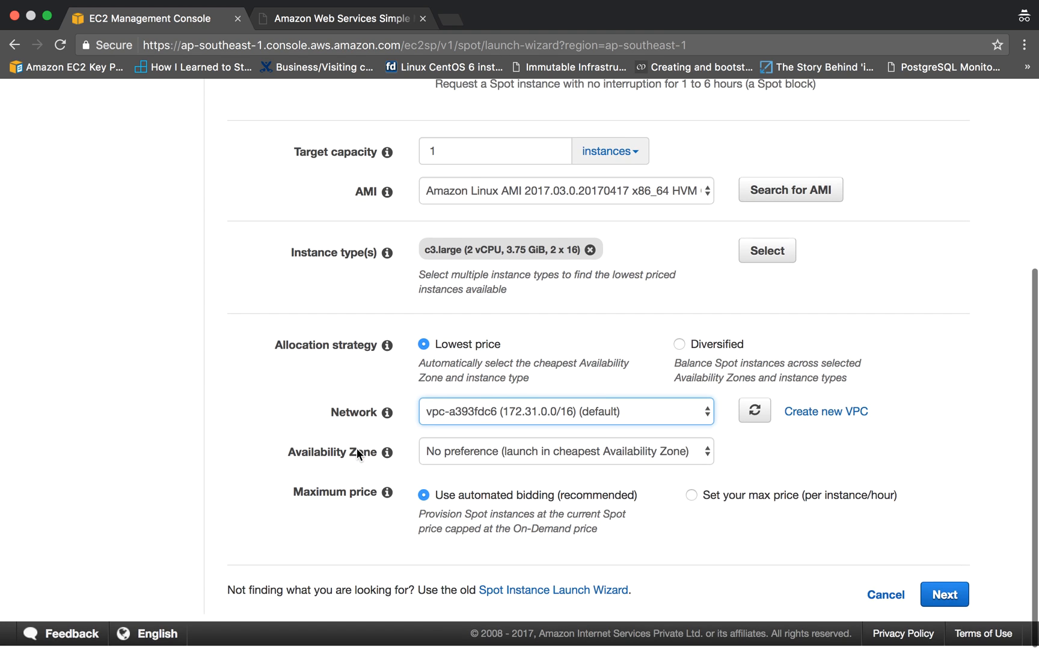
pyautogui.click(565, 451)
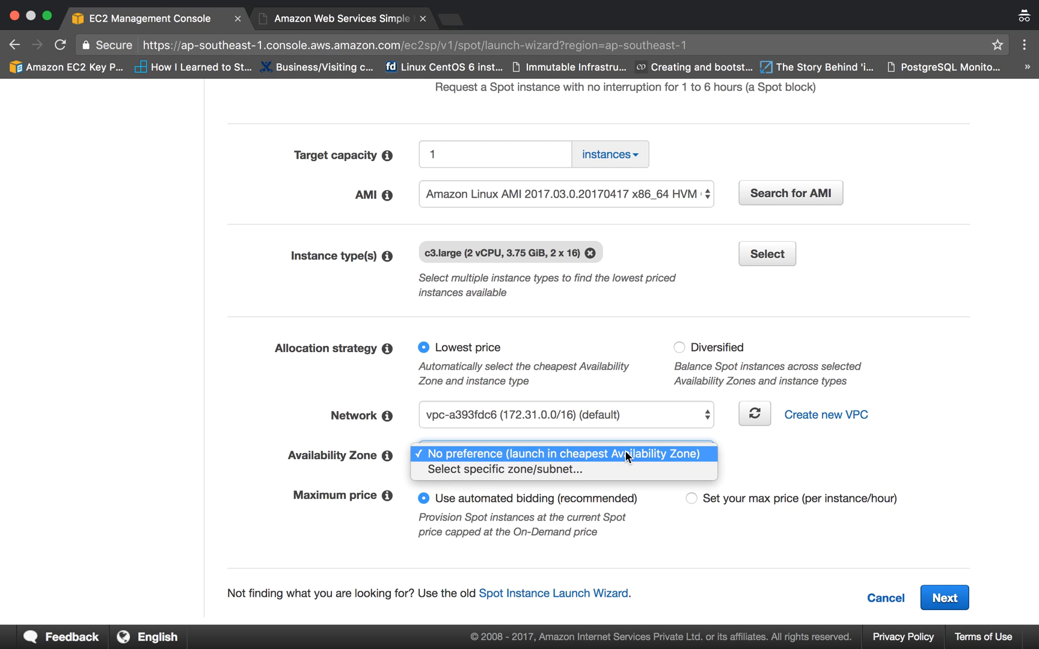
pyautogui.click(563, 454)
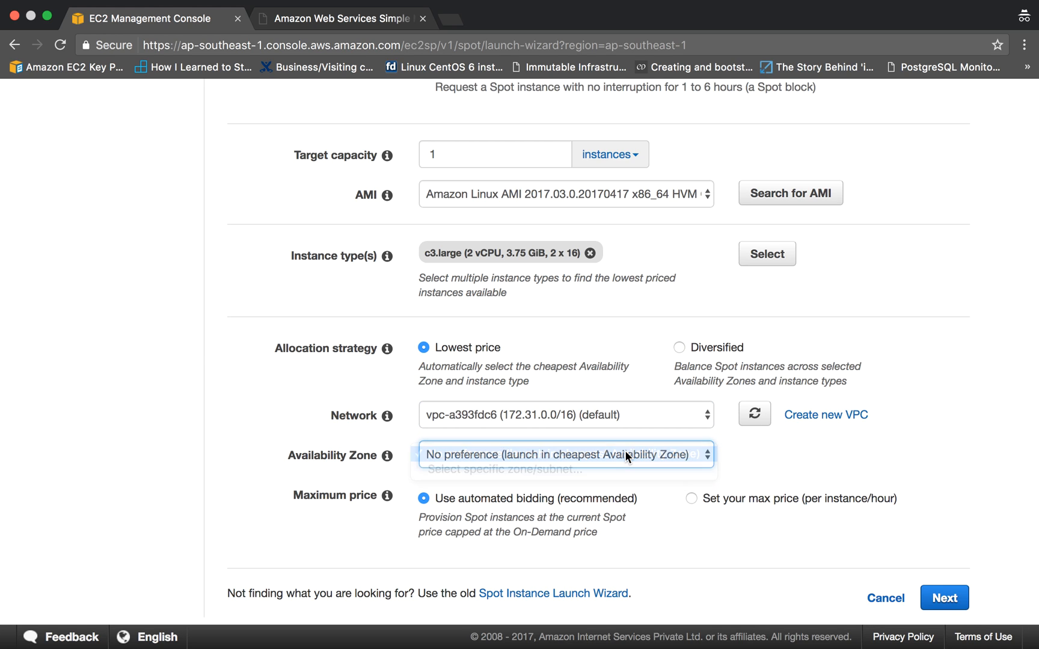
pyautogui.click(565, 455)
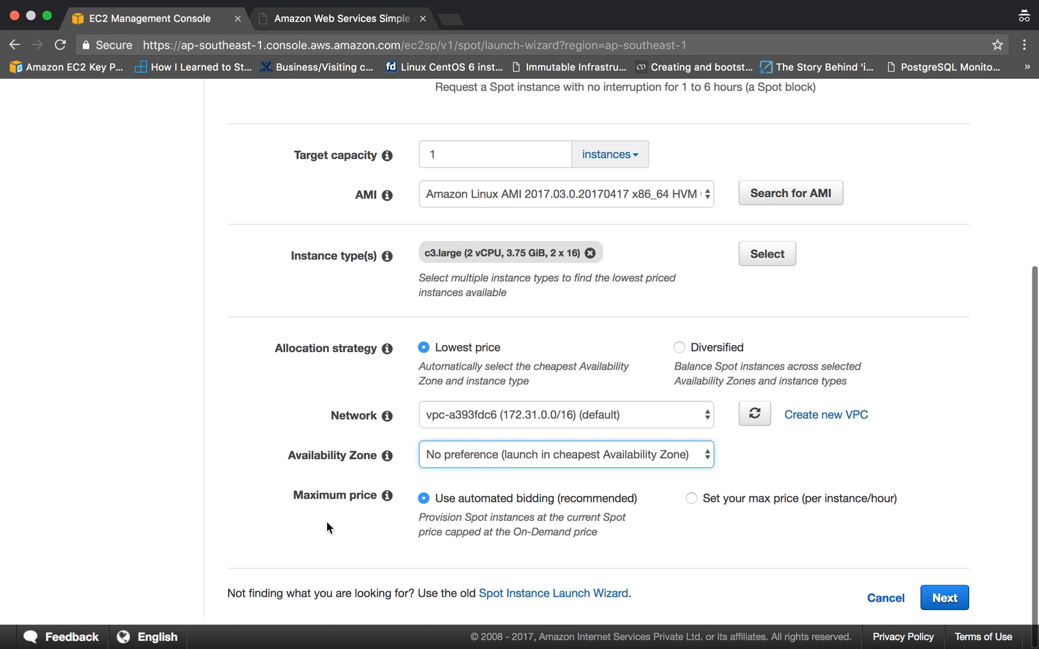
pyautogui.moveTo(381, 531)
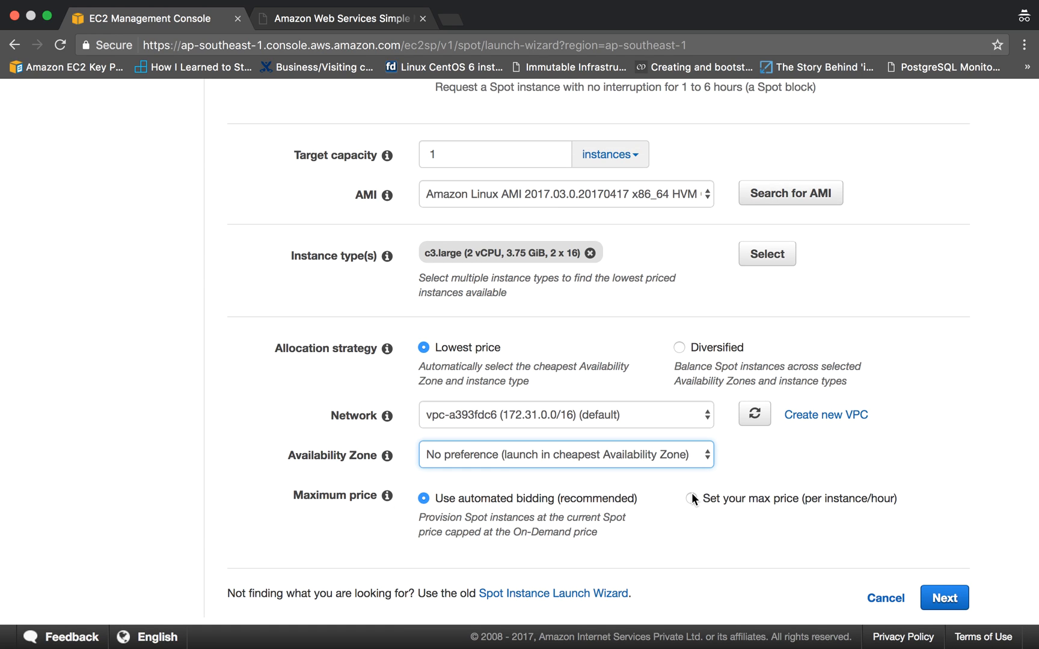
# Step: Keep automated bidding instead of a maximum price and advance to Step 2: Configure
pyautogui.click(681, 499)
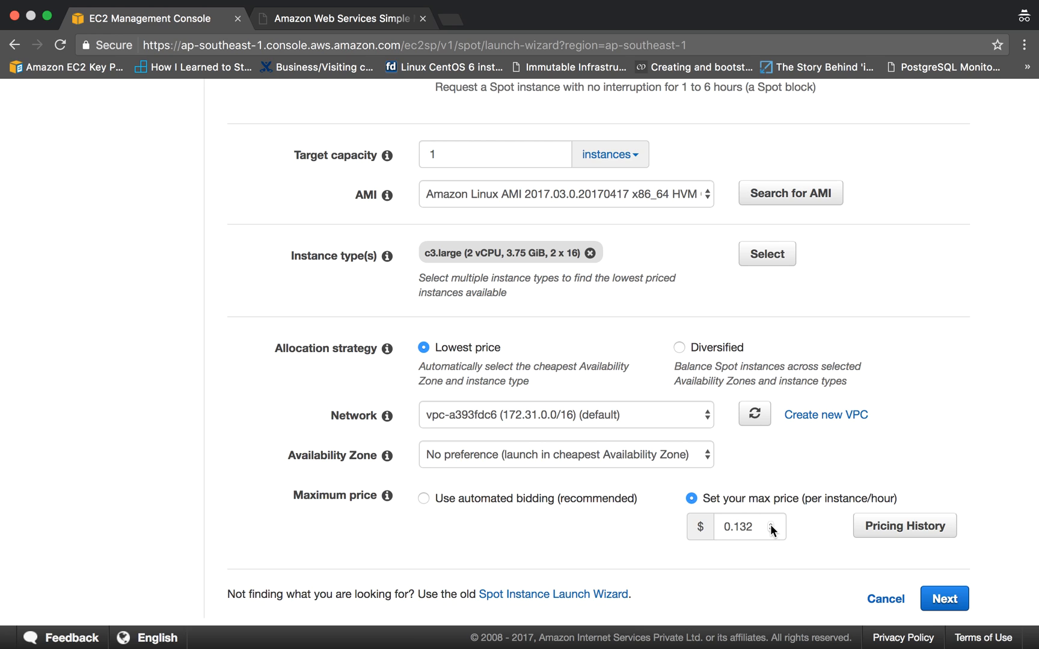
pyautogui.moveTo(592, 502)
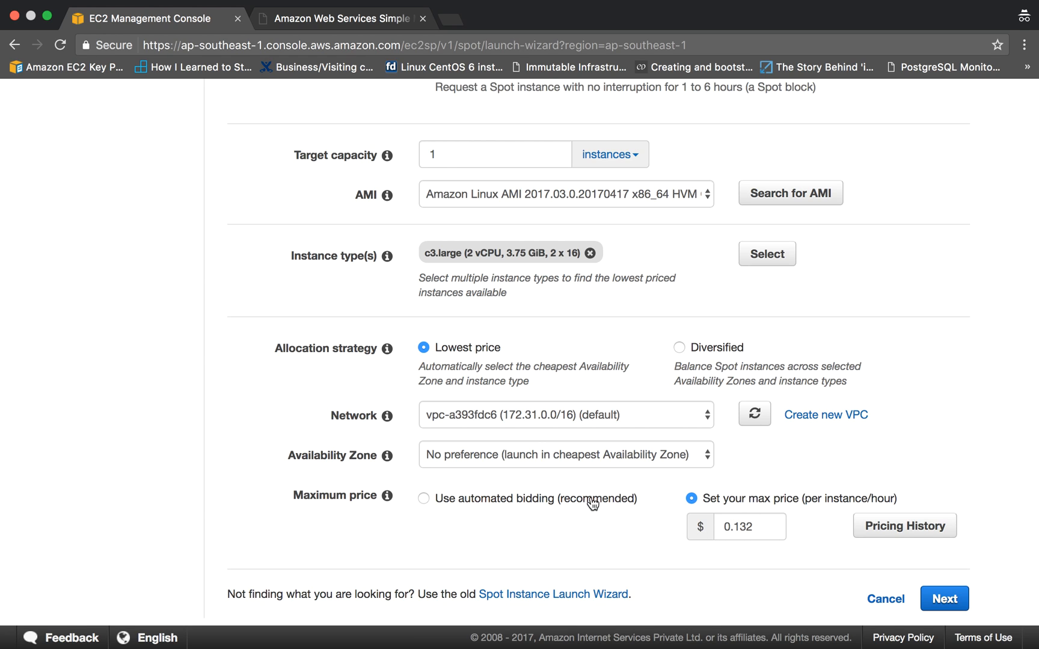
pyautogui.moveTo(428, 504)
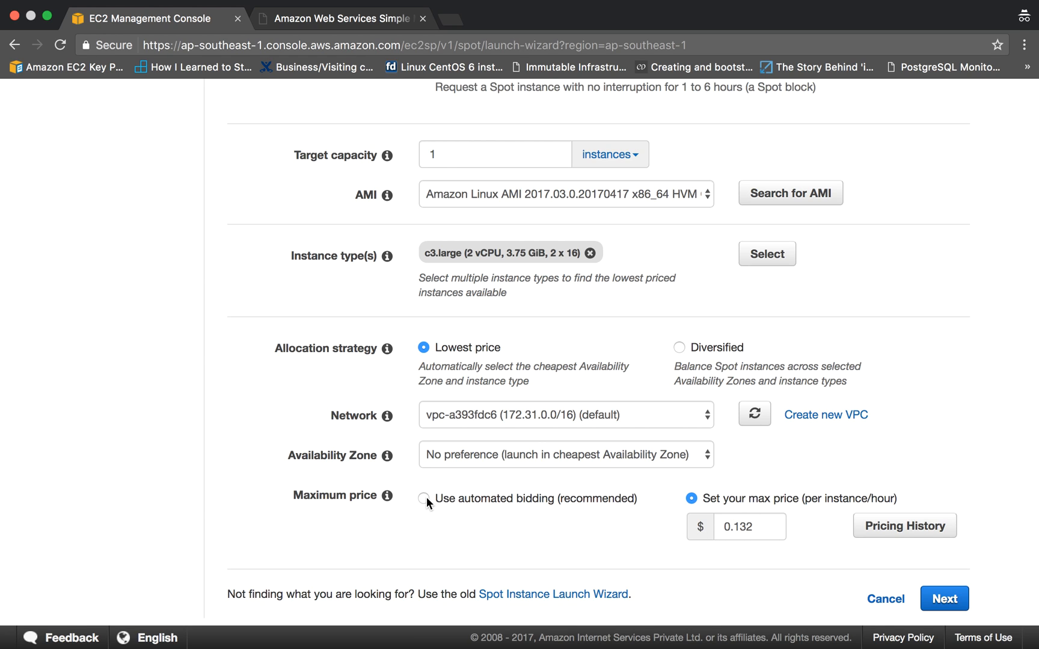
pyautogui.click(427, 498)
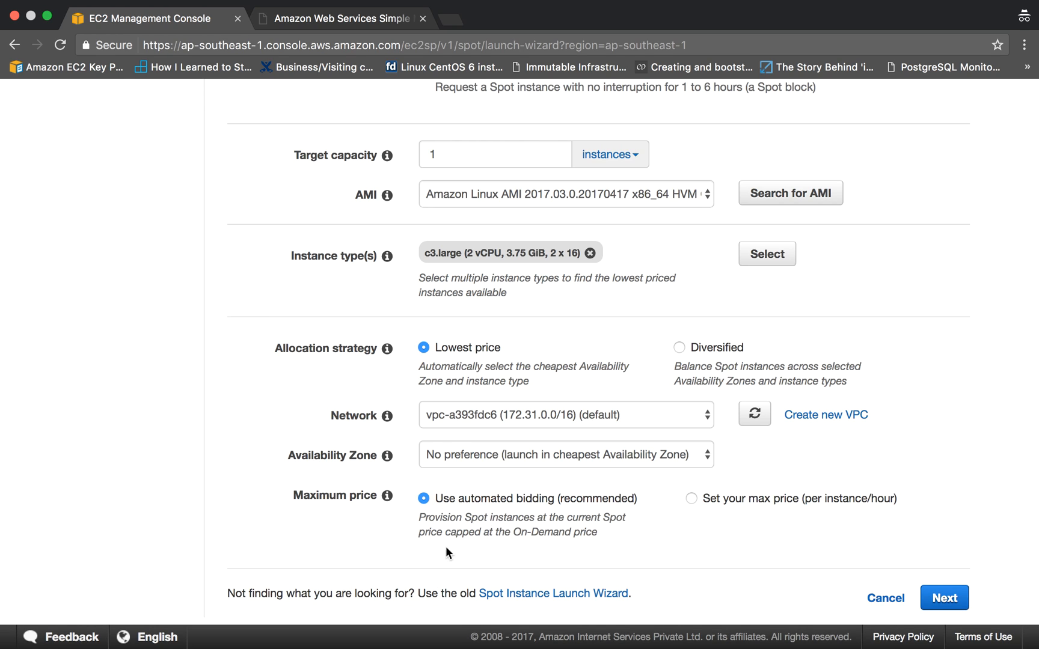
pyautogui.moveTo(454, 520)
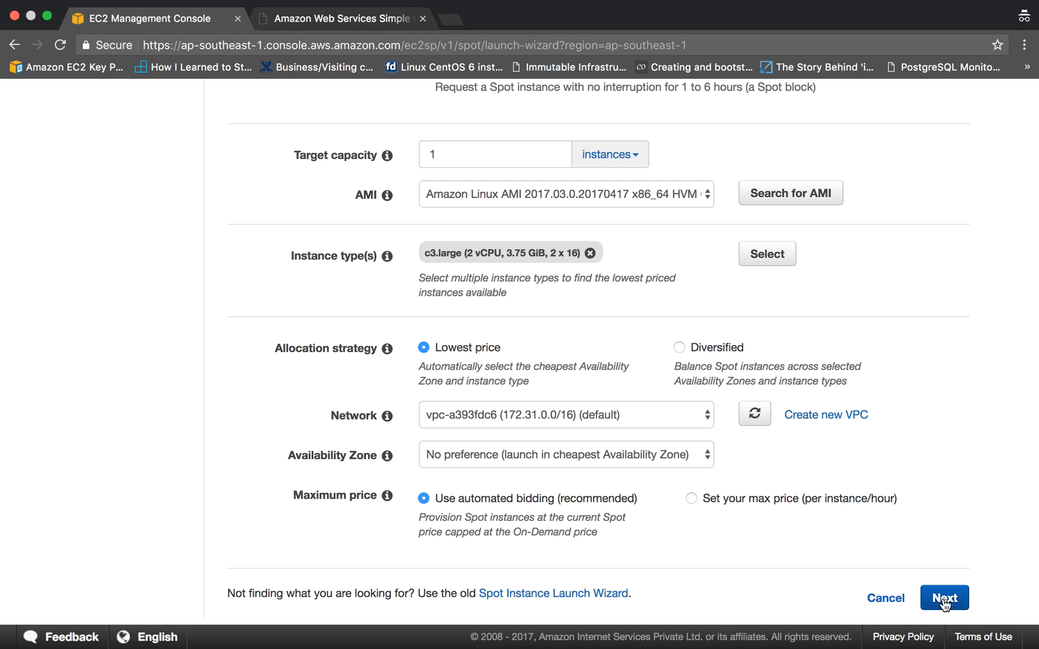
pyautogui.moveTo(518, 527)
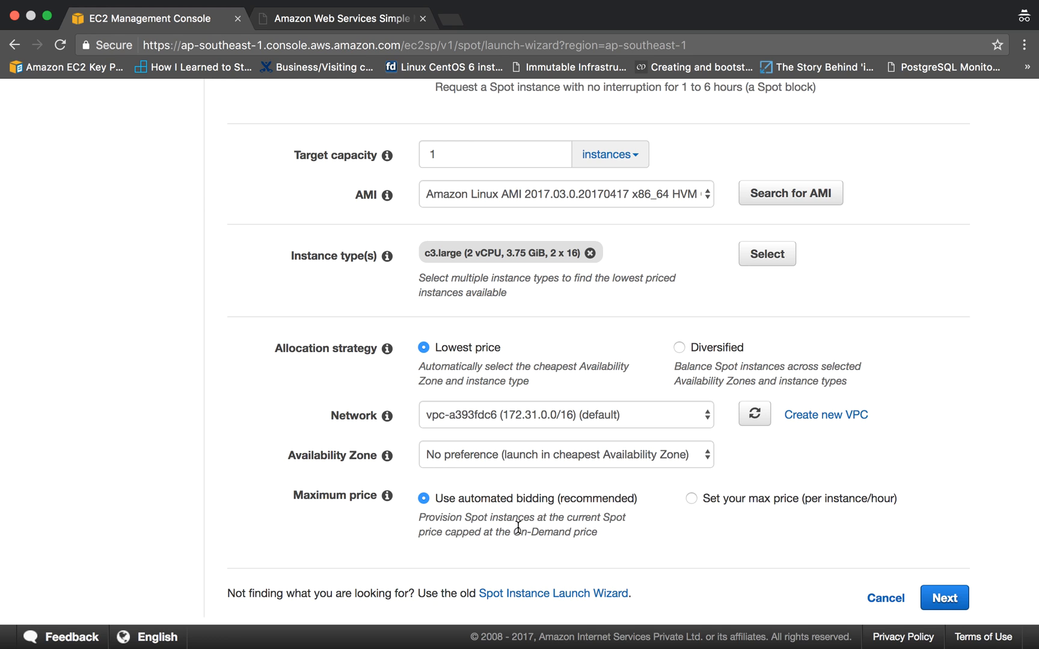
pyautogui.click(943, 598)
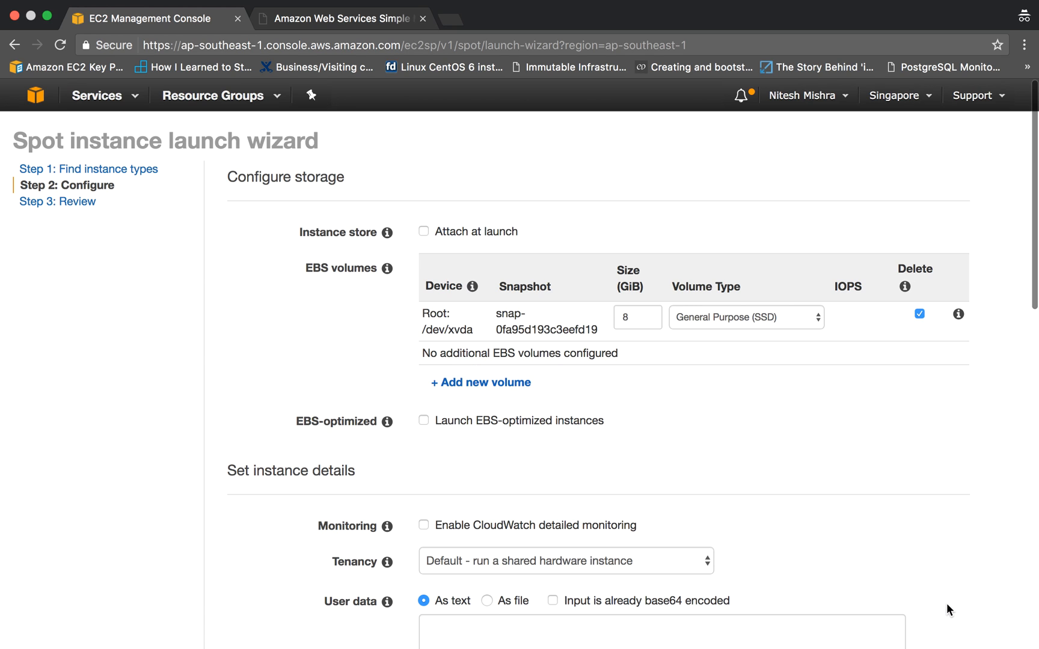
pyautogui.moveTo(388, 296)
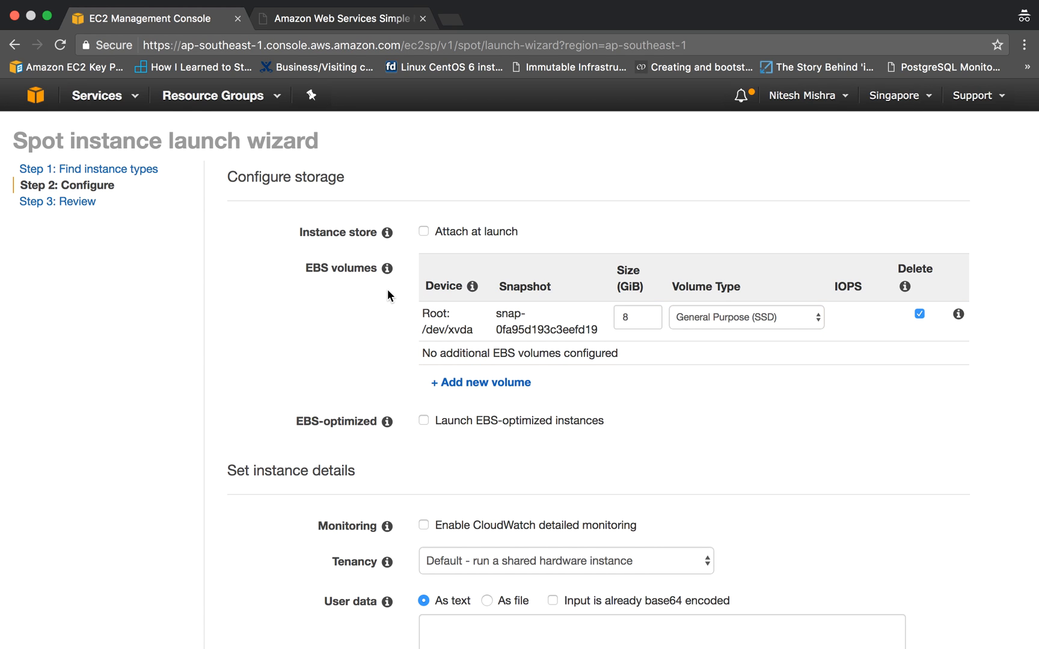
pyautogui.scroll(-3)
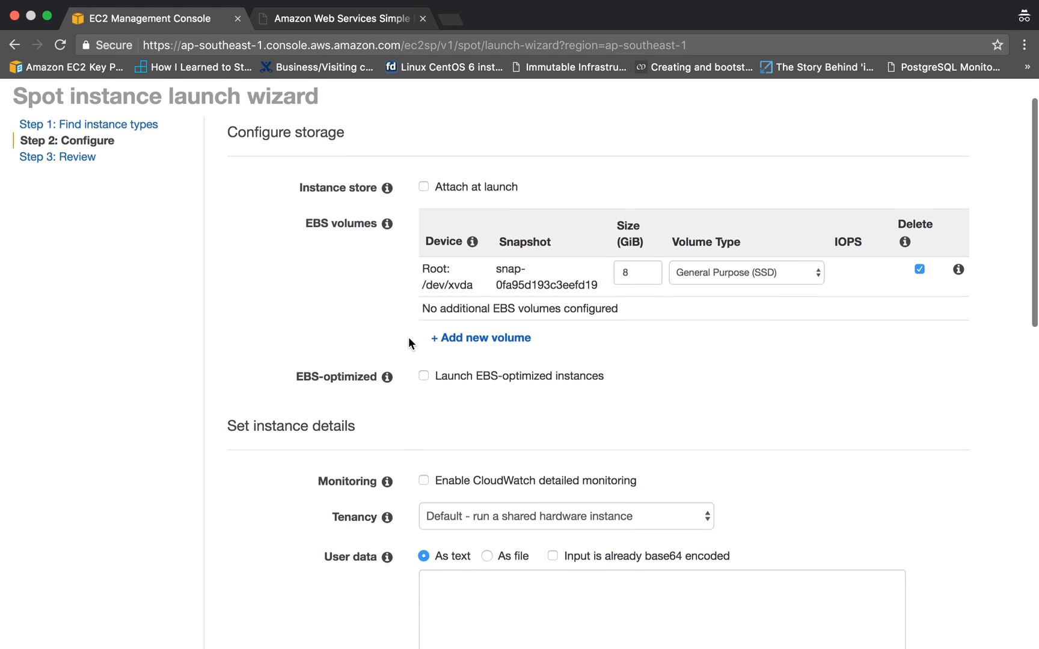
pyautogui.click(632, 272)
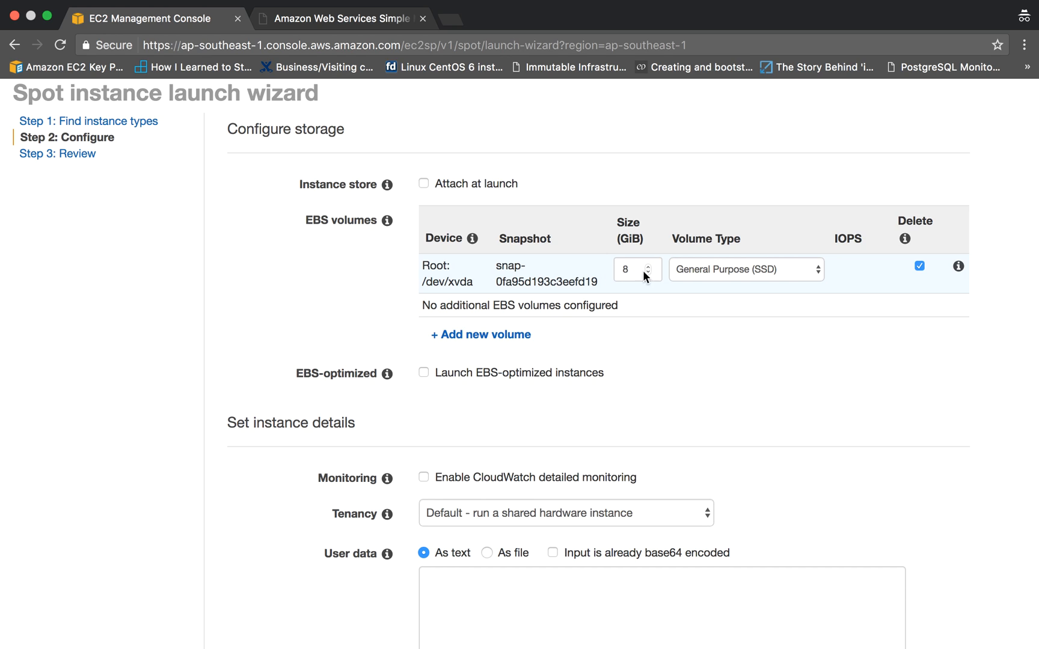
pyautogui.moveTo(772, 285)
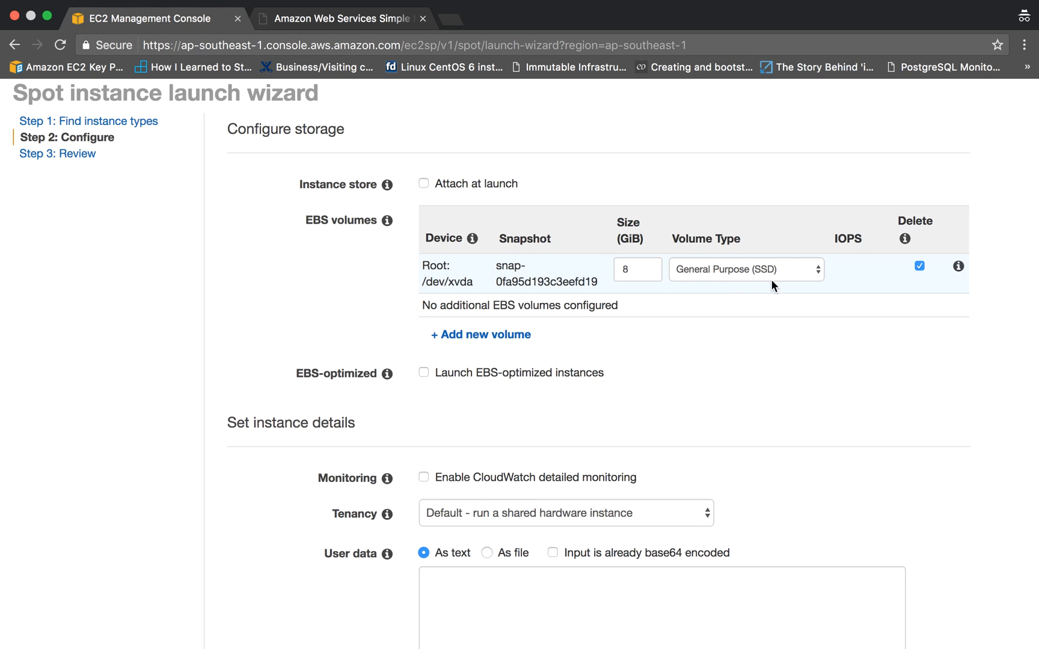
pyautogui.click(745, 269)
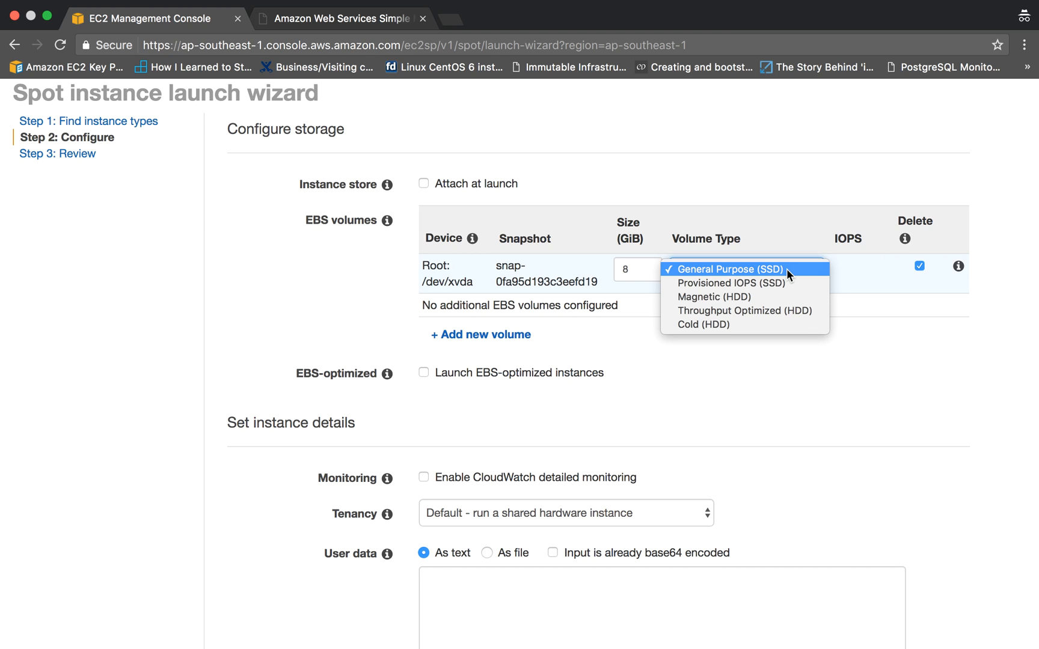
pyautogui.click(746, 269)
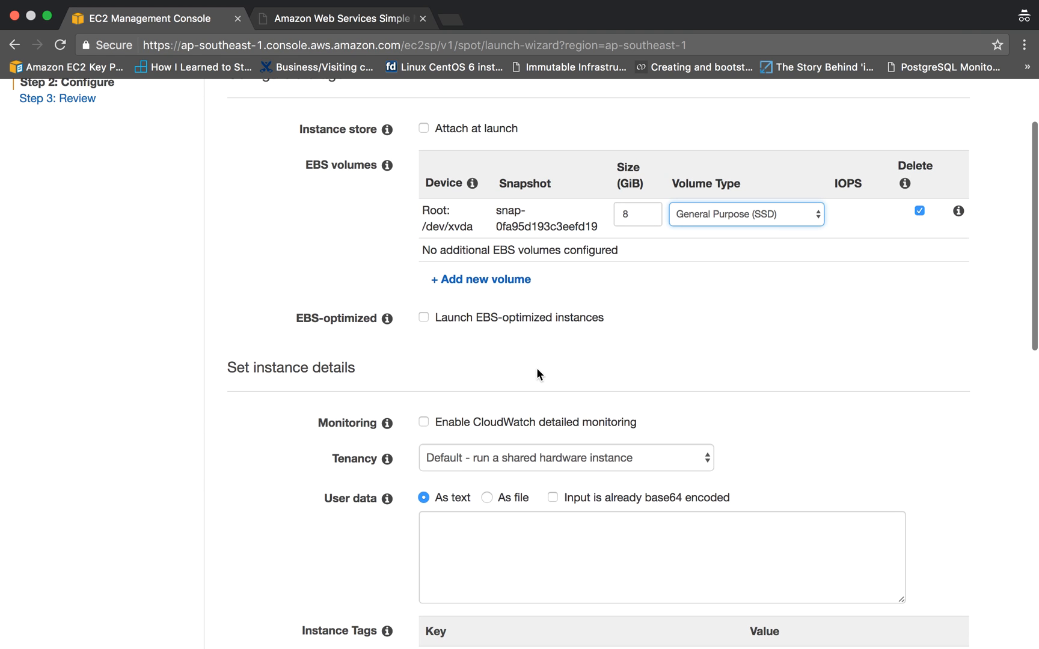
pyautogui.scroll(-3)
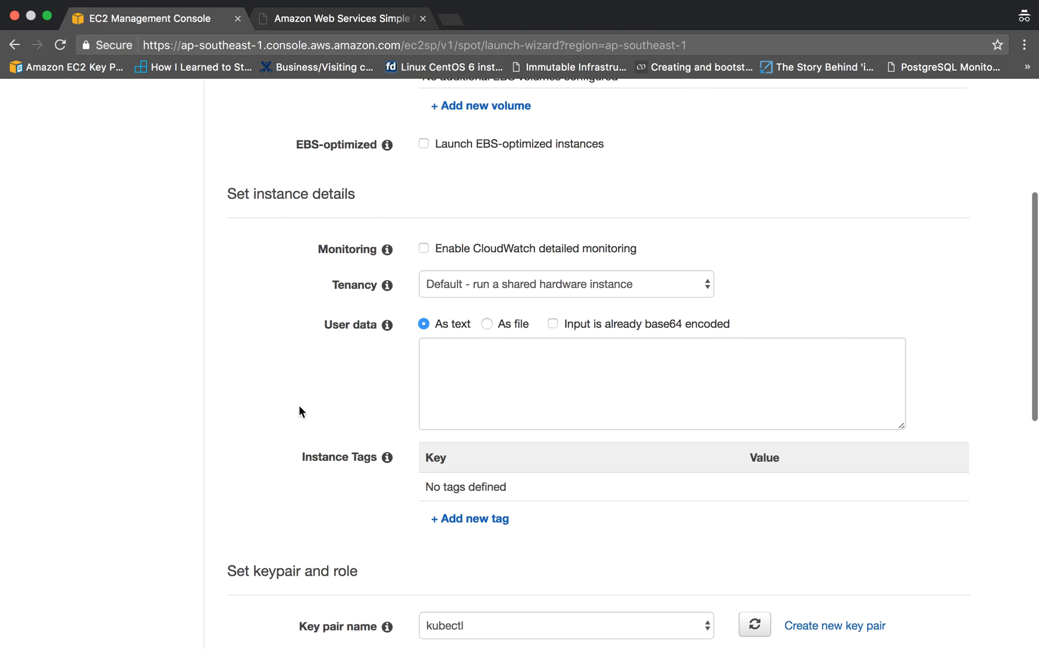
pyautogui.scroll(-3)
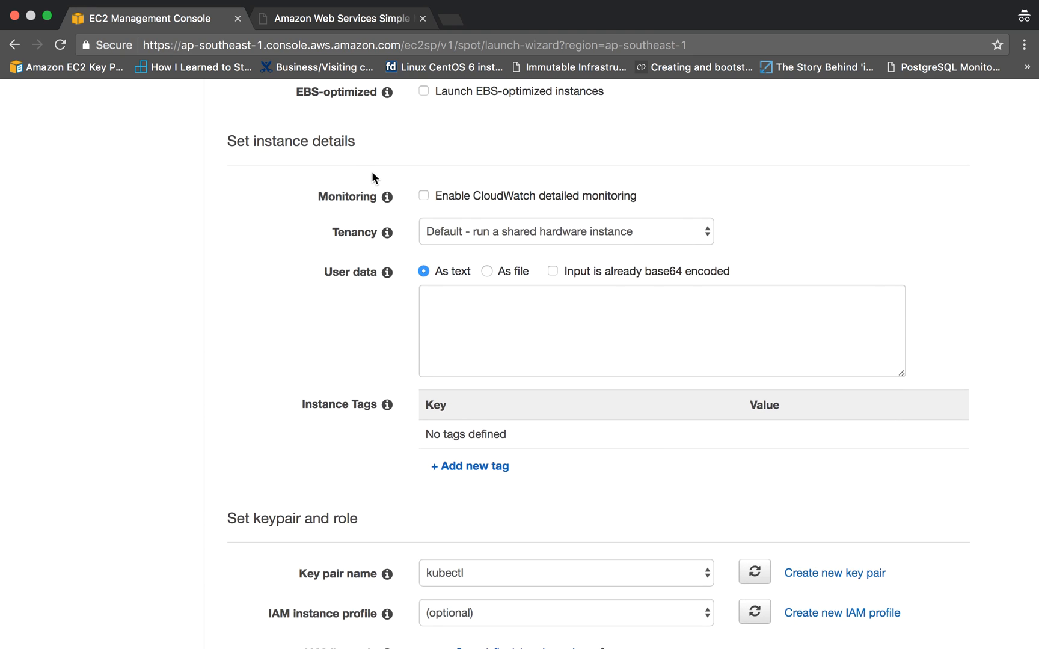
pyautogui.moveTo(415, 201)
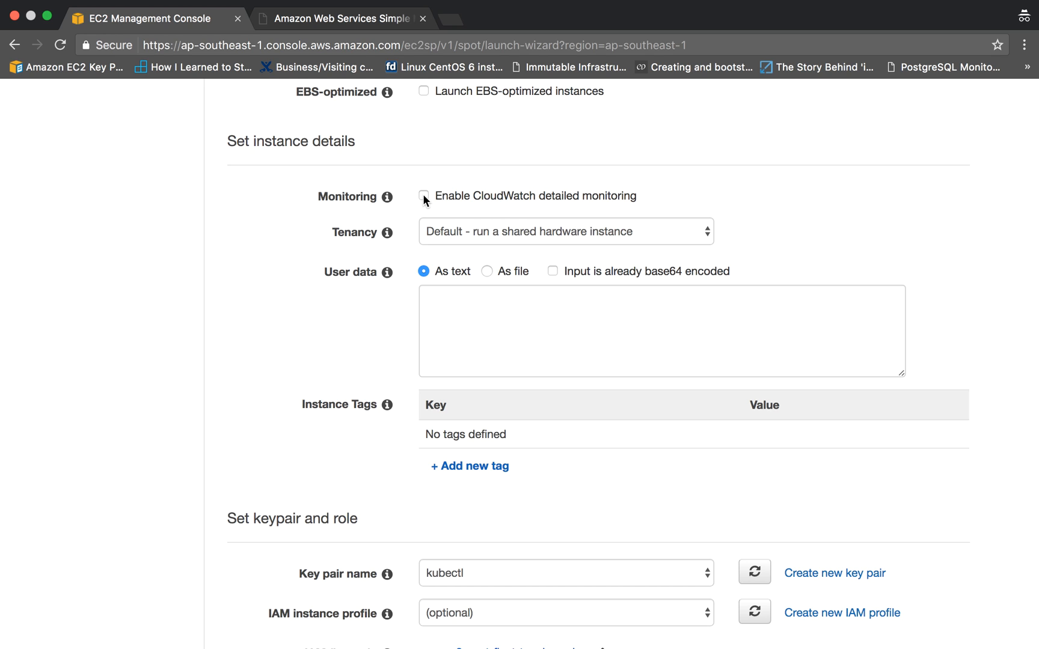
pyautogui.click(424, 196)
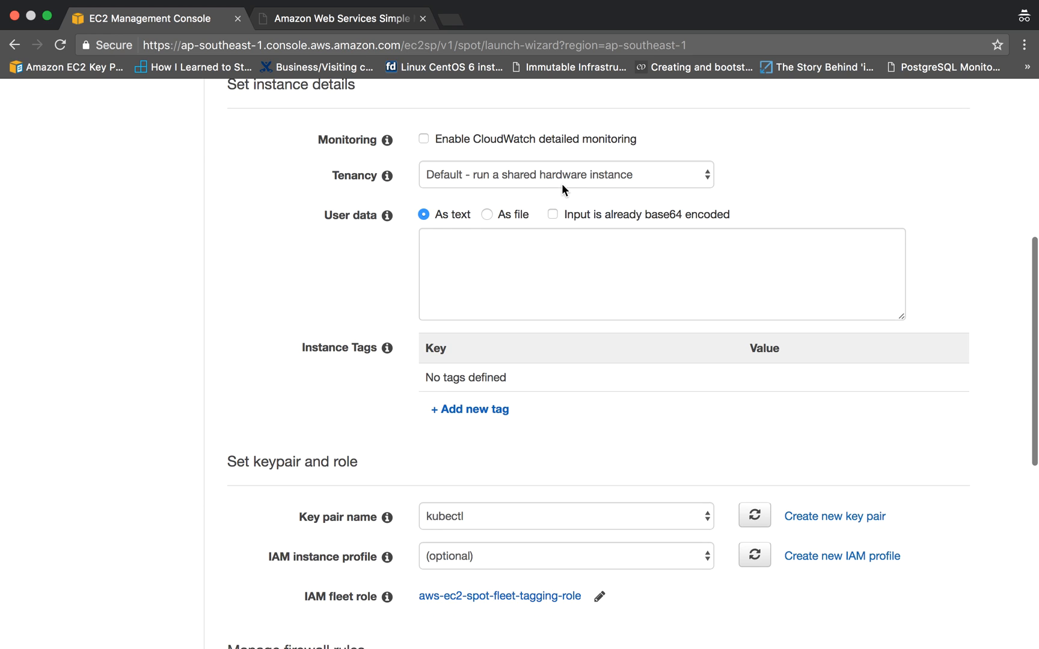
pyautogui.moveTo(609, 159)
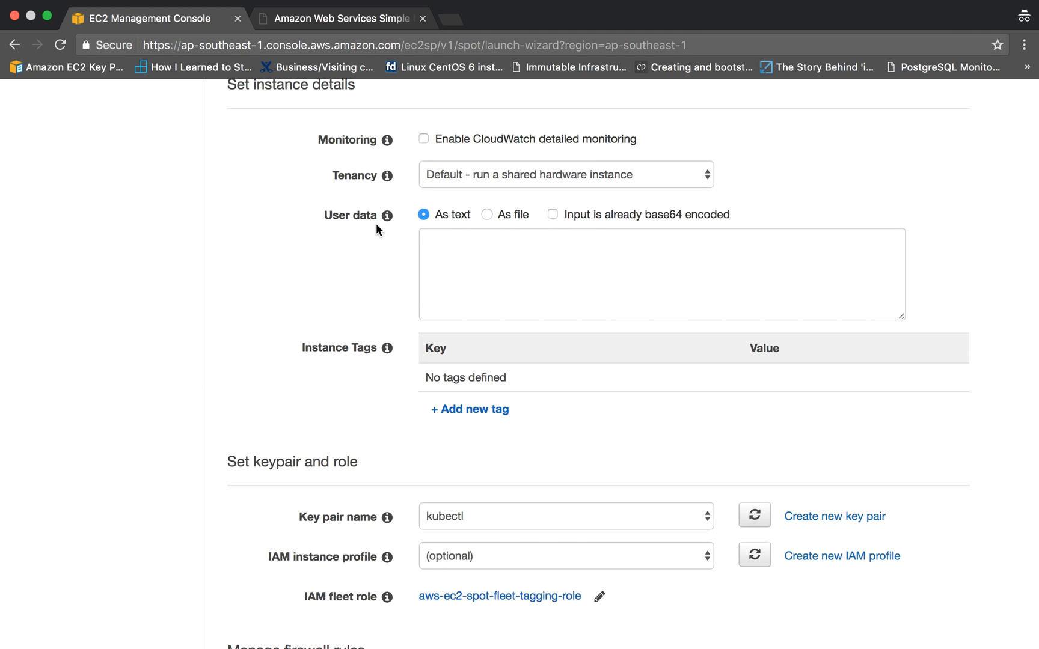
pyautogui.scroll(-3)
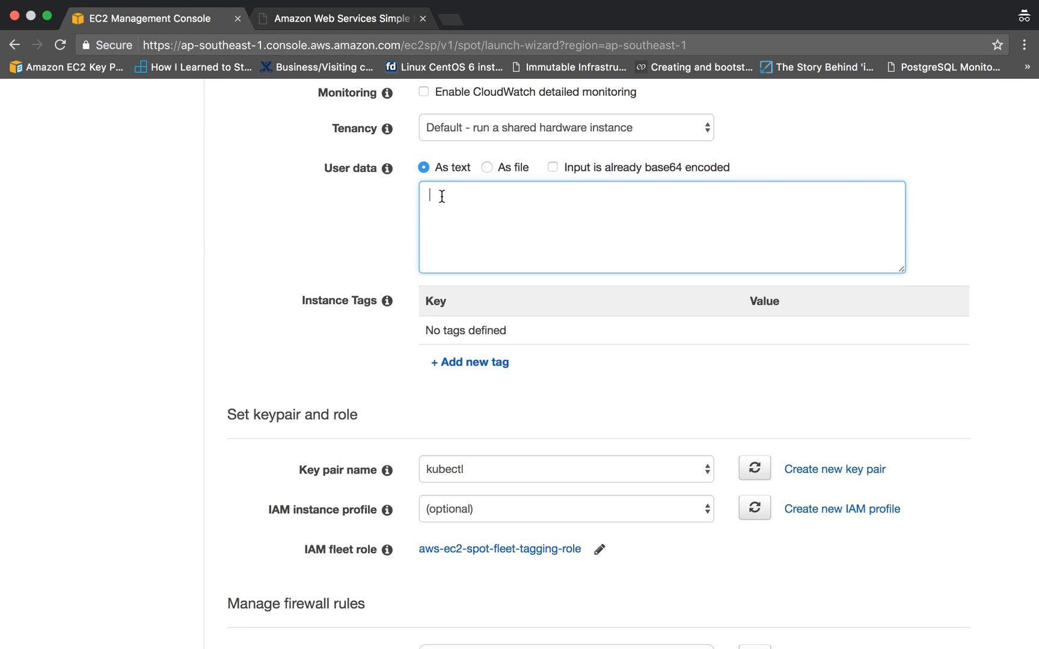
pyautogui.moveTo(467, 202)
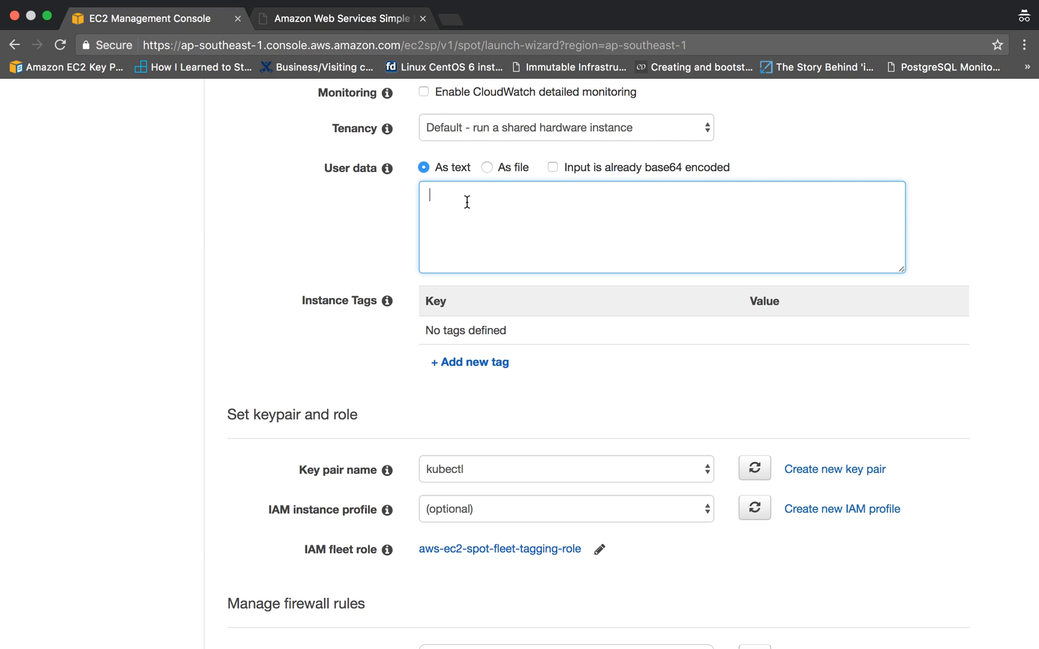
pyautogui.scroll(-3)
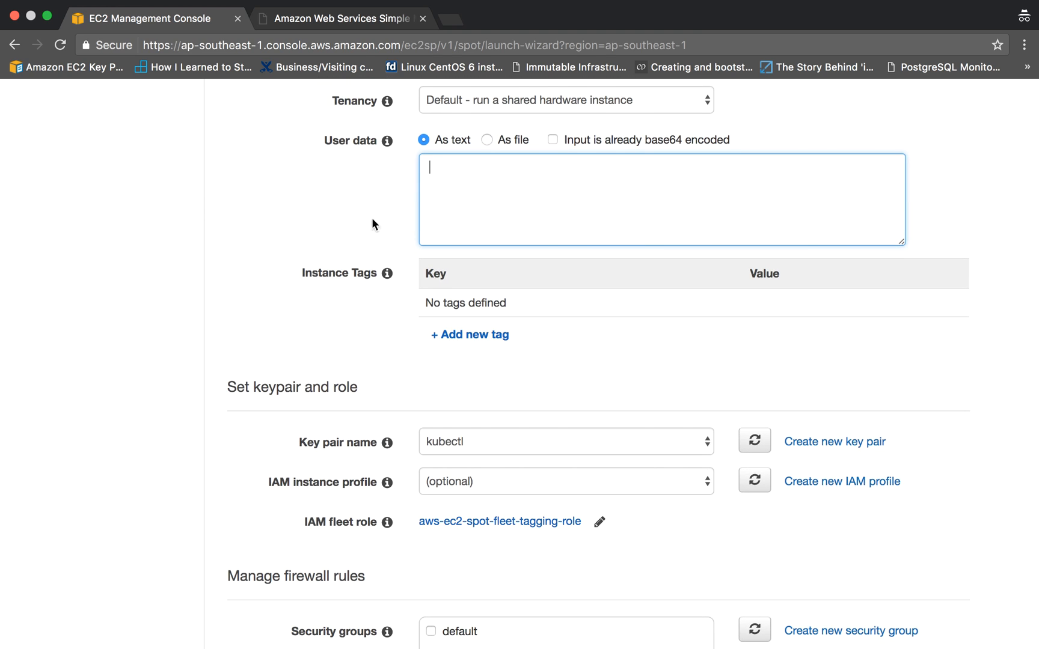
pyautogui.scroll(-3)
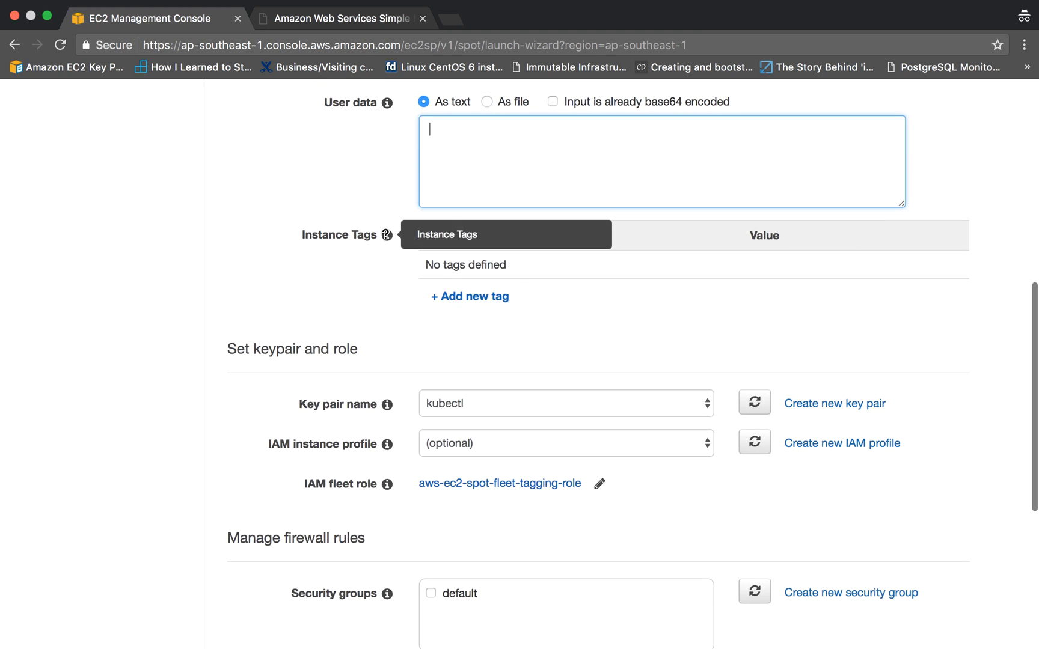
# Step: Add an instance tag with Key 'Name' and Value 'demo-spot'
pyautogui.click(470, 297)
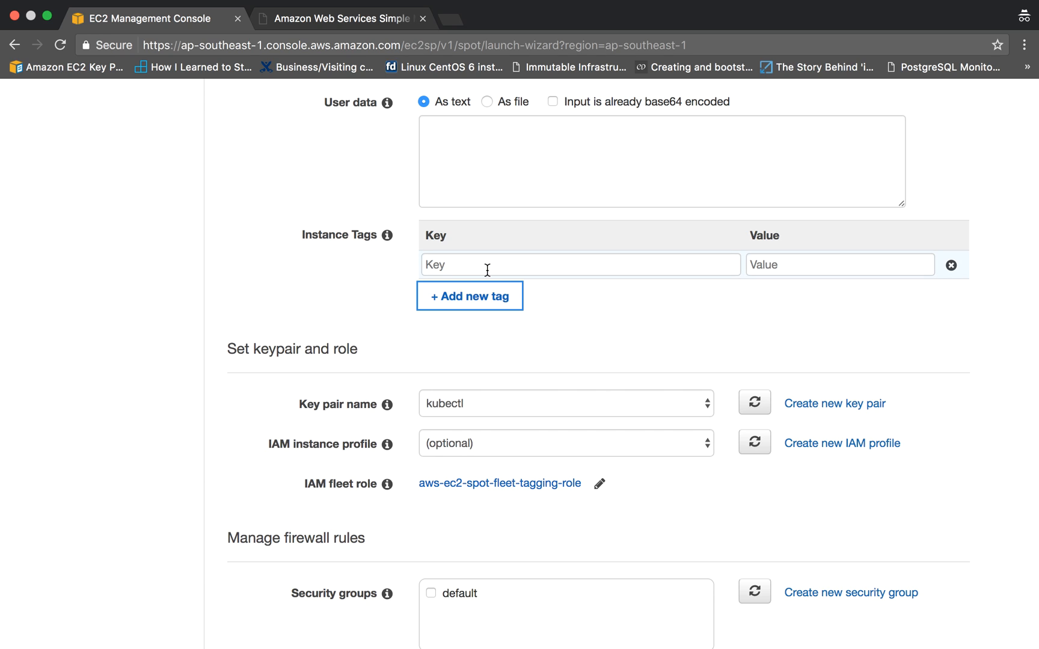
pyautogui.click(580, 264)
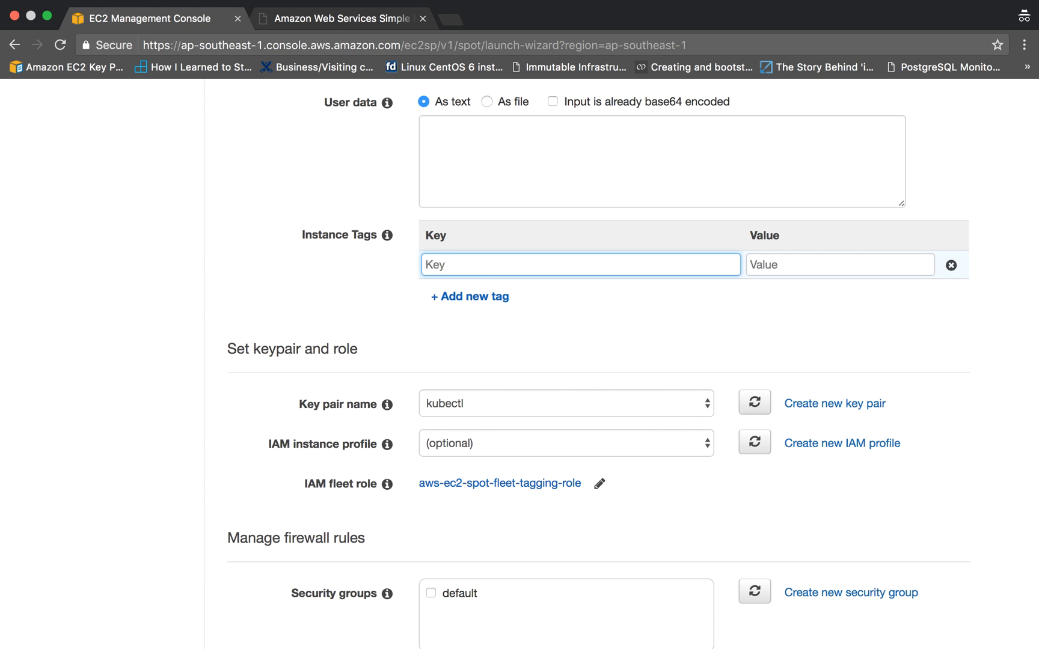
pyautogui.write('Name')
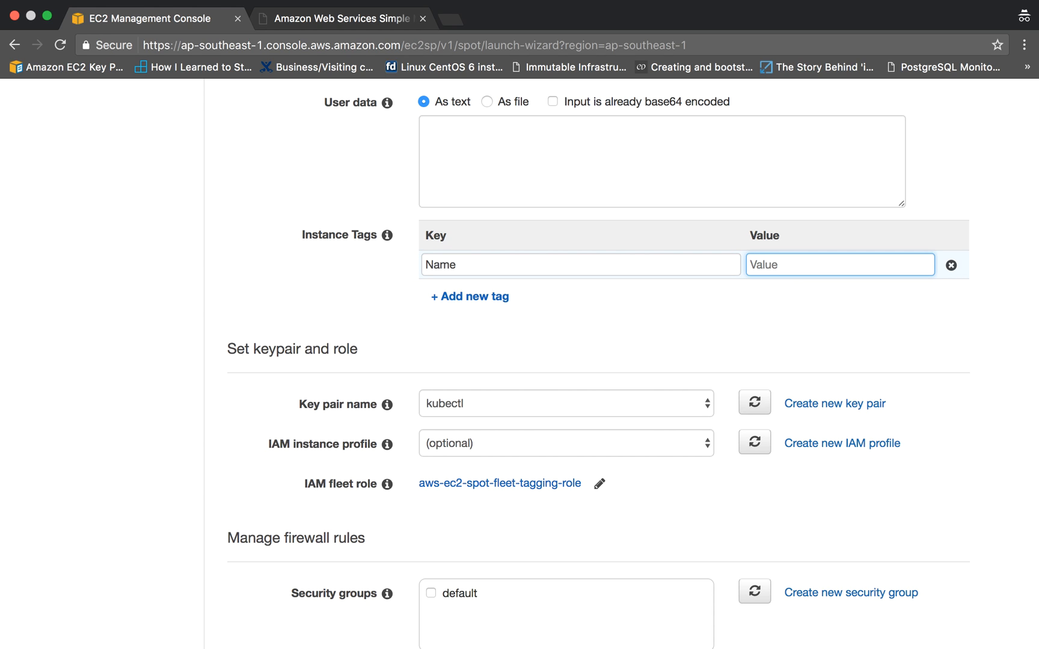
pyautogui.write('demo')
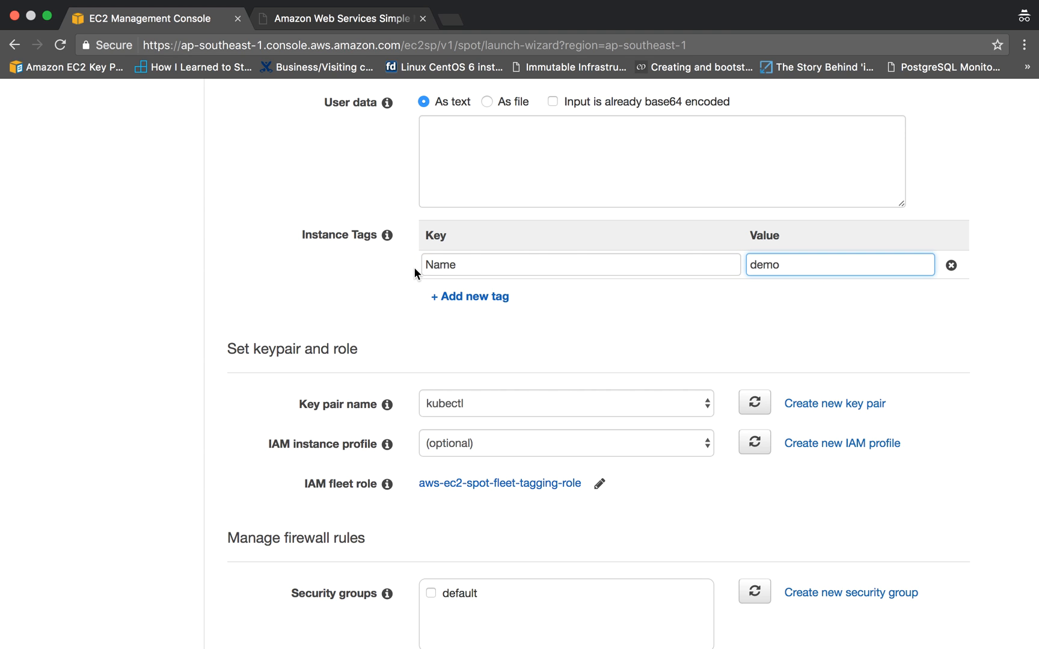
pyautogui.write('-spot')
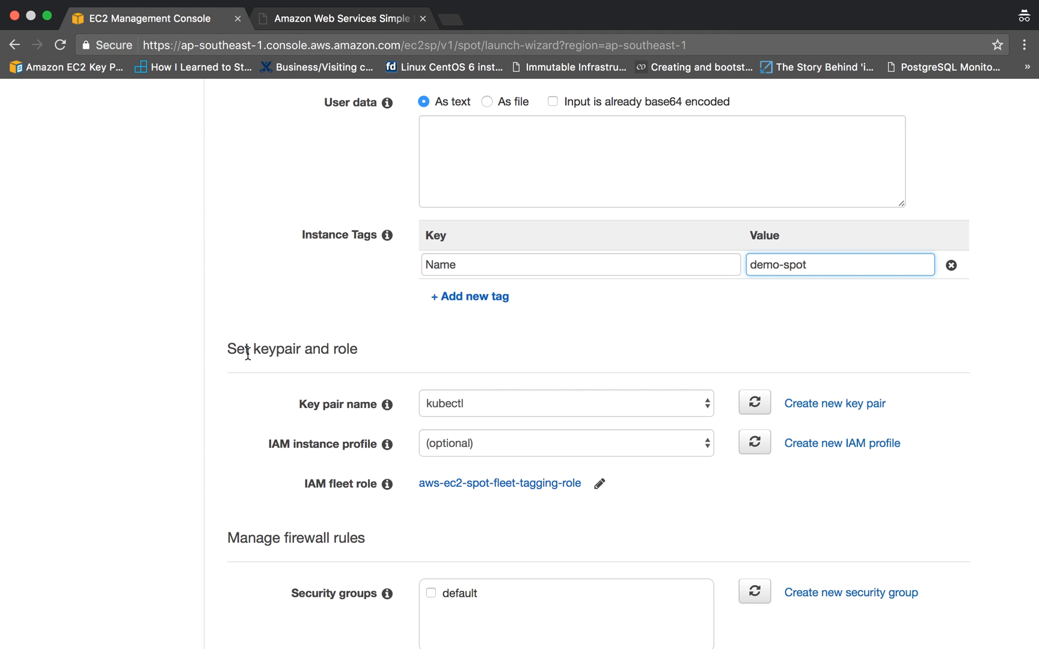
pyautogui.scroll(-3)
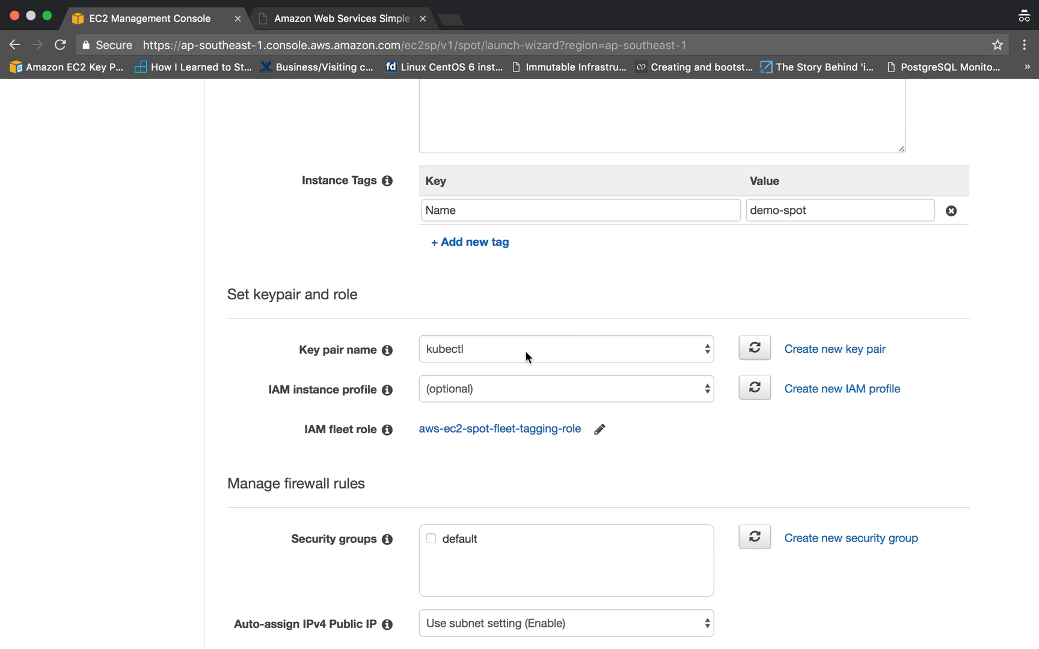
# Step: Keep kubectl as the key pair and leave the IAM instance profile unset
pyautogui.click(565, 349)
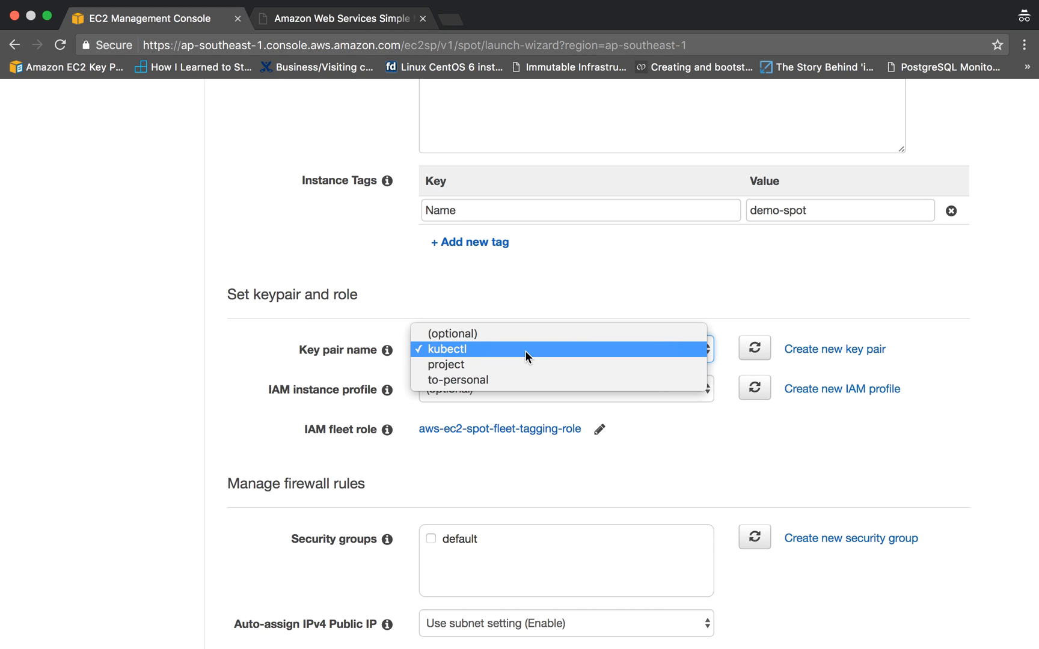
pyautogui.moveTo(514, 356)
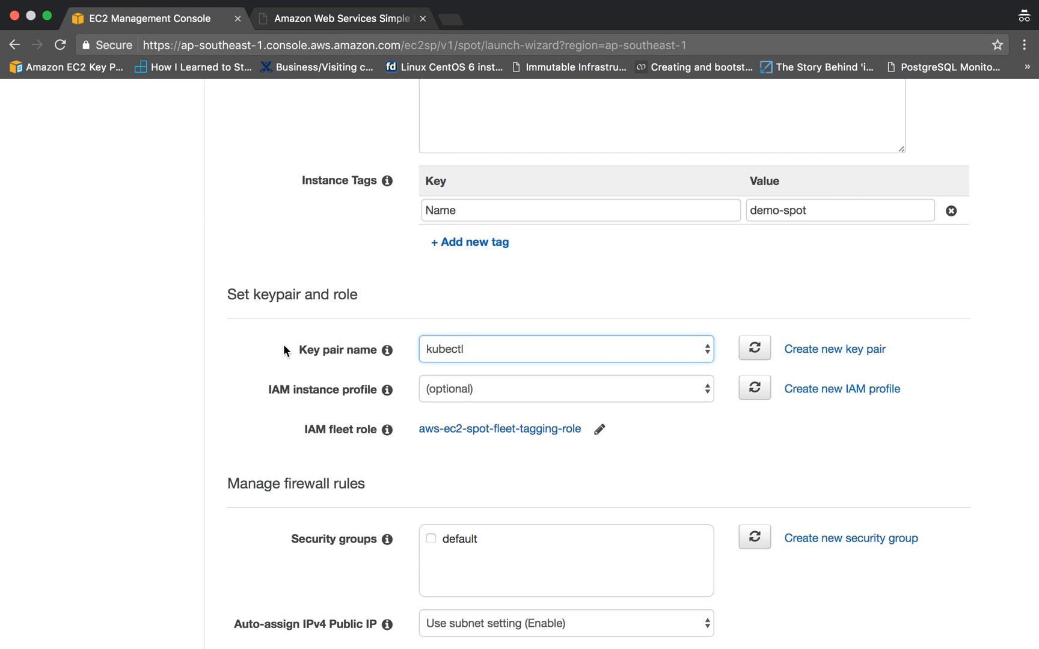
pyautogui.click(566, 349)
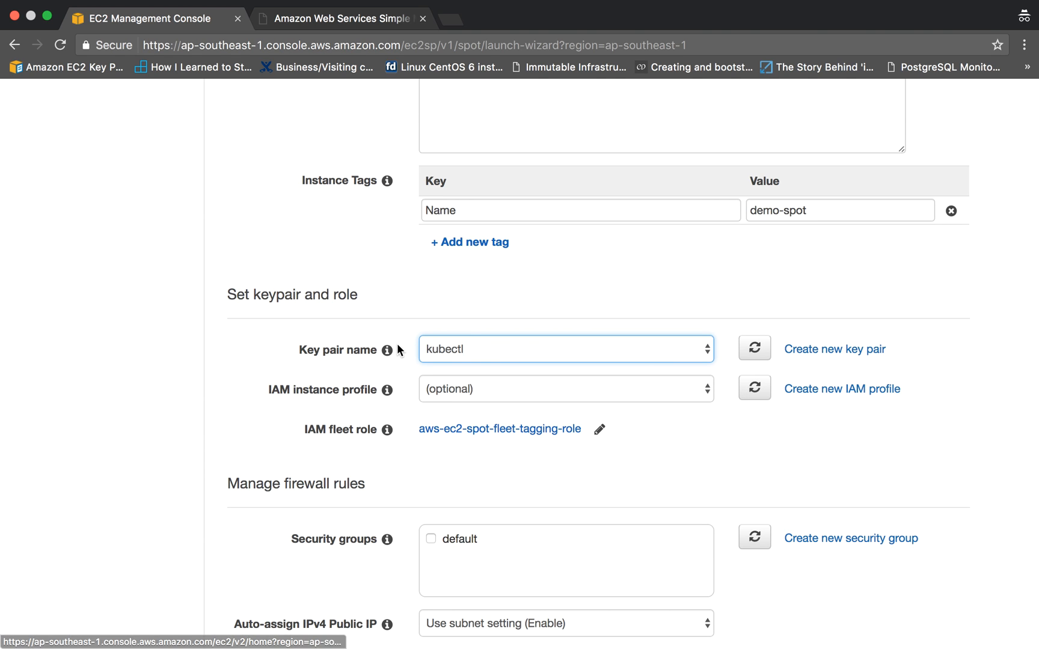
pyautogui.scroll(-3)
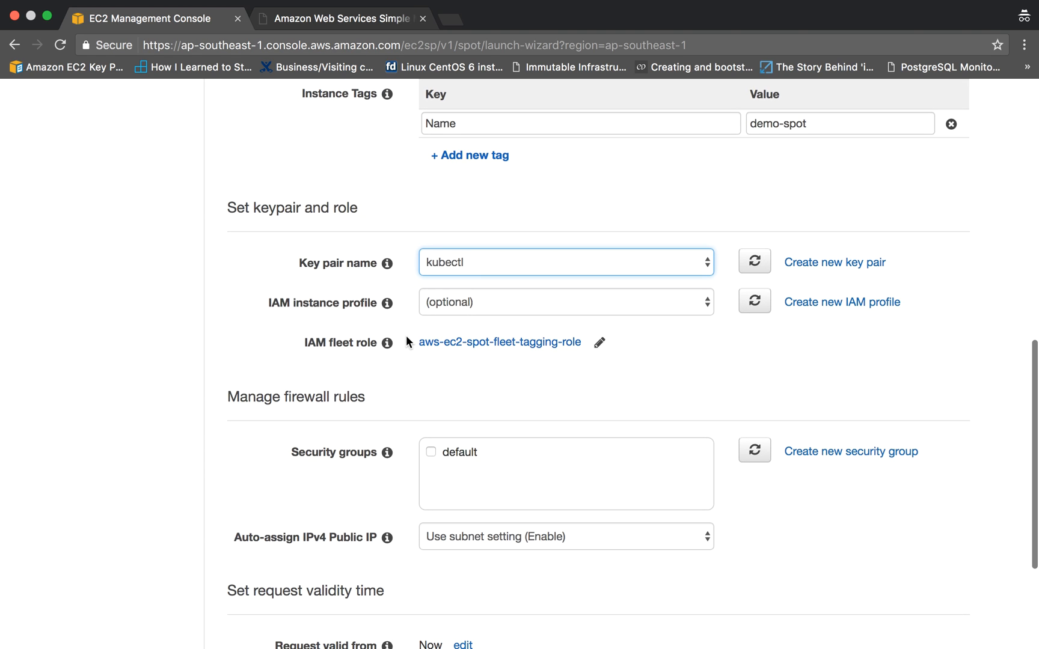
pyautogui.scroll(-3)
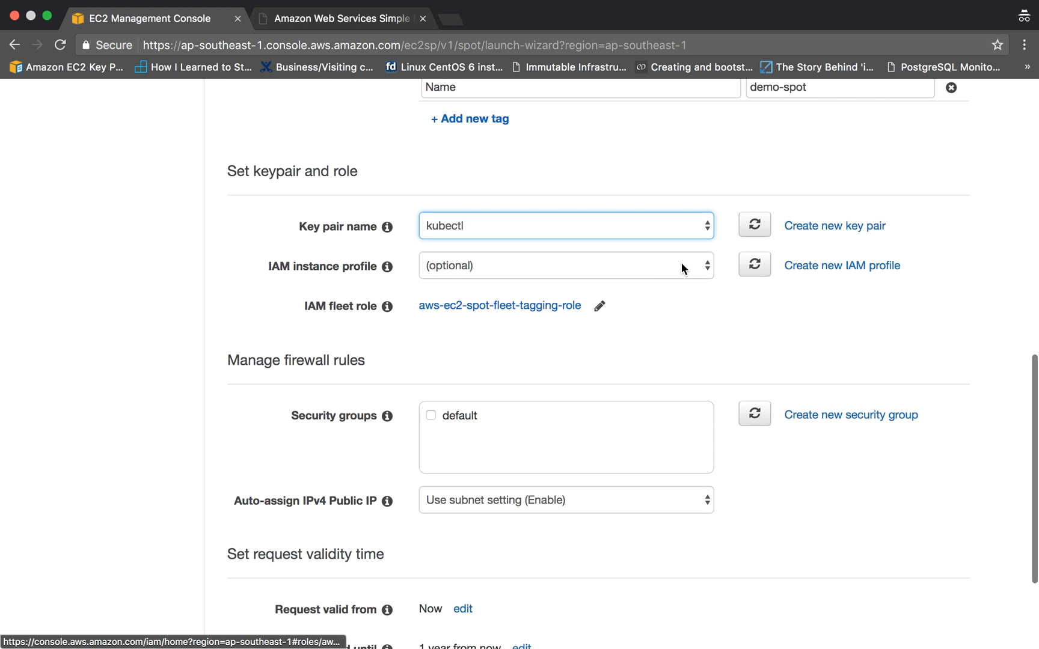
pyautogui.click(565, 266)
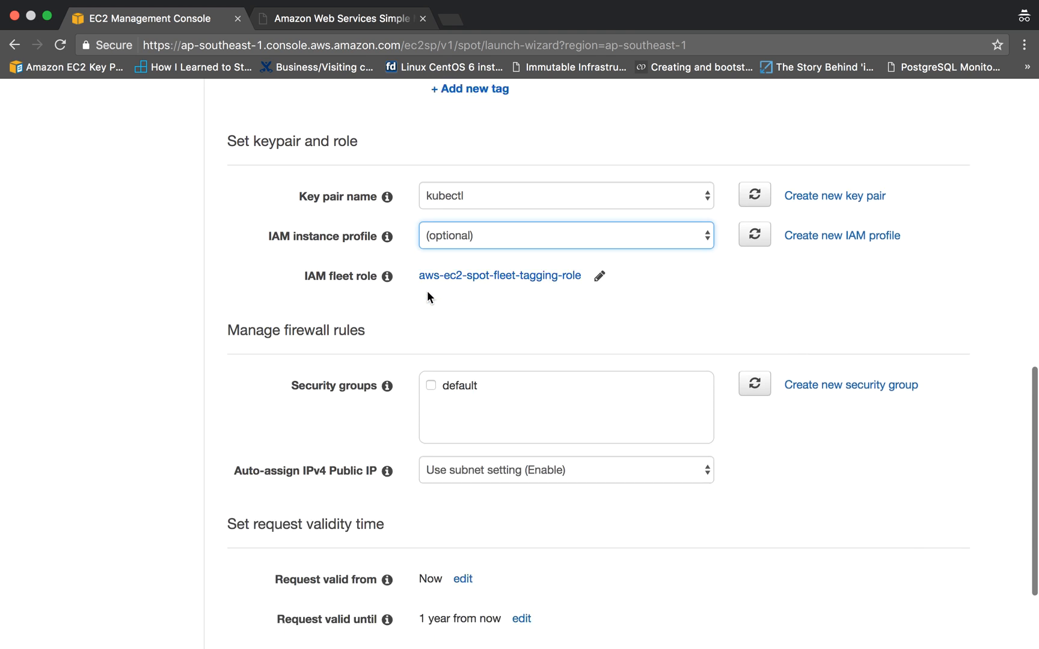
pyautogui.scroll(-3)
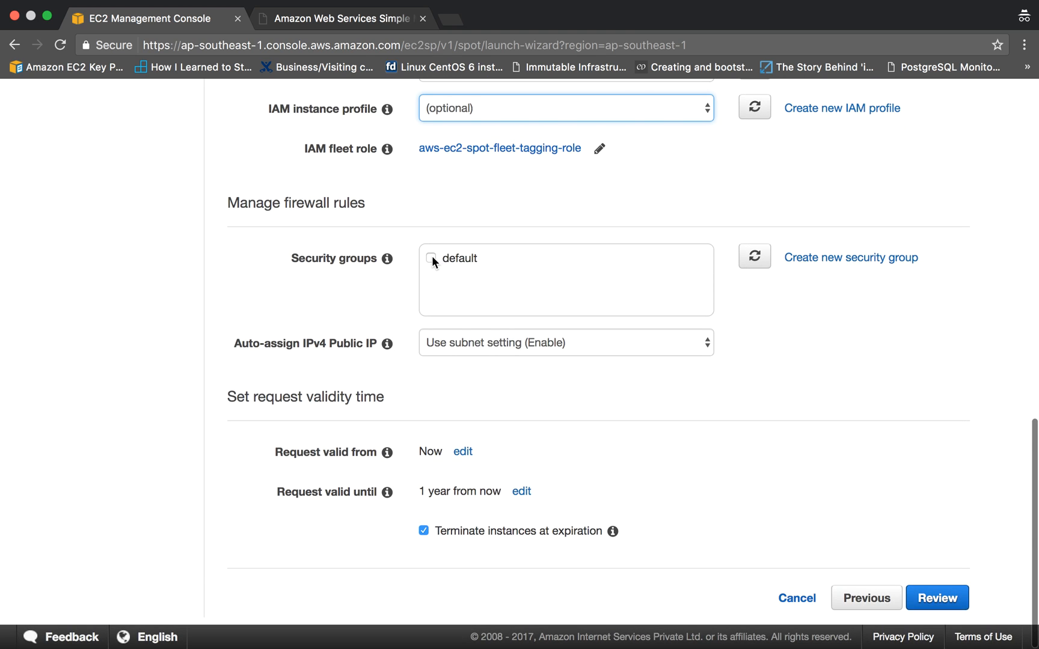
# Step: Assign the default security group and keep the request valid from now for one year
pyautogui.click(424, 259)
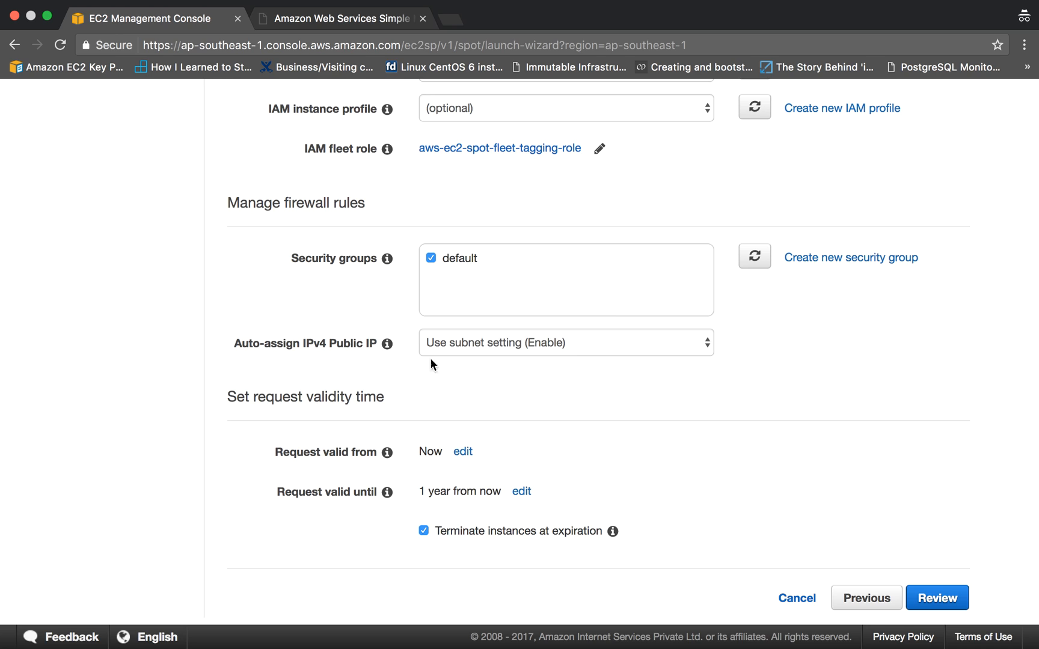
pyautogui.moveTo(656, 350)
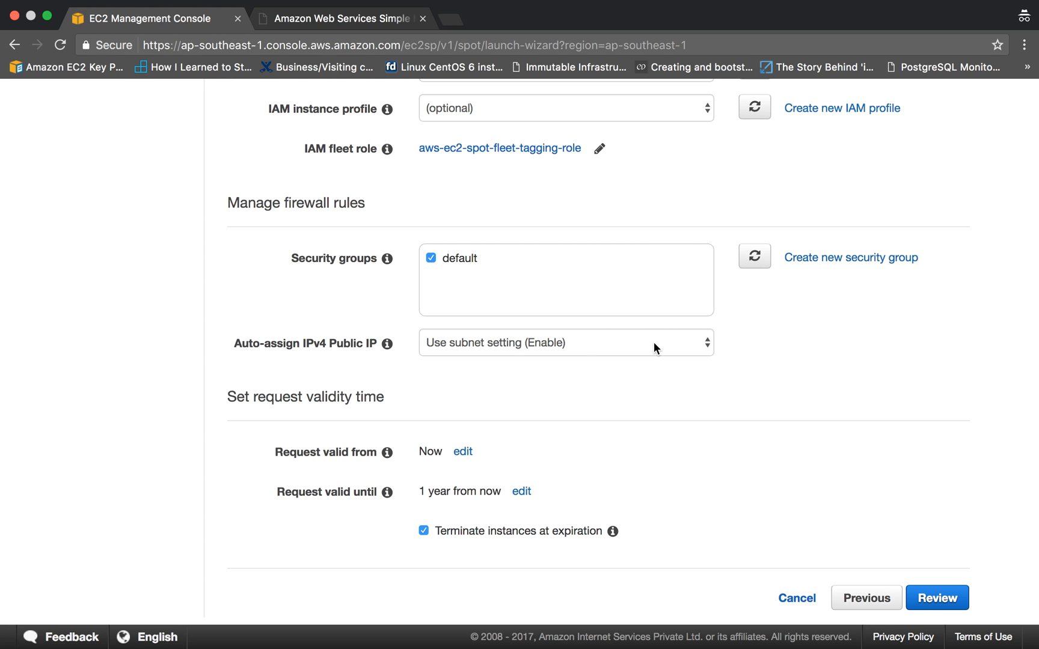
pyautogui.moveTo(512, 352)
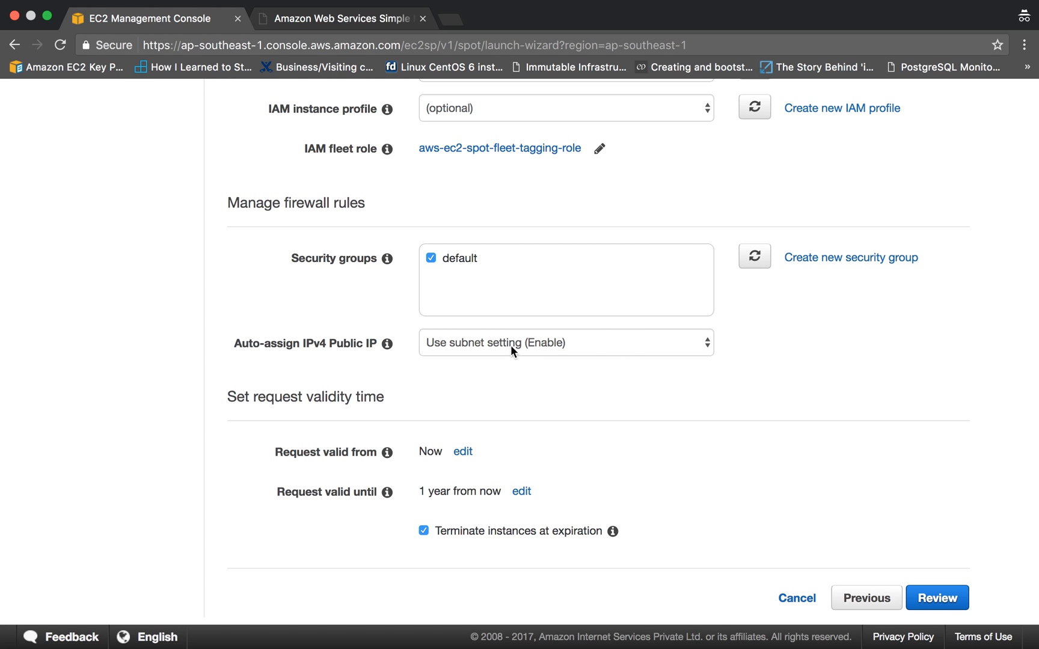
pyautogui.scroll(-3)
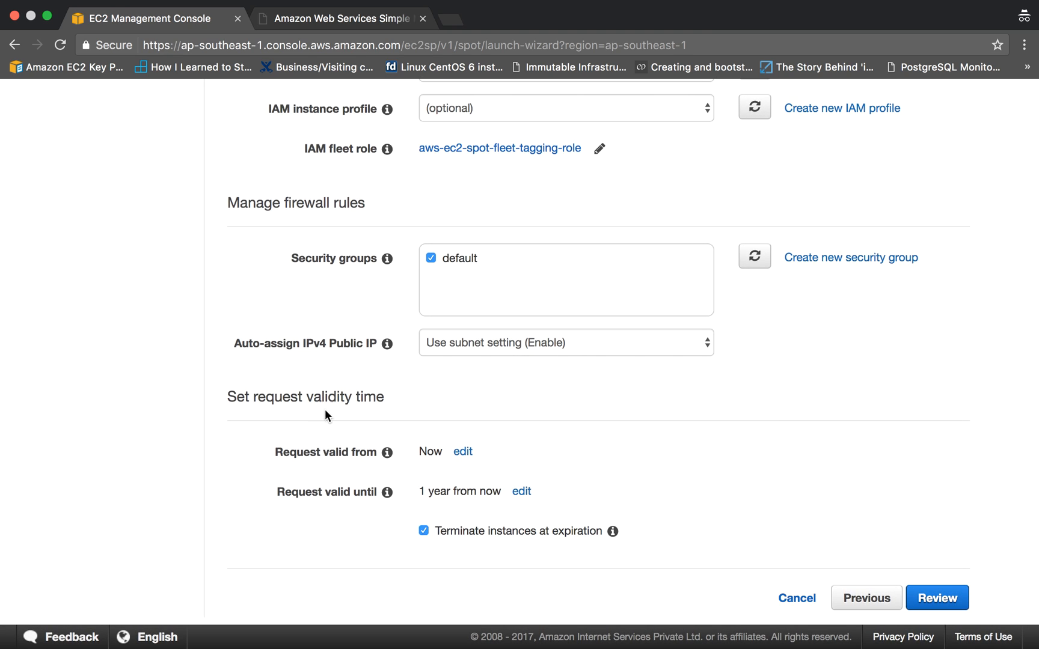
pyautogui.moveTo(322, 457)
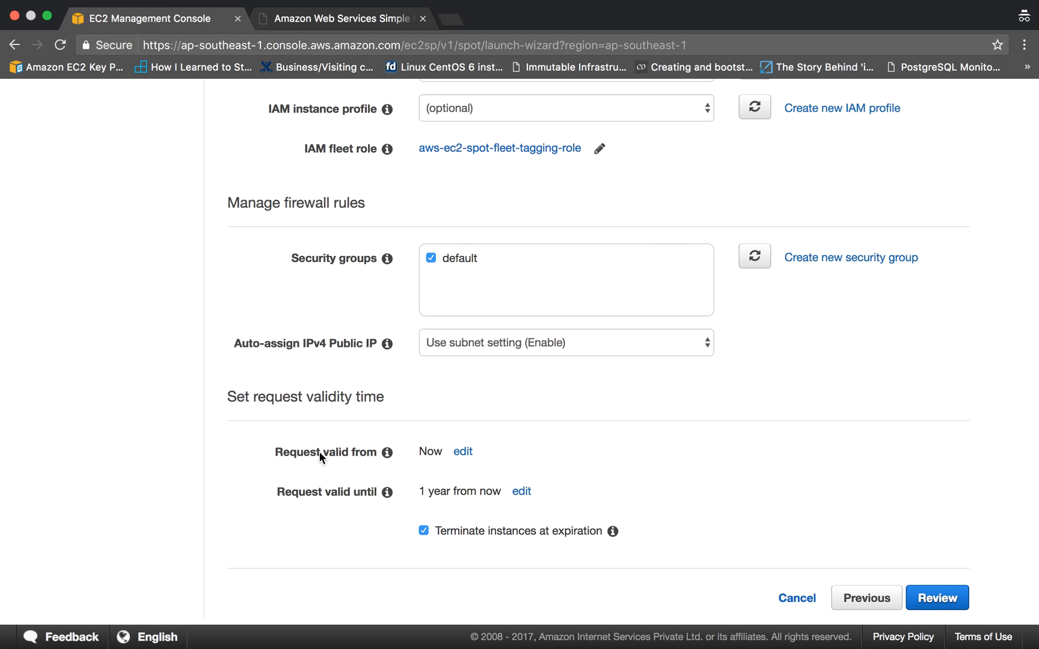
pyautogui.moveTo(388, 452)
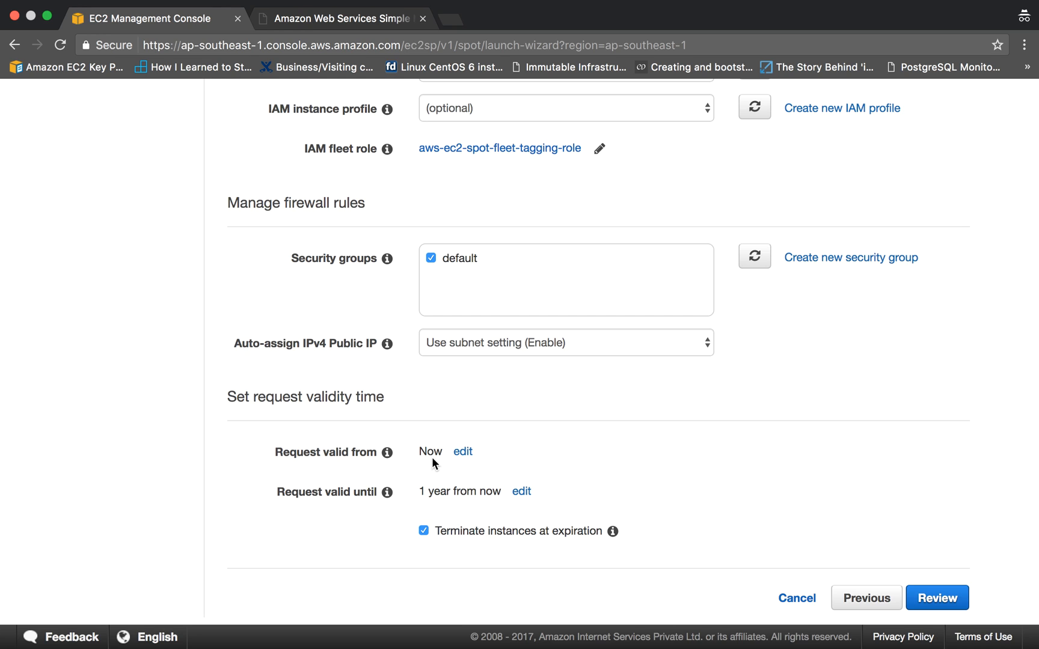
pyautogui.click(463, 451)
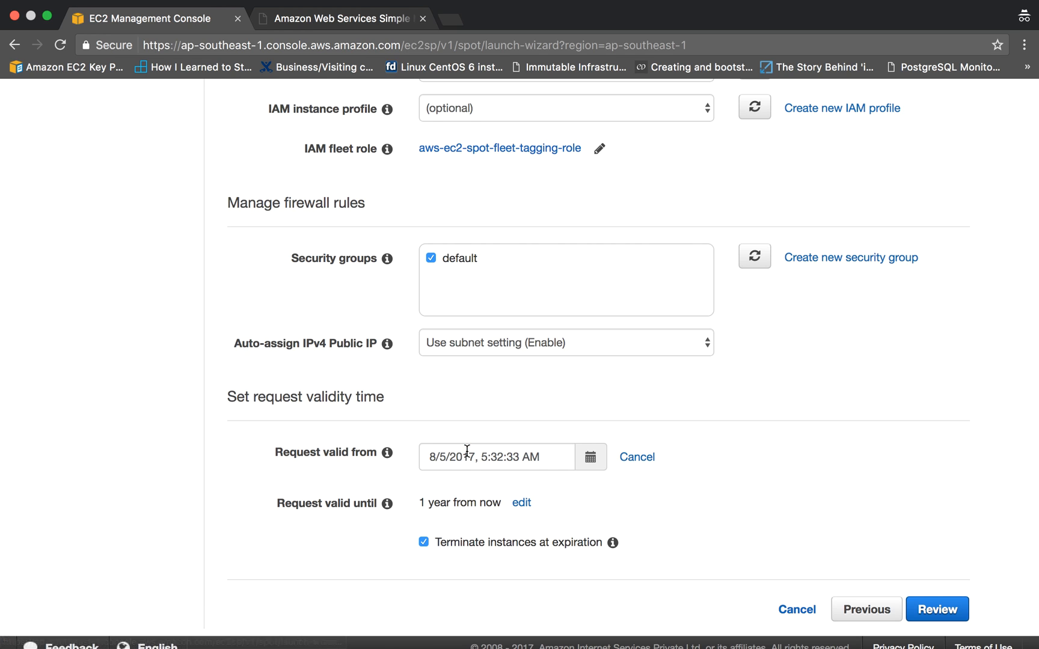
pyautogui.click(636, 456)
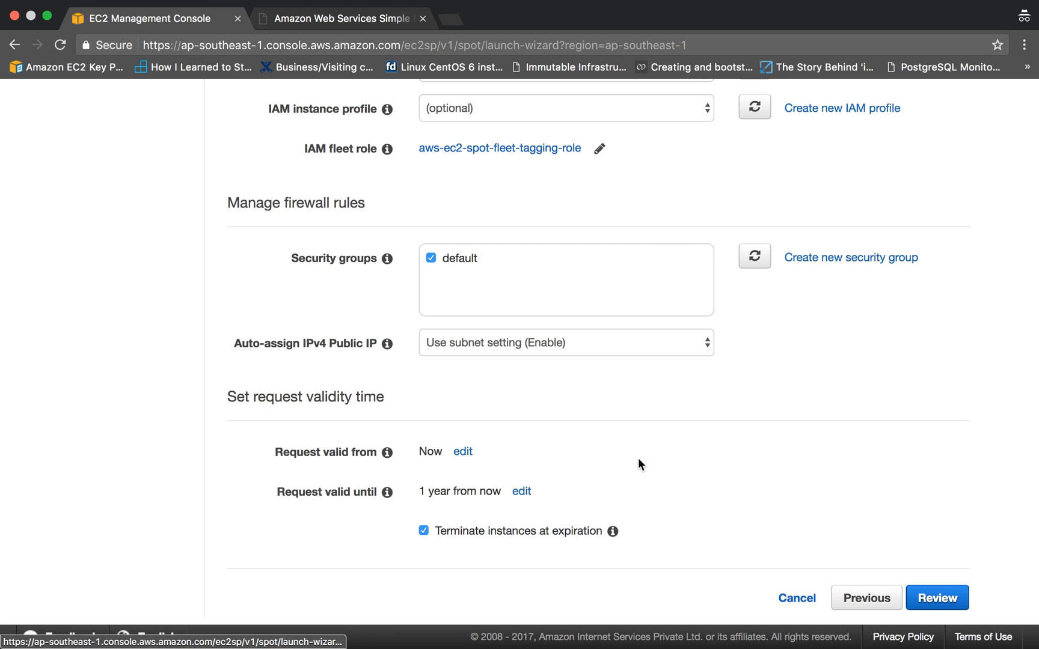
pyautogui.moveTo(388, 492)
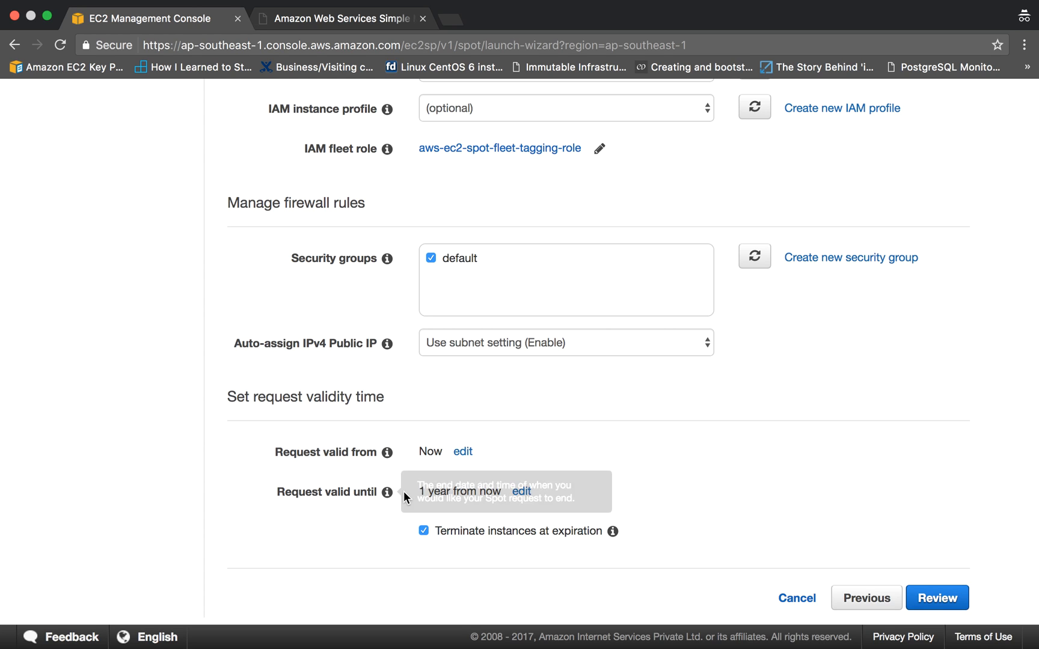
pyautogui.moveTo(435, 492)
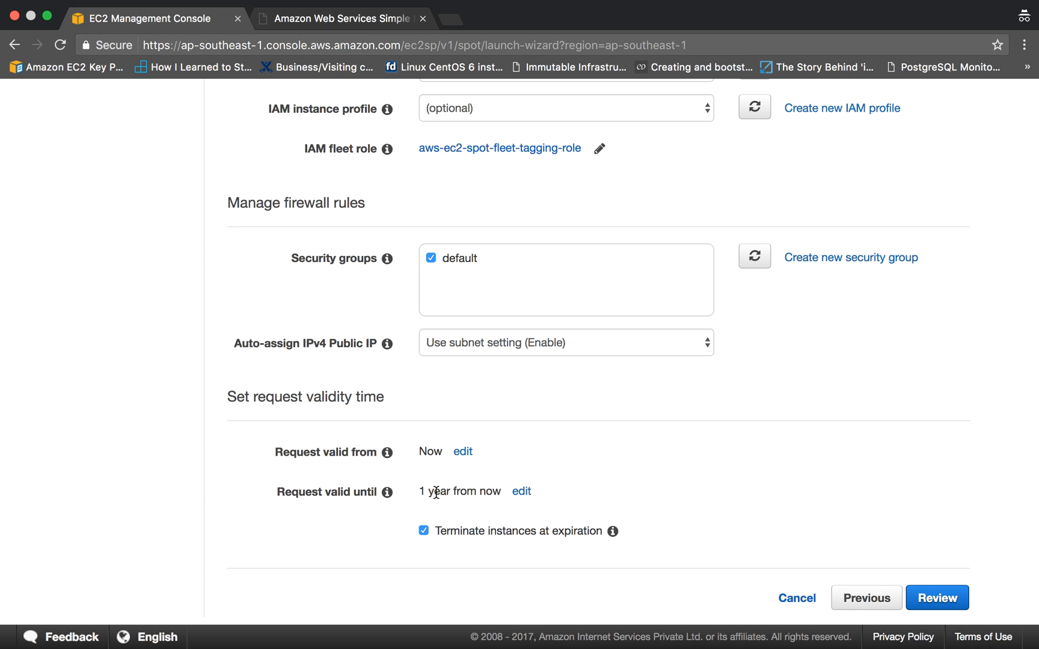
pyautogui.moveTo(518, 564)
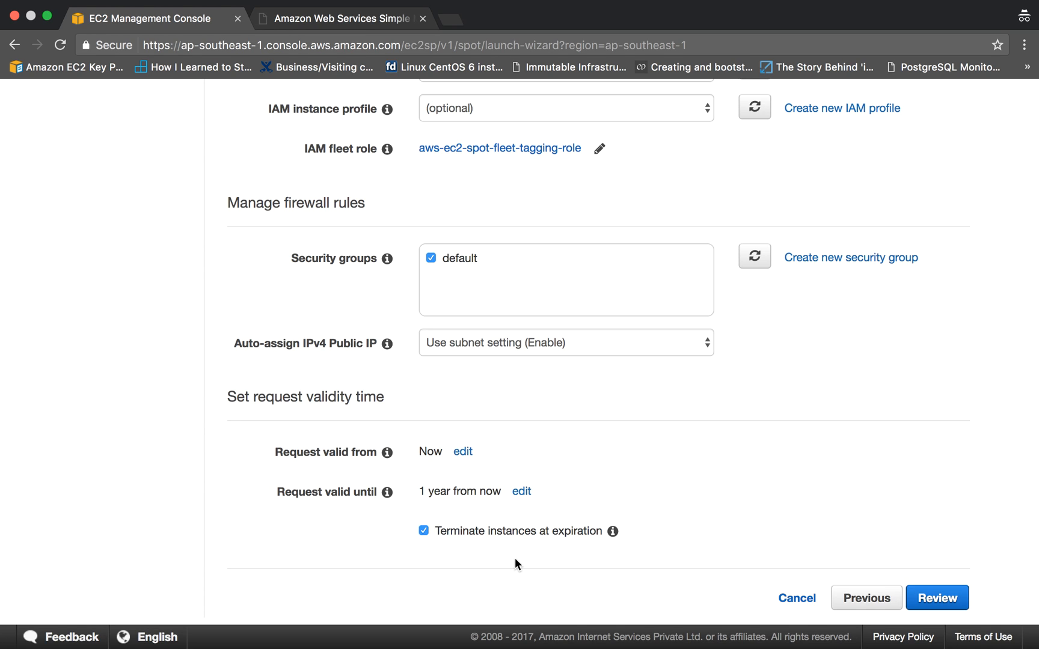
pyautogui.moveTo(631, 462)
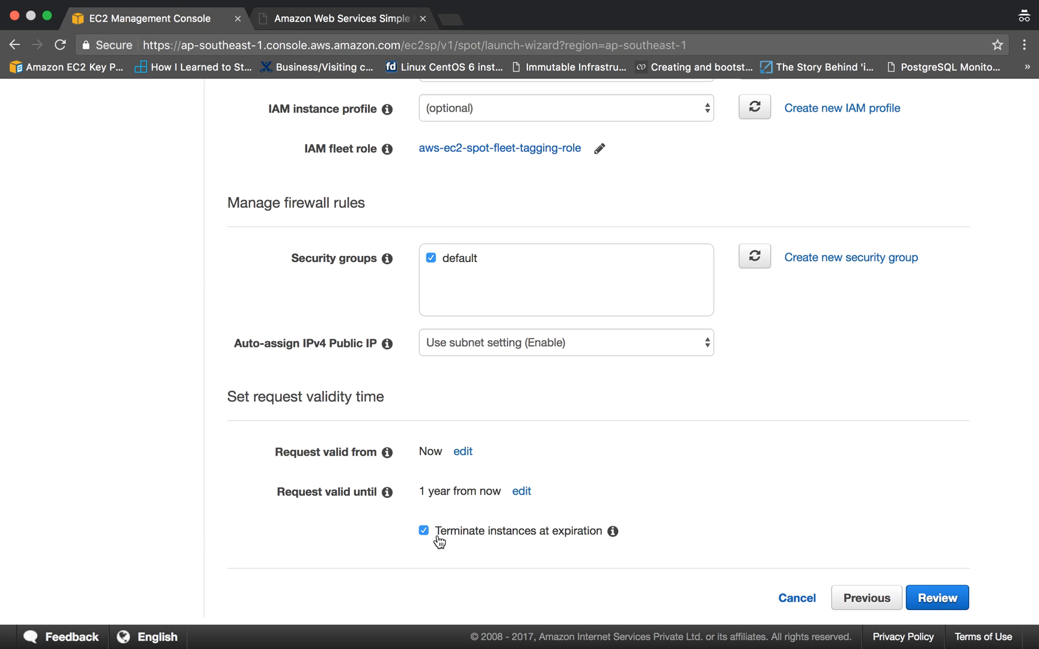
pyautogui.moveTo(466, 540)
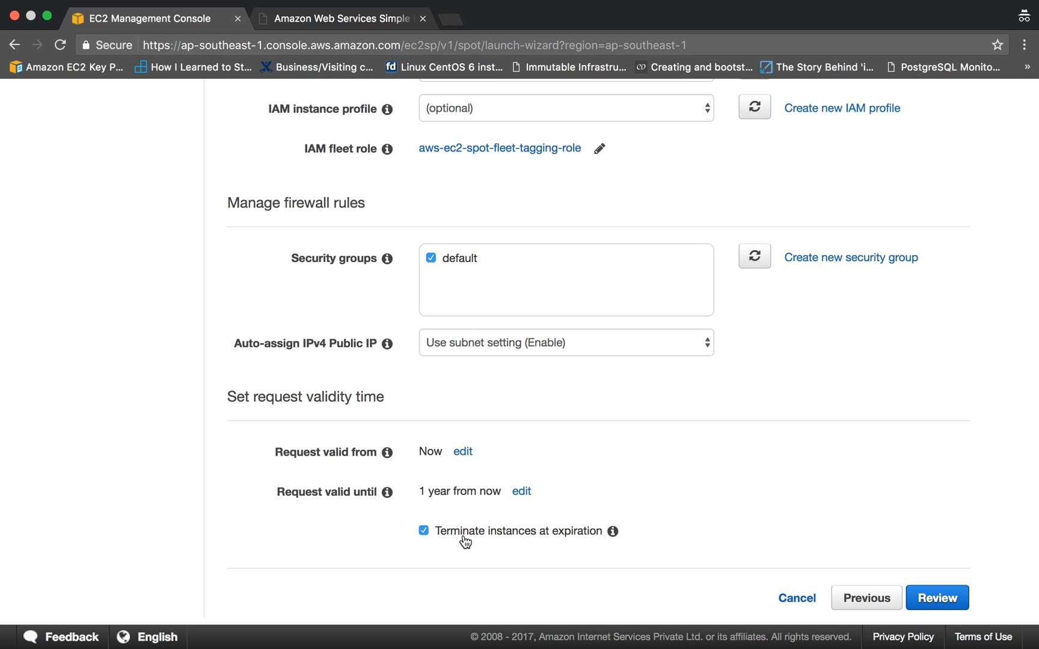
pyautogui.moveTo(568, 542)
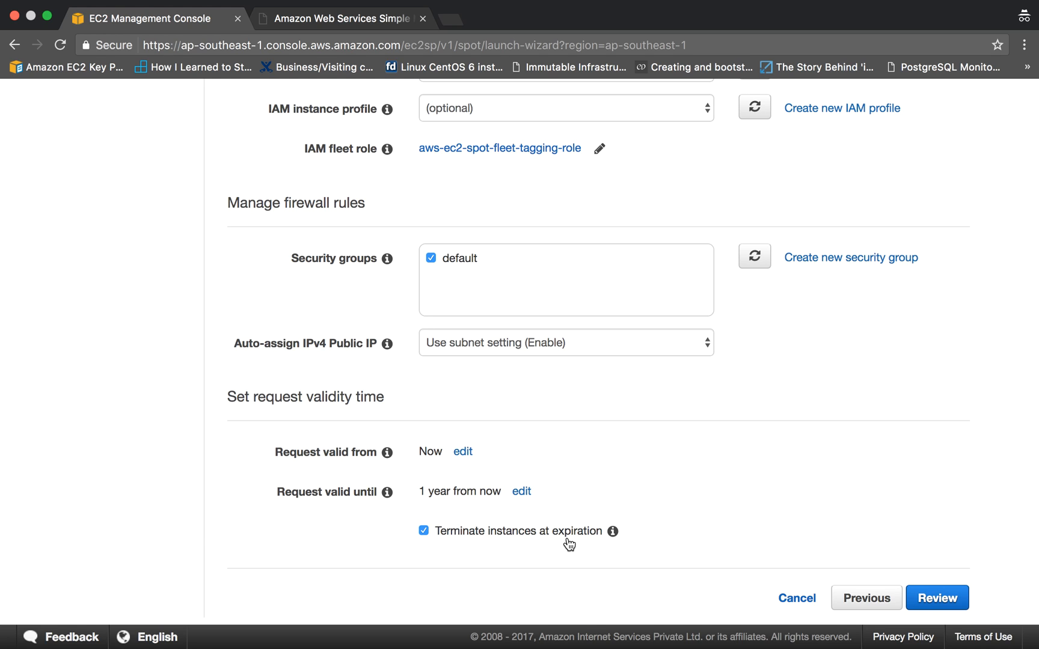
pyautogui.moveTo(661, 485)
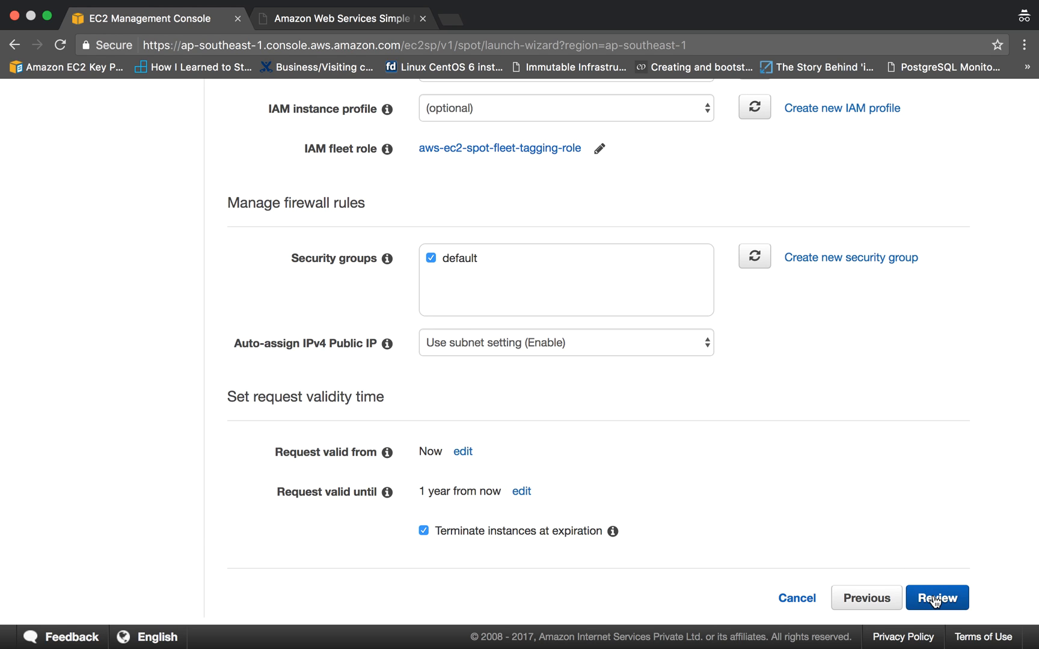
# Step: Review the c3.large spot request summary, collapsing the Spot request section to reach instance details
pyautogui.click(936, 598)
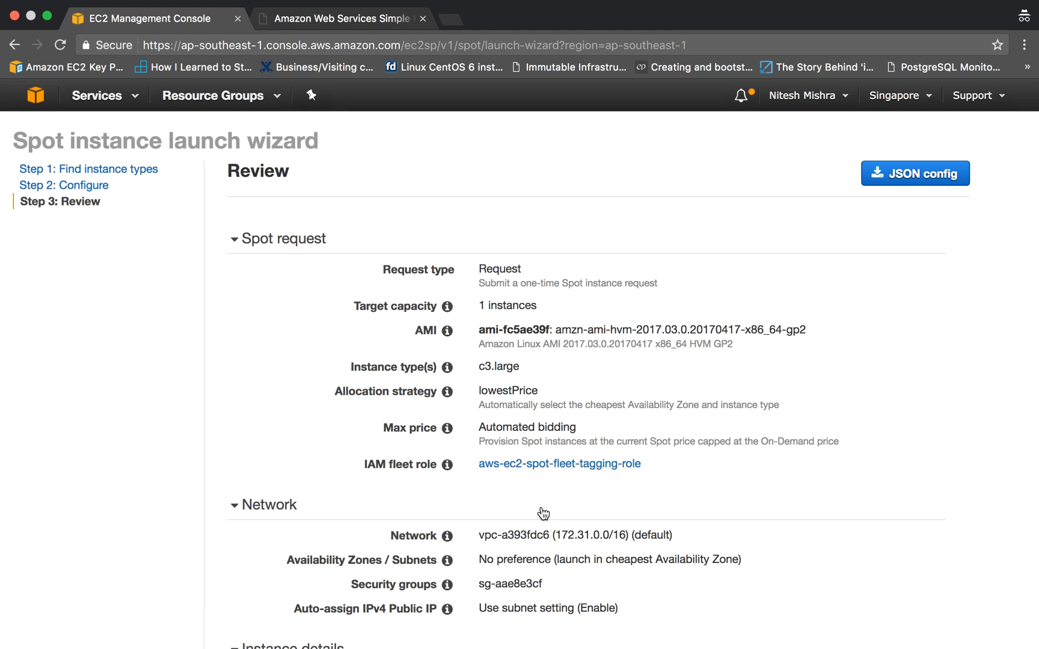
pyautogui.scroll(-3)
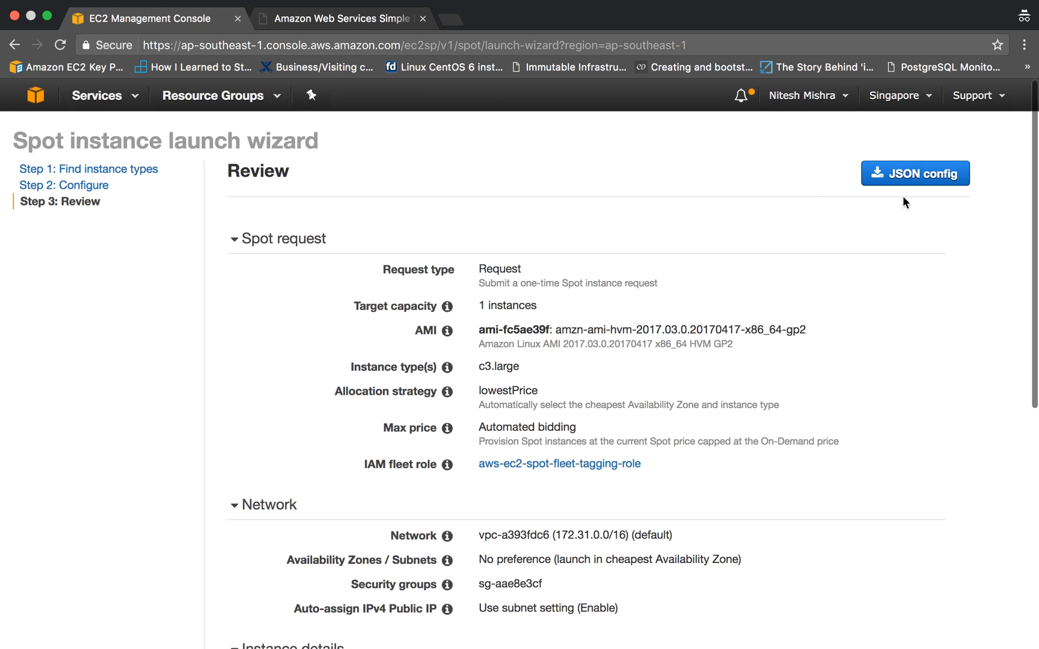
pyautogui.moveTo(915, 186)
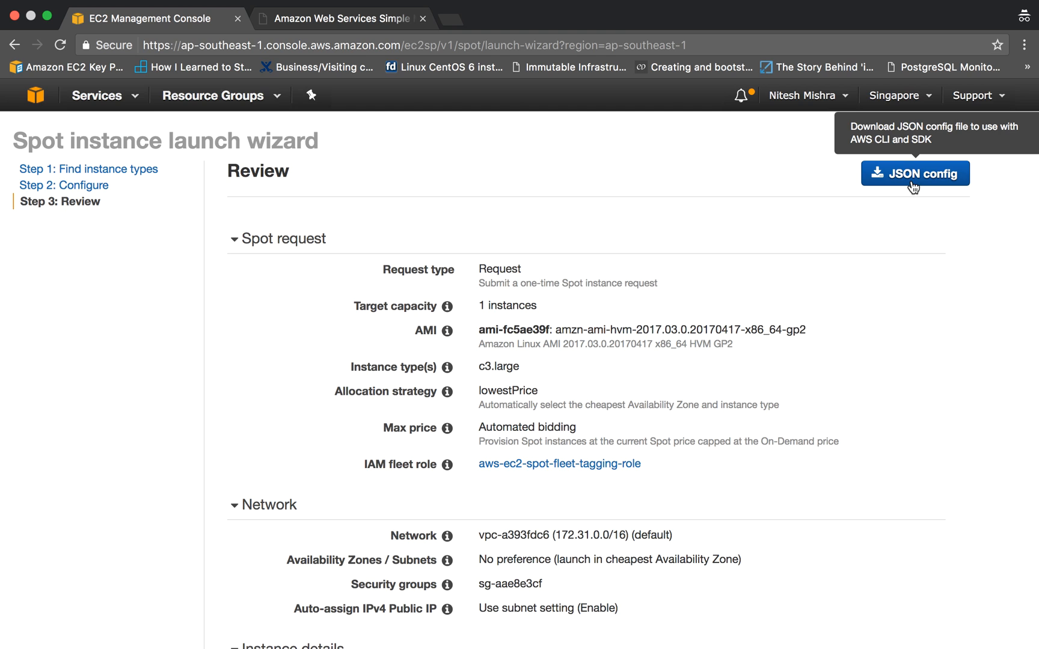
pyautogui.click(239, 238)
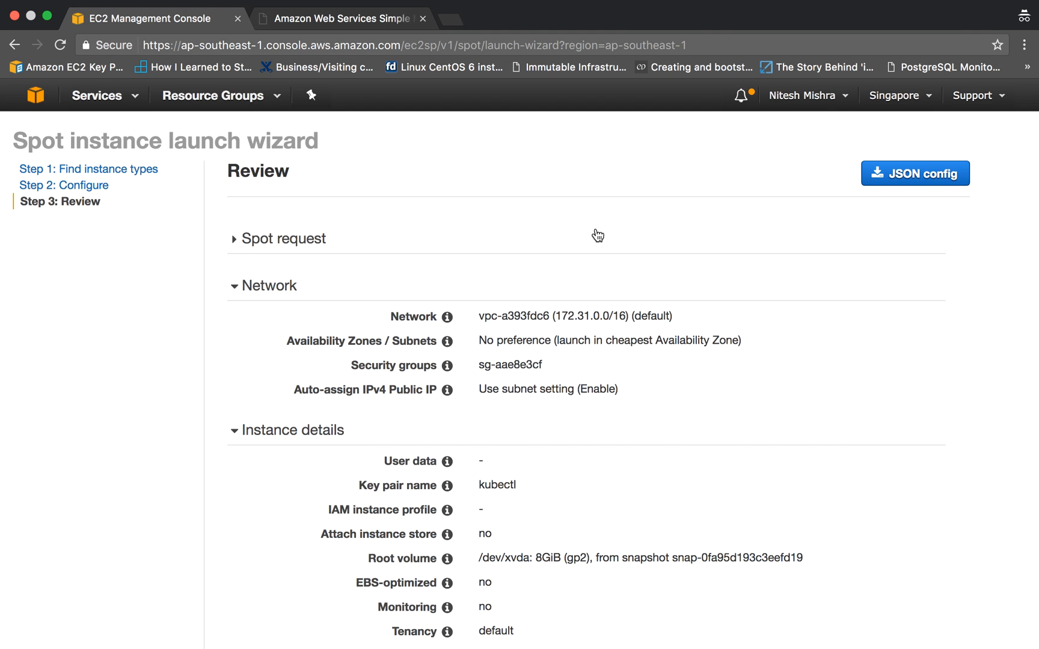
pyautogui.scroll(-3)
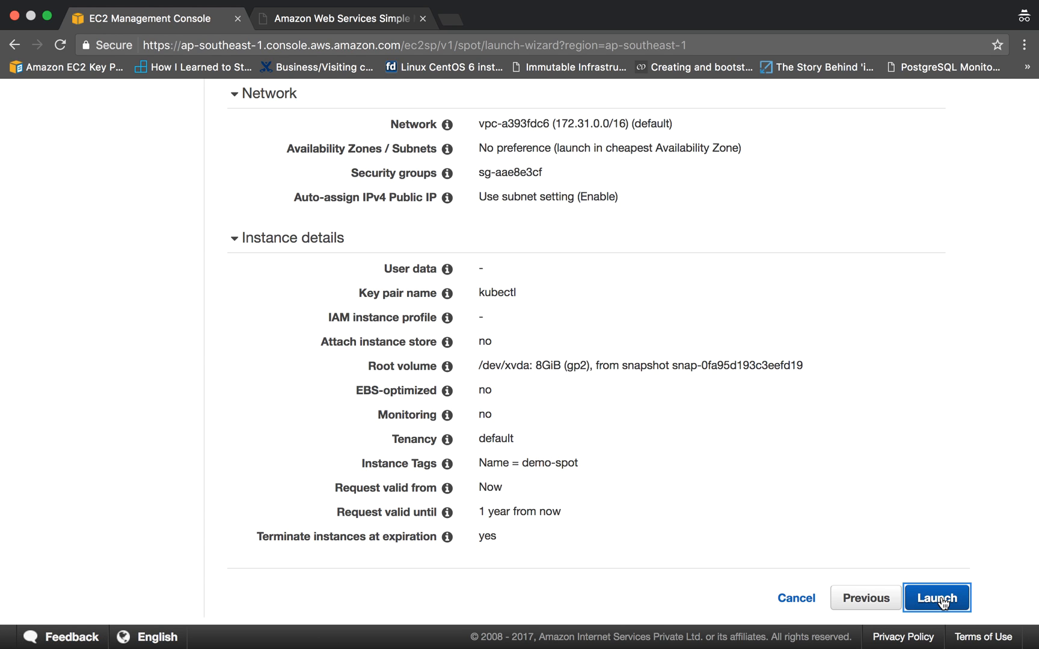
# Step: Launch the c3.large spot request and dismiss the success confirmation
pyautogui.click(936, 597)
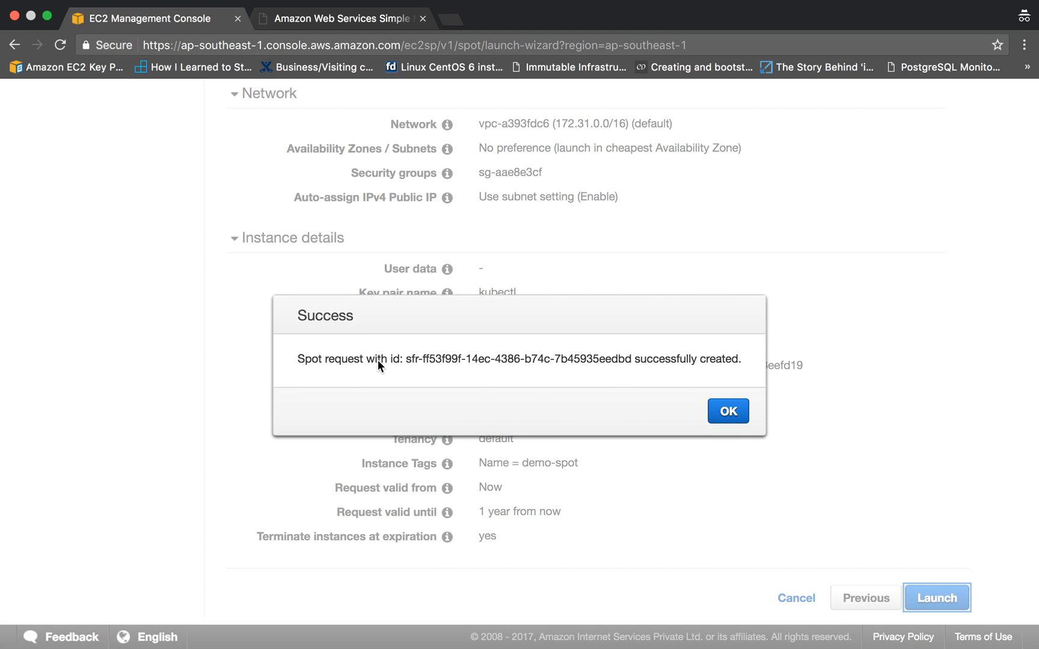
pyautogui.click(727, 410)
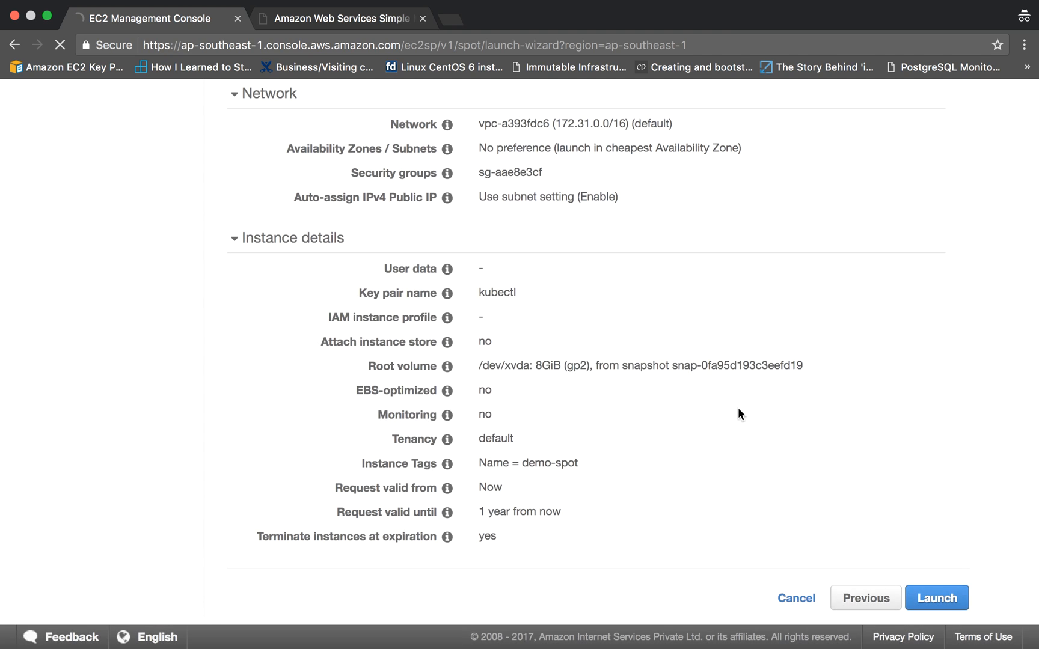
pyautogui.click(935, 597)
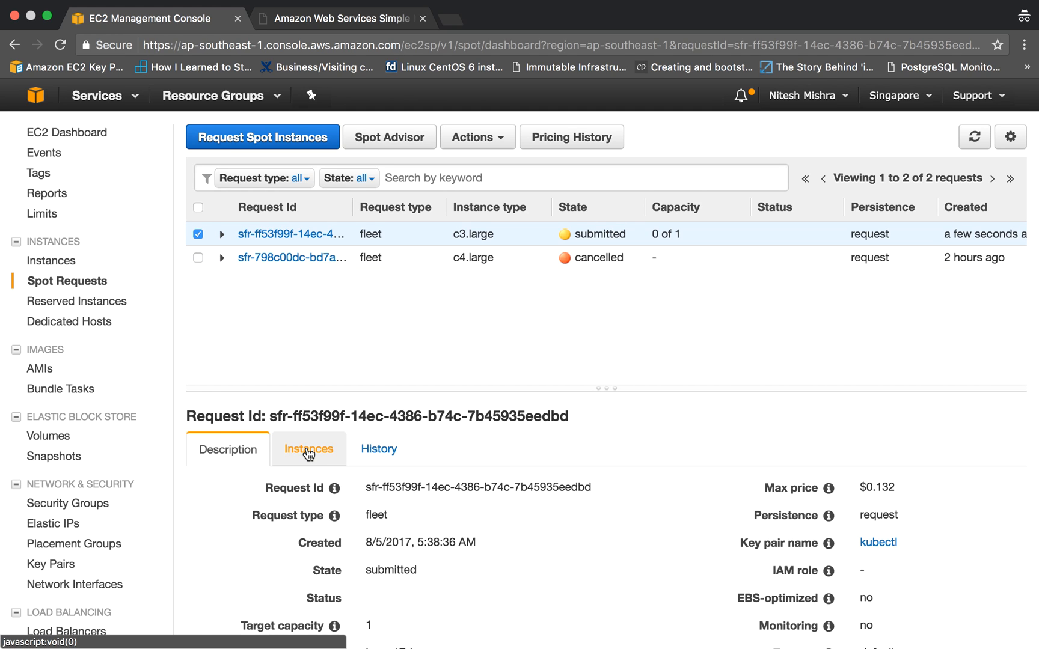
# Step: Check the new spot request's Instances and History tabs
pyautogui.click(308, 449)
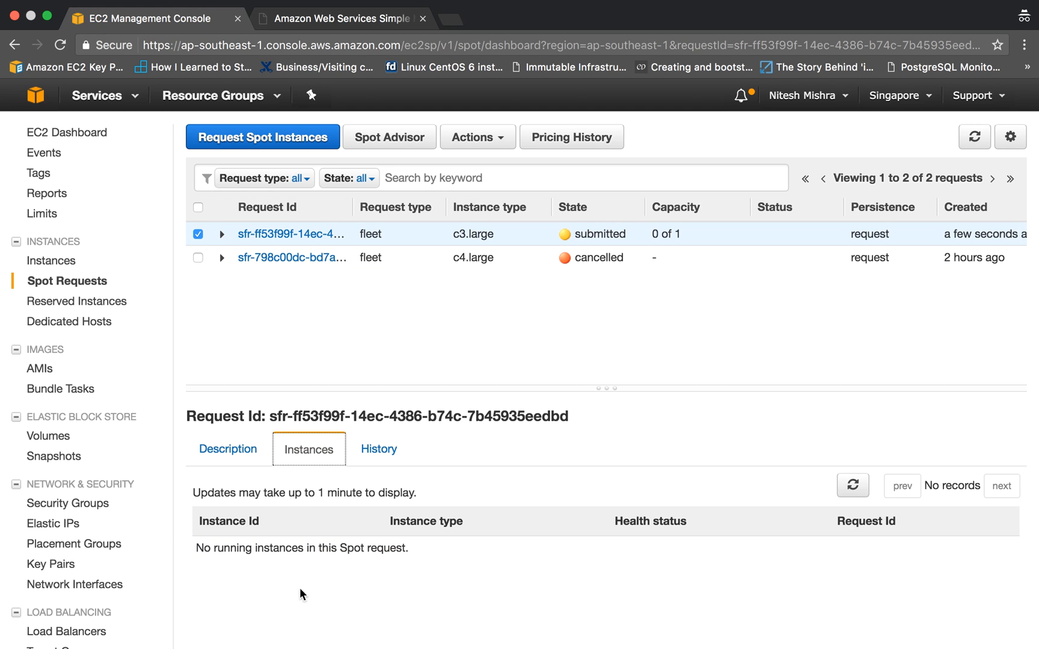
pyautogui.click(379, 449)
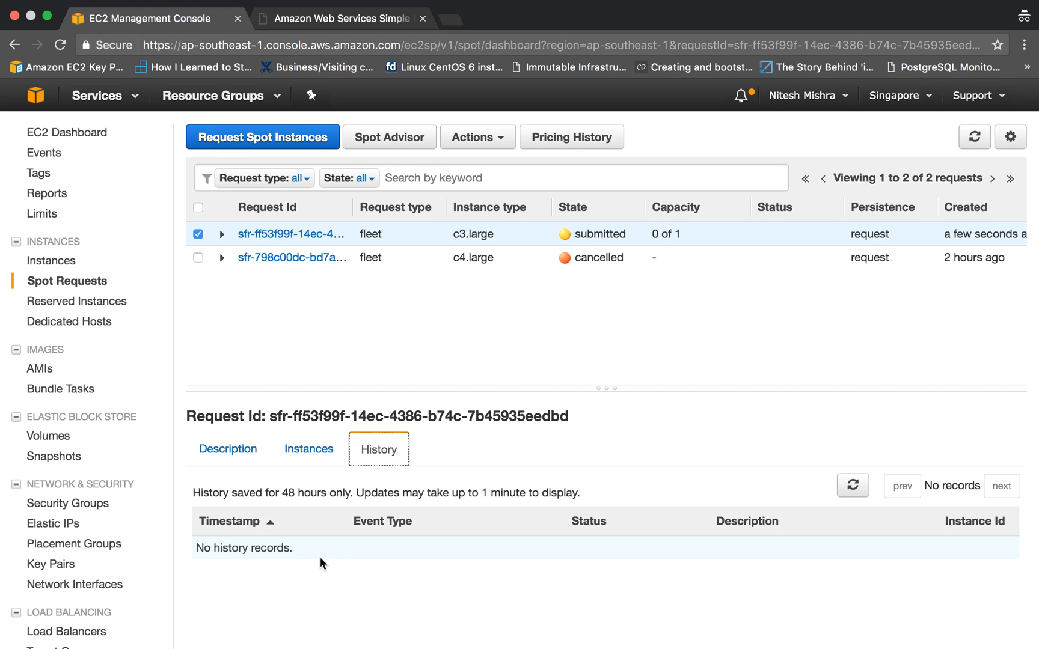
pyautogui.moveTo(592, 223)
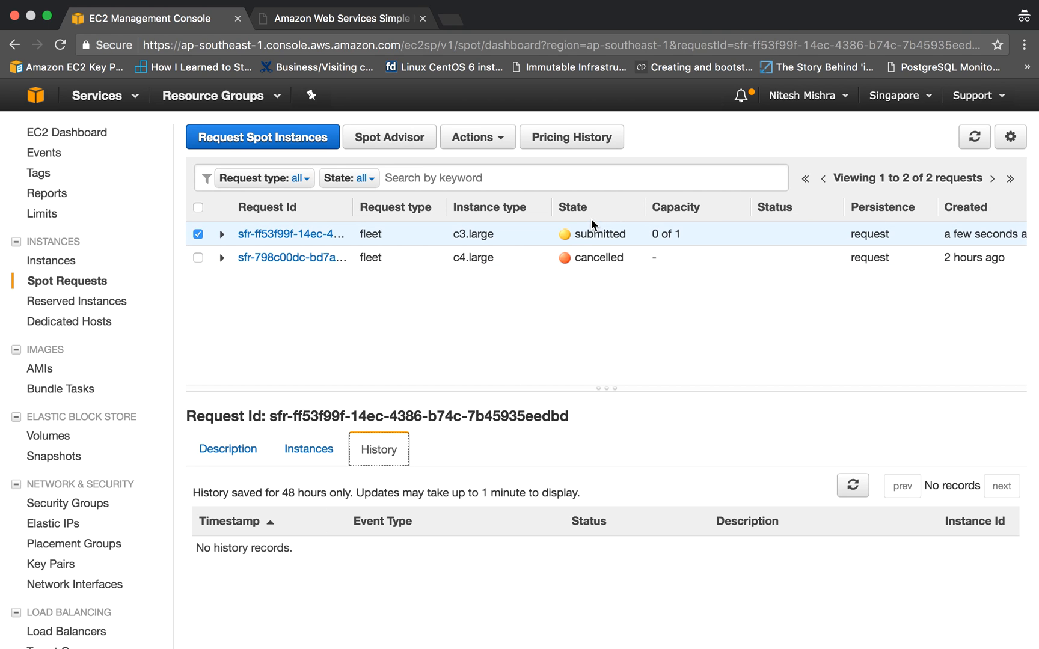
pyautogui.click(308, 448)
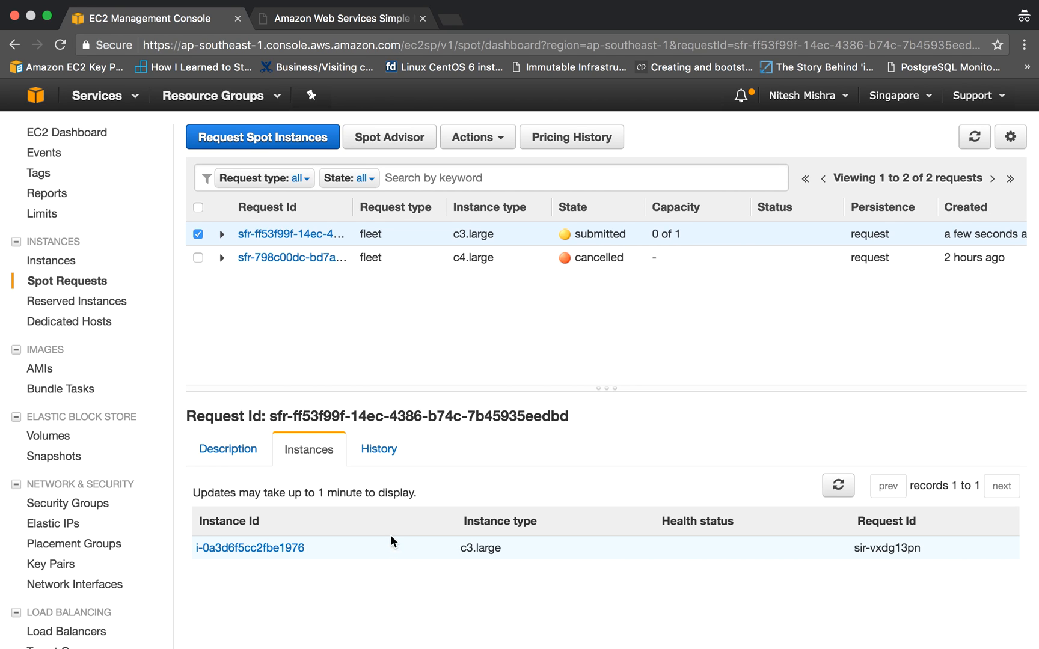
# Step: Refresh until the c3.large request is active, then view its history and description
pyautogui.click(974, 137)
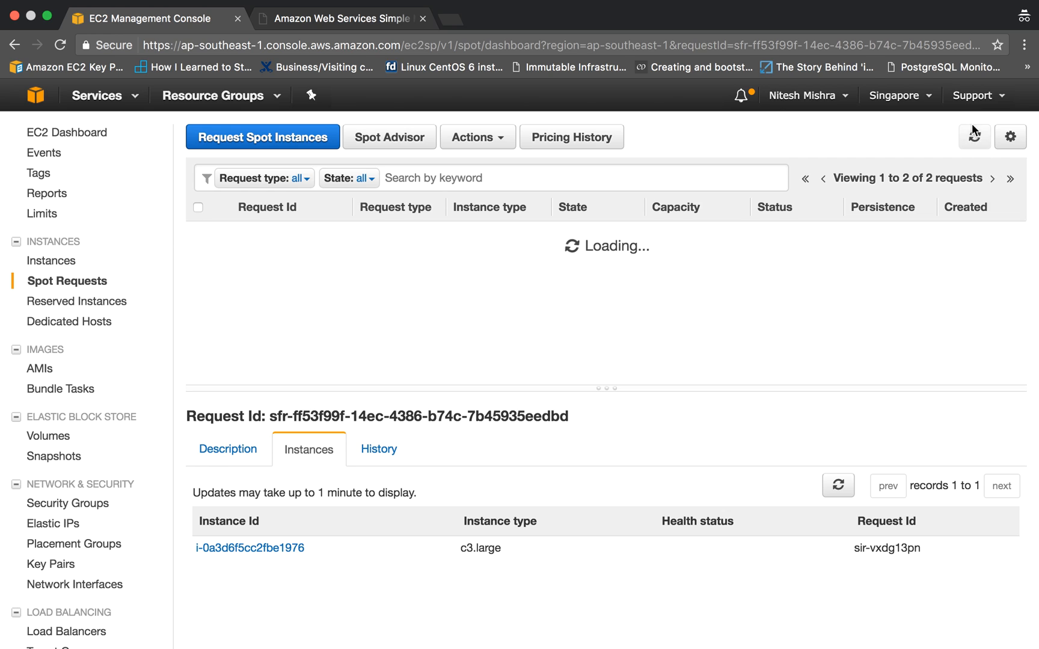
pyautogui.click(974, 137)
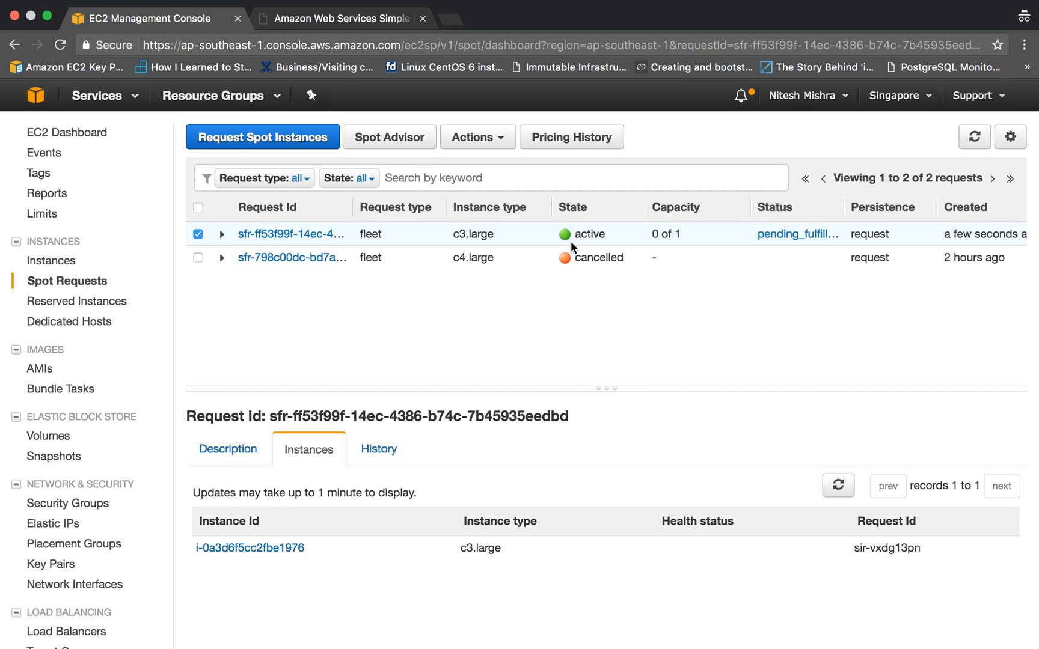
pyautogui.click(378, 449)
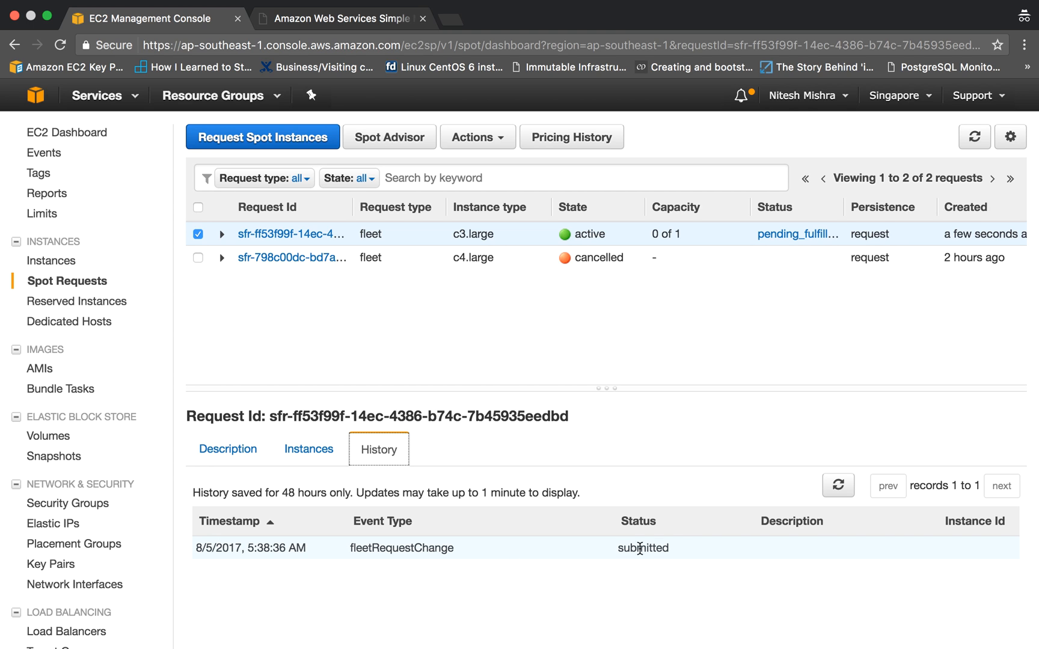
pyautogui.click(227, 449)
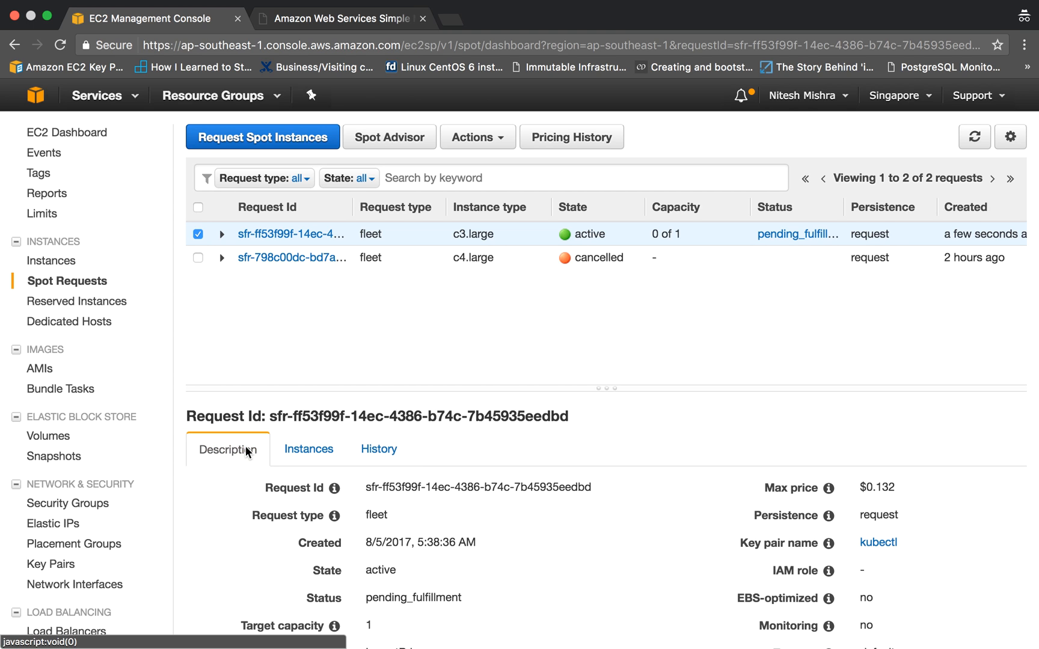
pyautogui.scroll(-3)
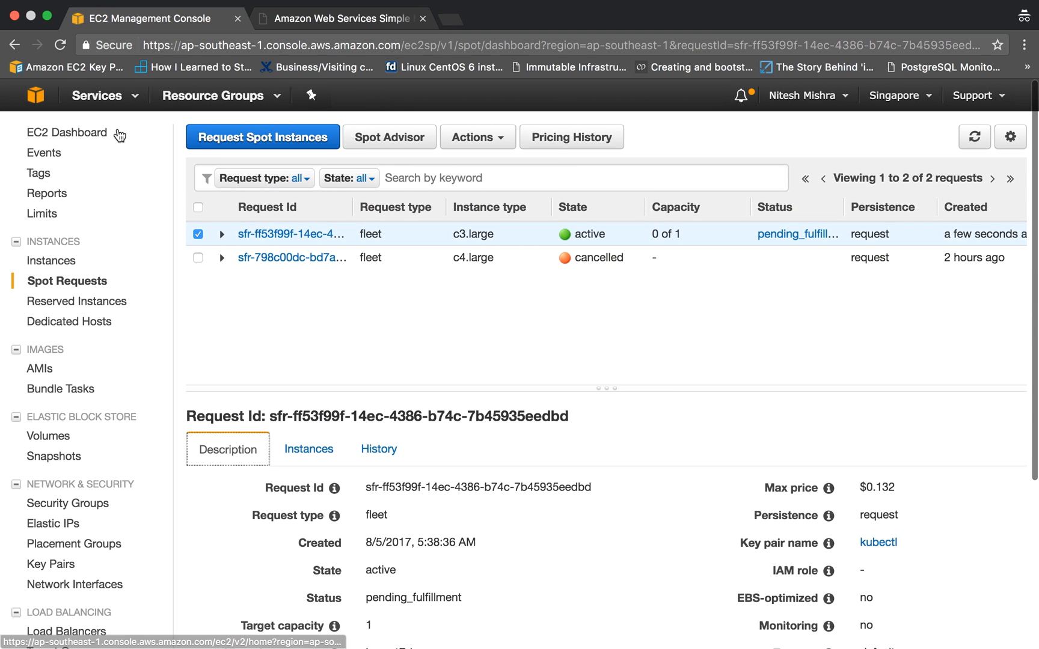
pyautogui.moveTo(45, 268)
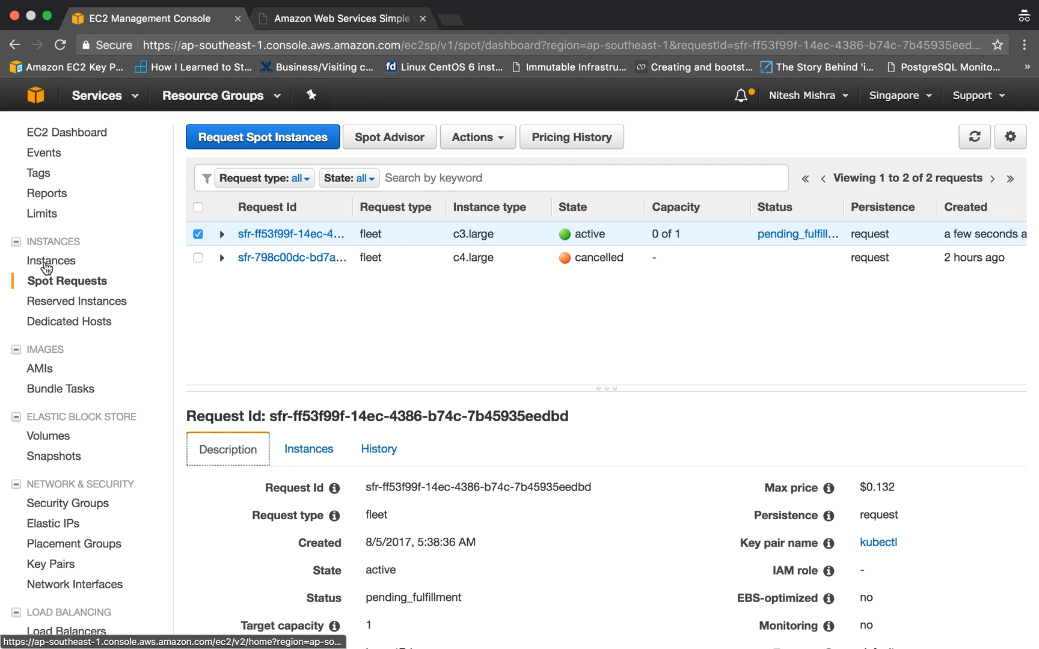
# Step: Open the Instances list and scroll through demo-spot's details and public IP
pyautogui.click(51, 260)
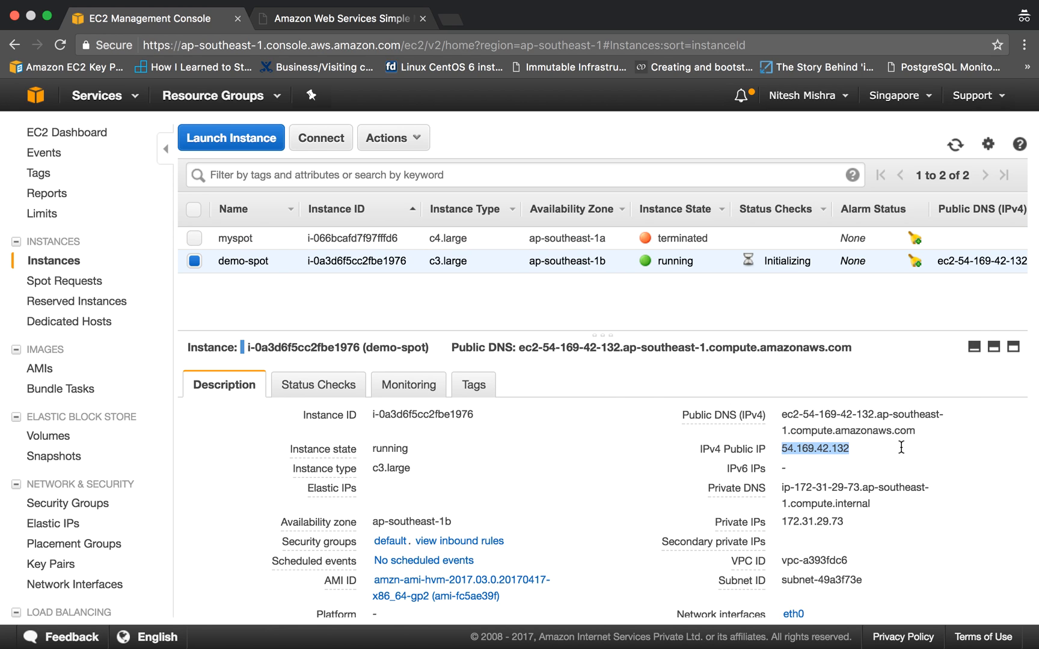
pyautogui.scroll(-3)
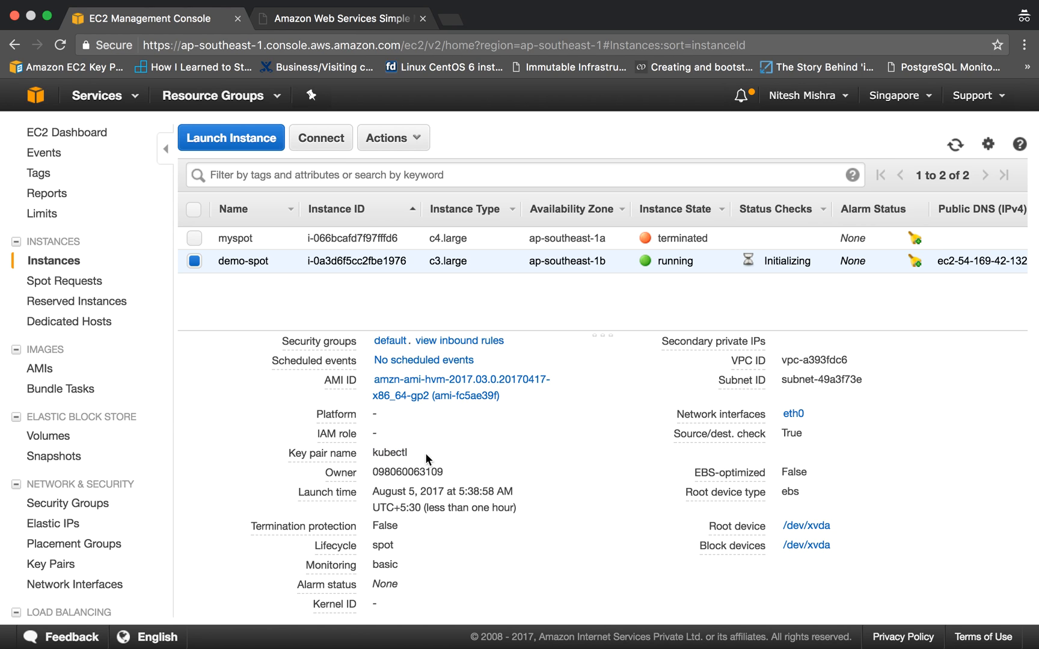
pyautogui.moveTo(637, 434)
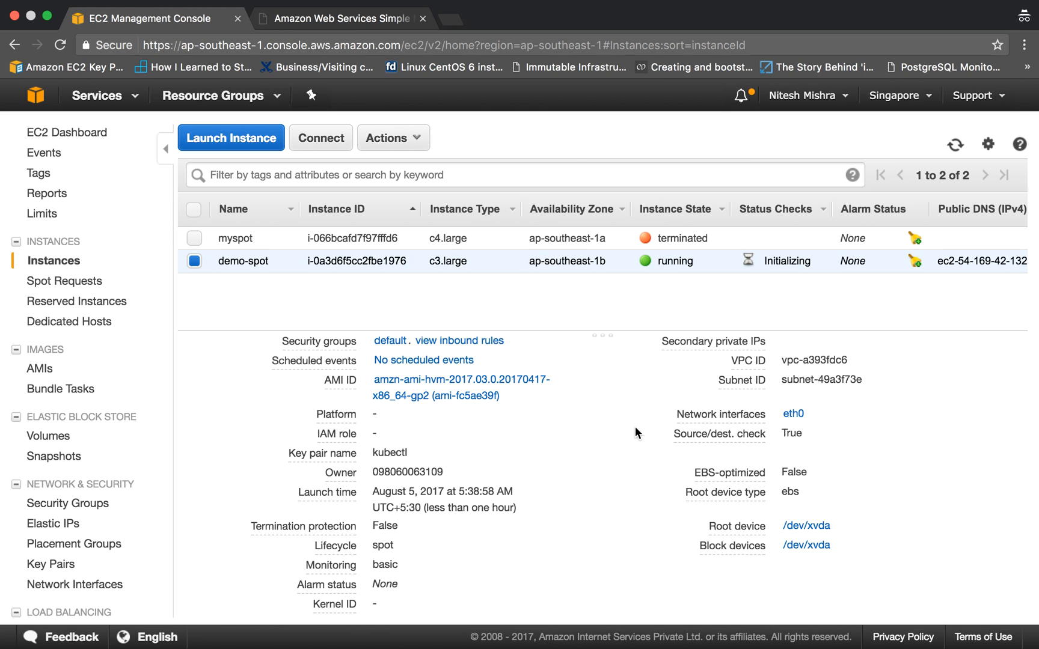
pyautogui.moveTo(278, 259)
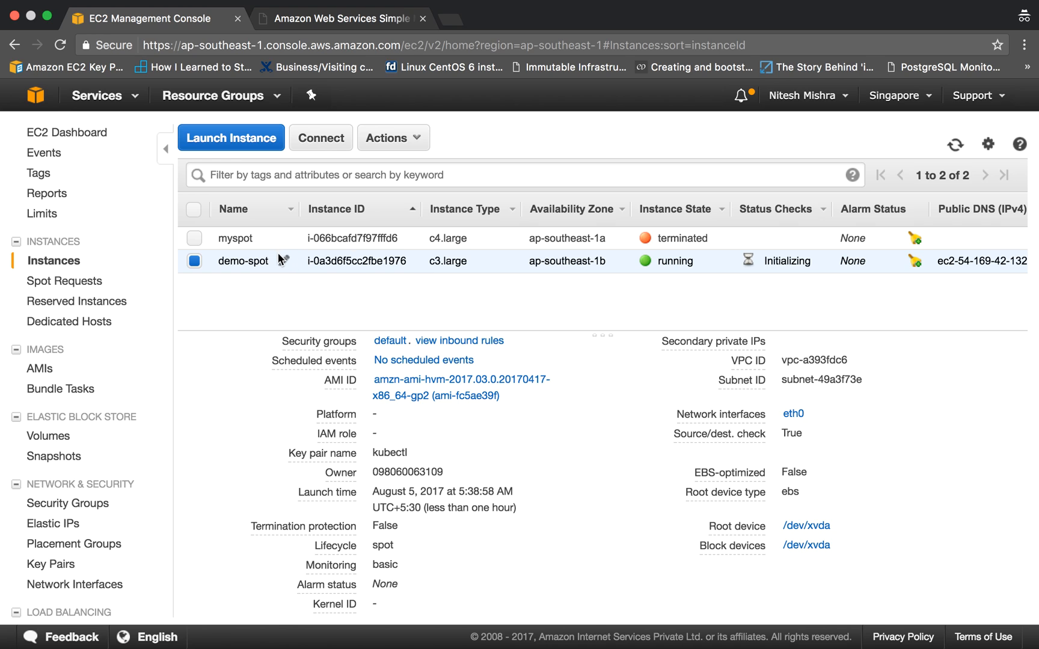
pyautogui.moveTo(363, 262)
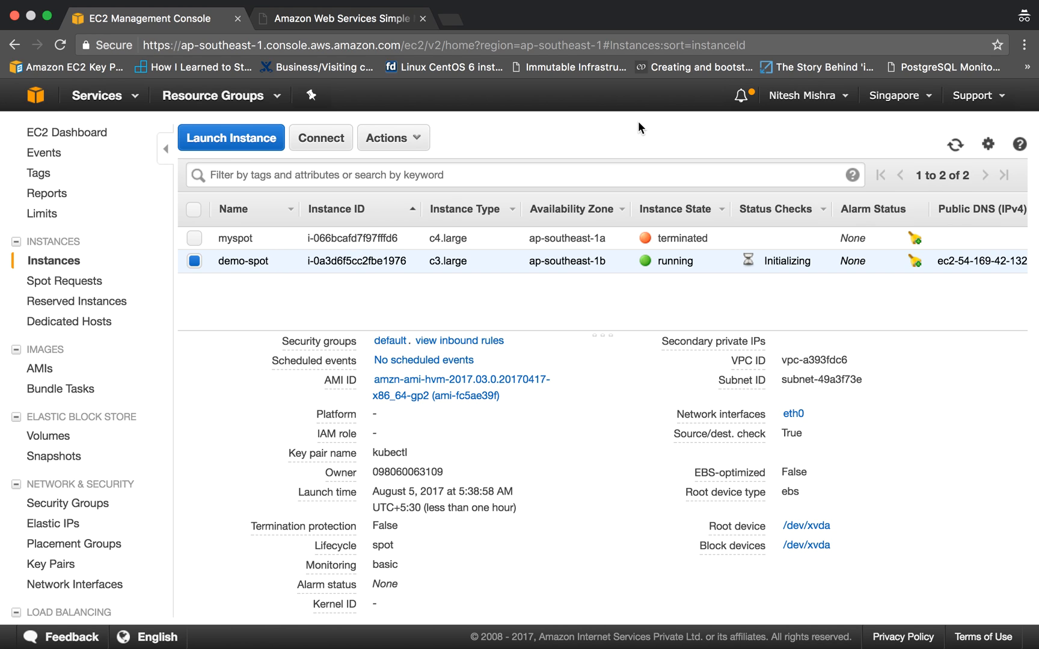
pyautogui.moveTo(765, 148)
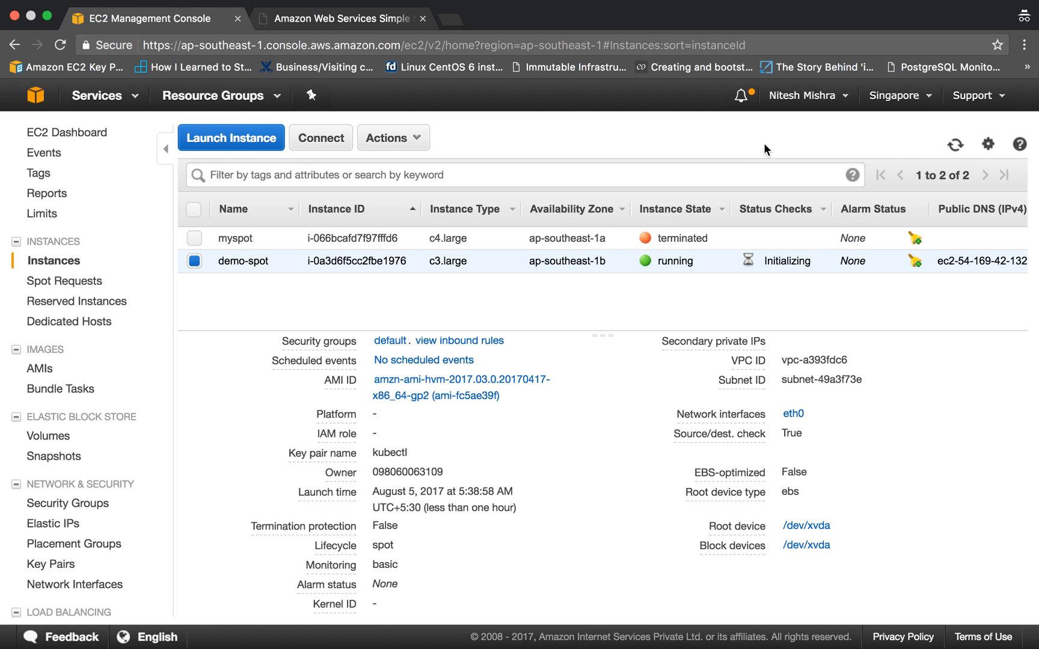
pyautogui.moveTo(661, 421)
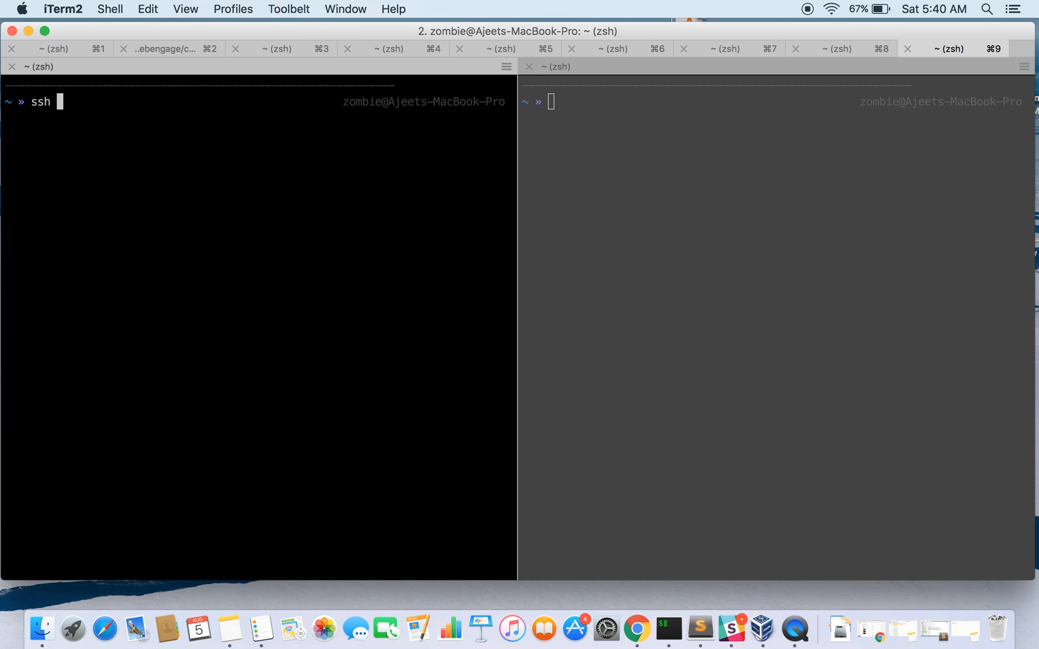
pyautogui.write('-i ~/.ssh/')
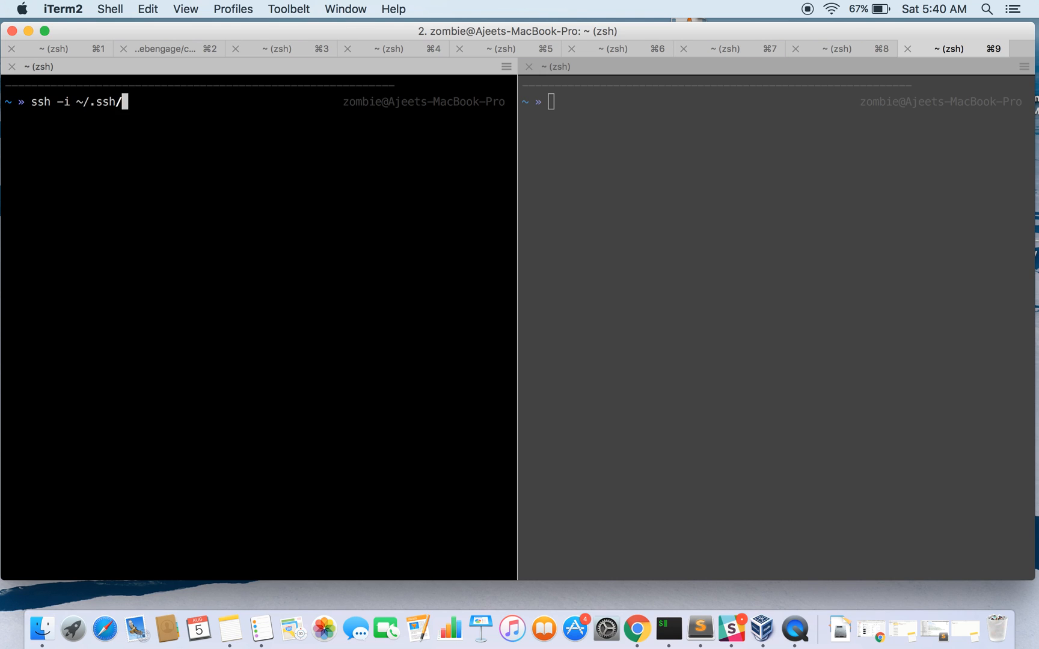
pyautogui.write('pemfile/')
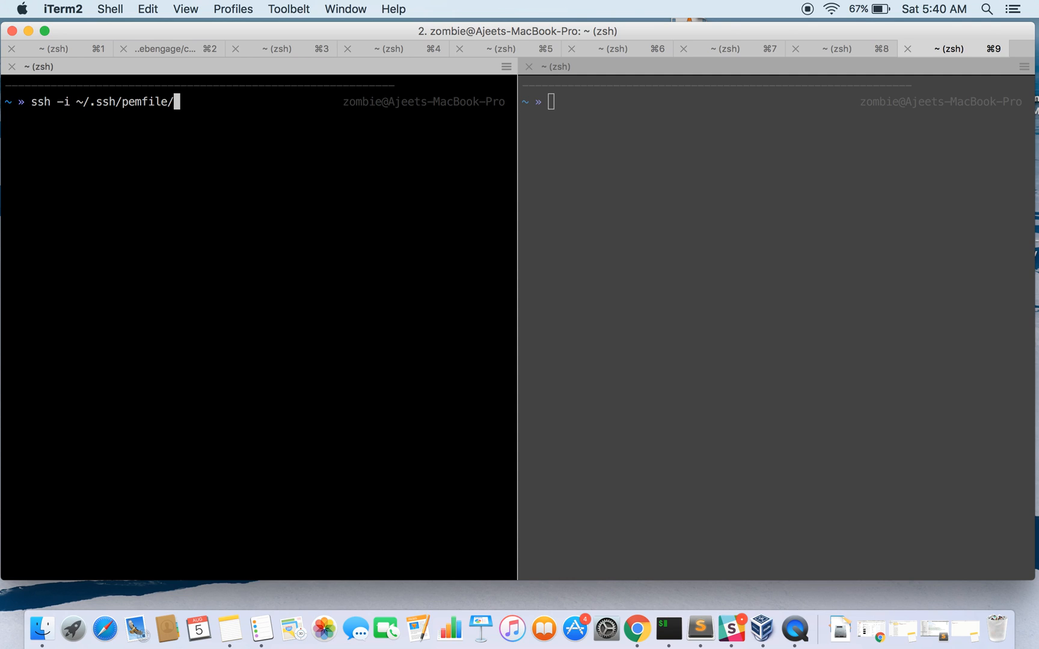
pyautogui.write('kubectl.pem')
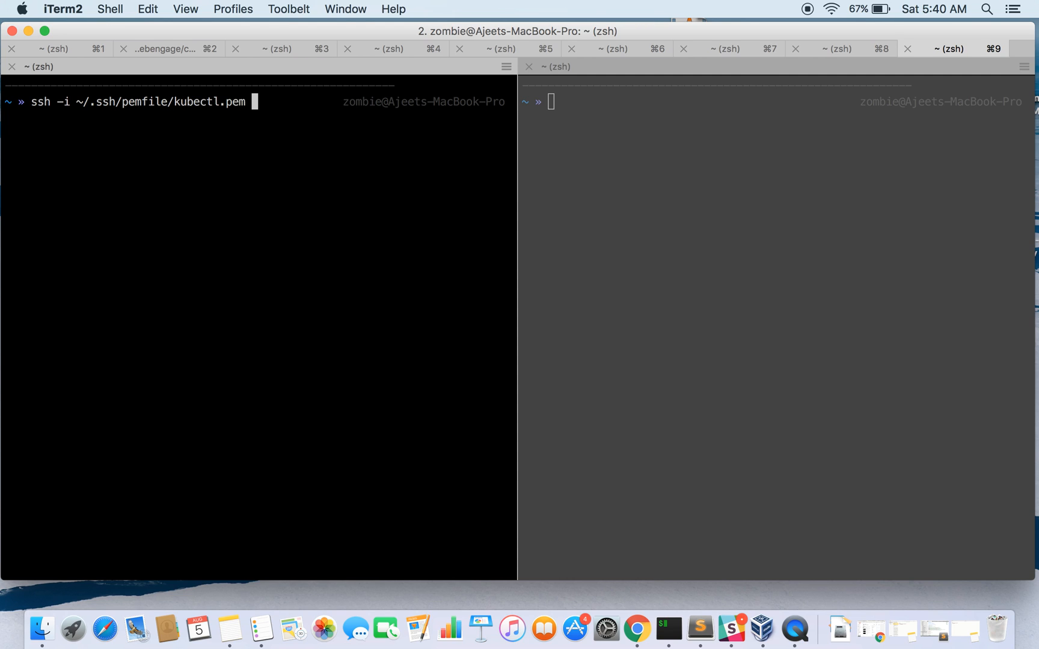
pyautogui.write('ec2')
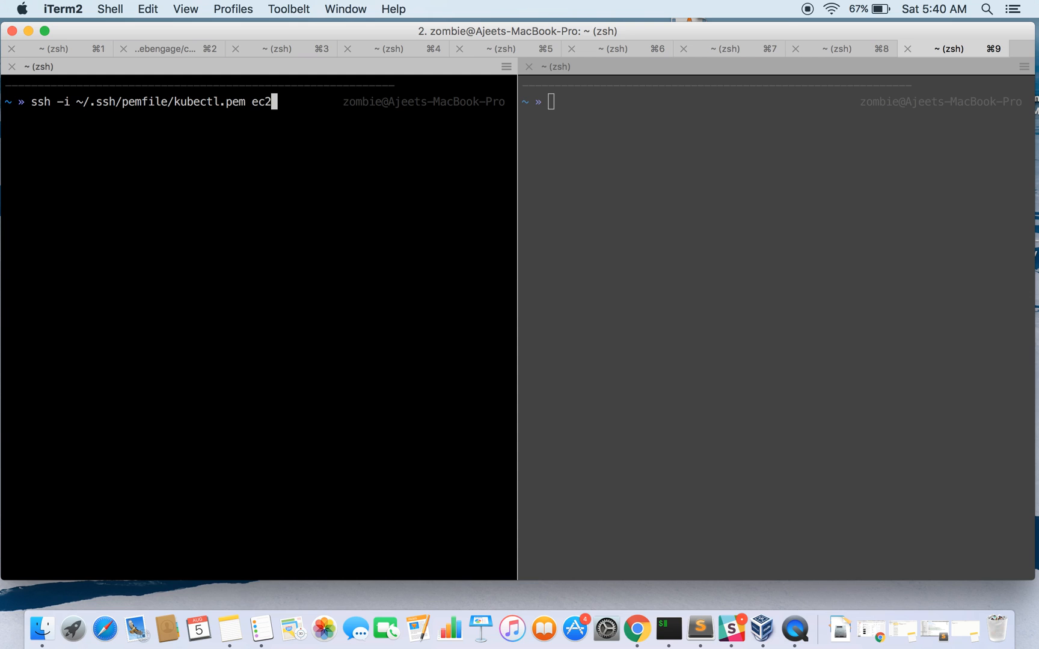
pyautogui.write('-user@54.169.42.132')
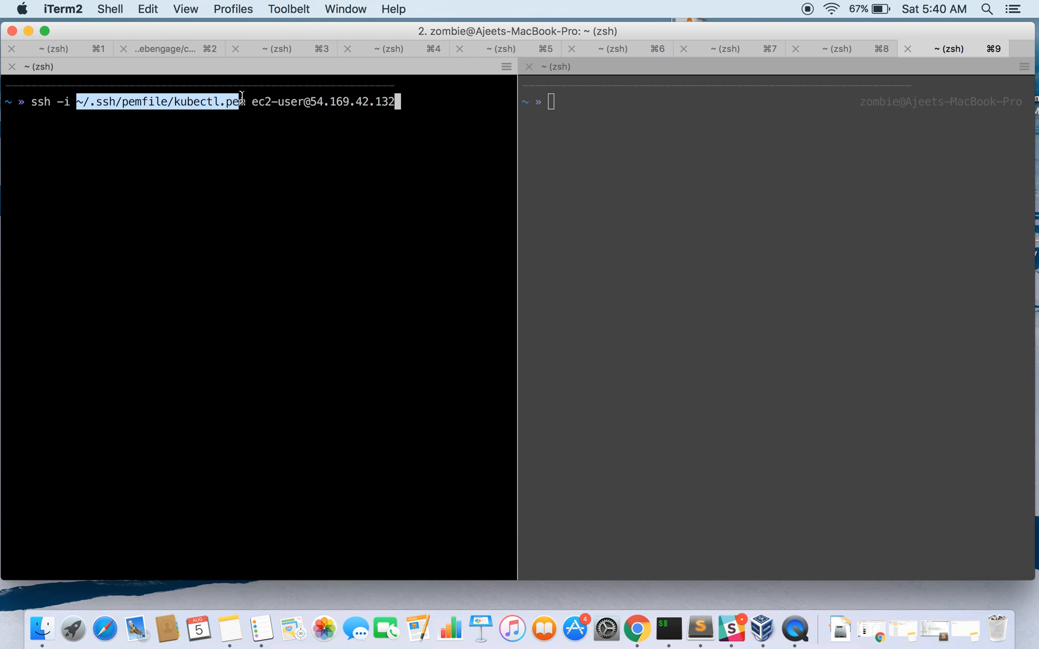
pyautogui.doubleClick(277, 102)
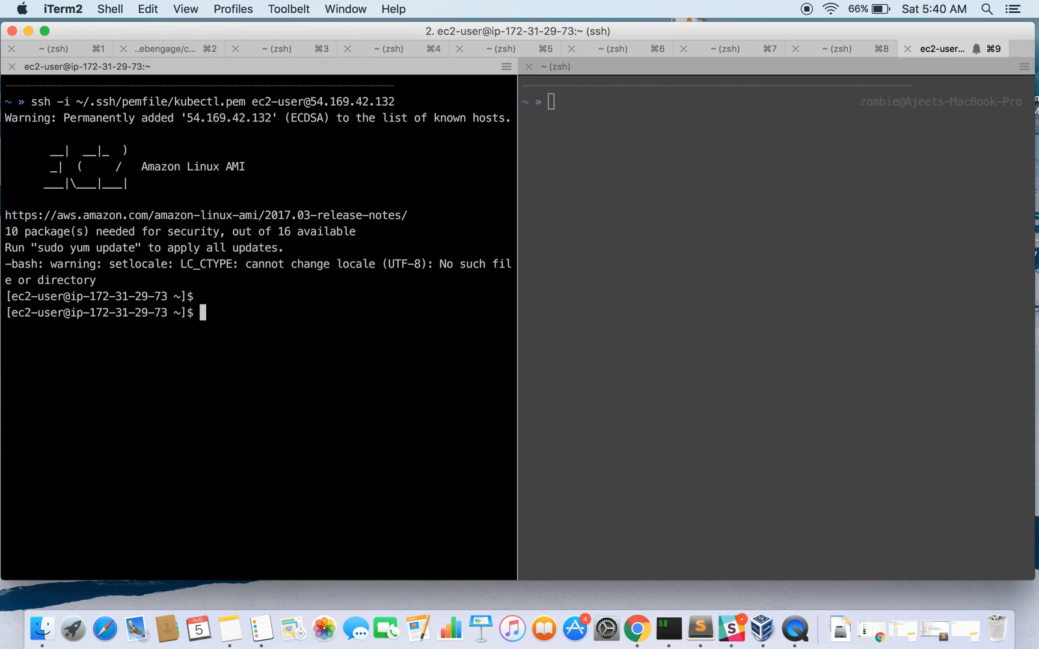
# Step: Run free -m, highlight the 3765 MB total, and return to the EC2 console
pyautogui.write('free -m')
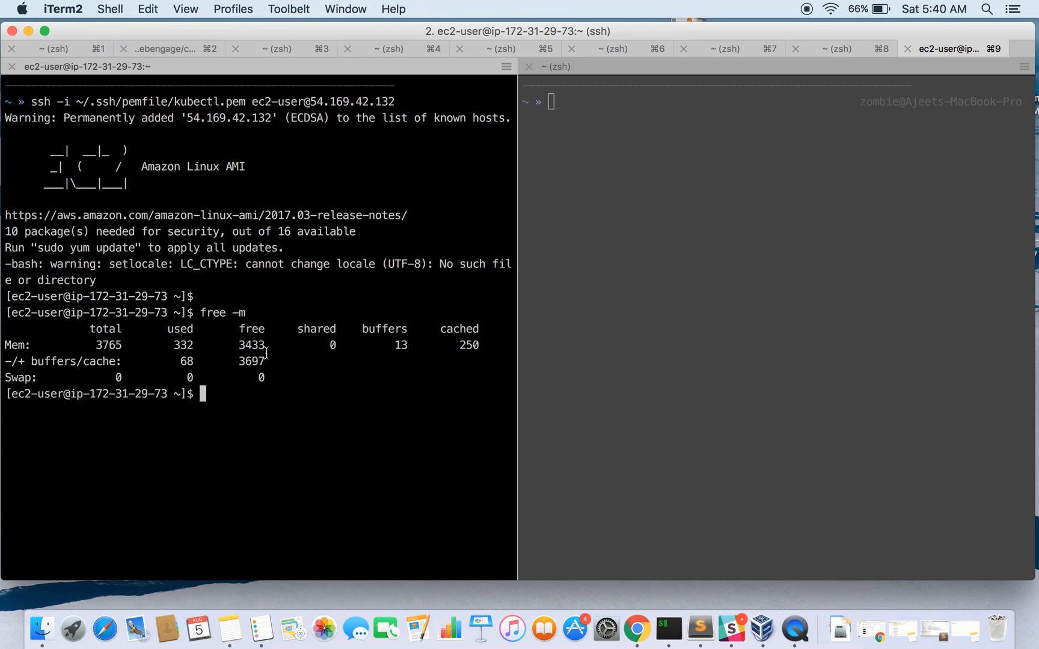
pyautogui.doubleClick(107, 345)
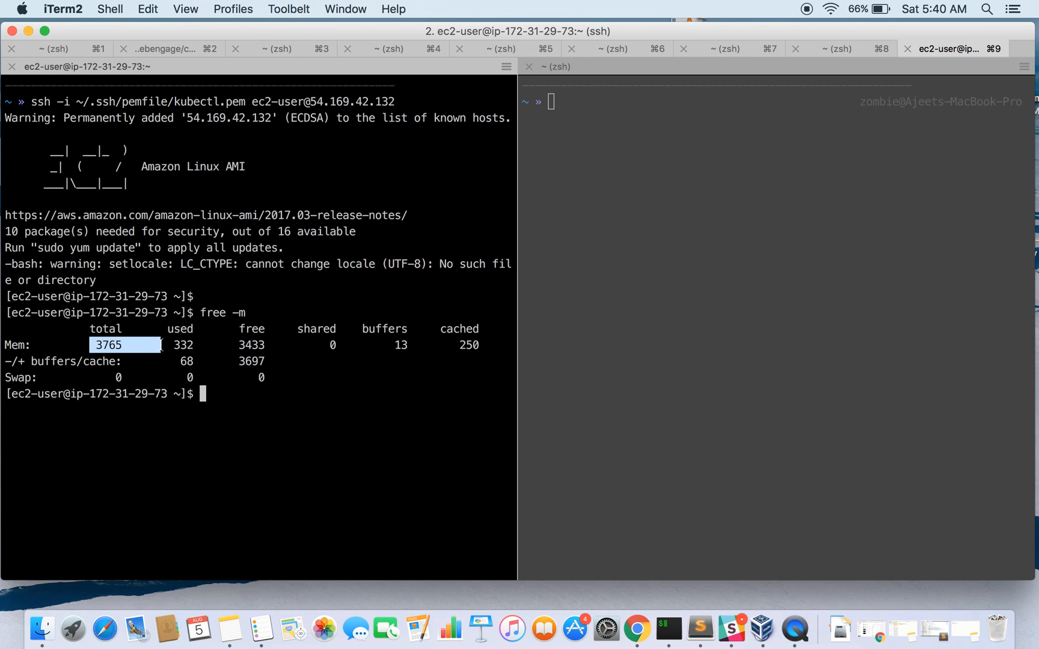
pyautogui.press('enter')
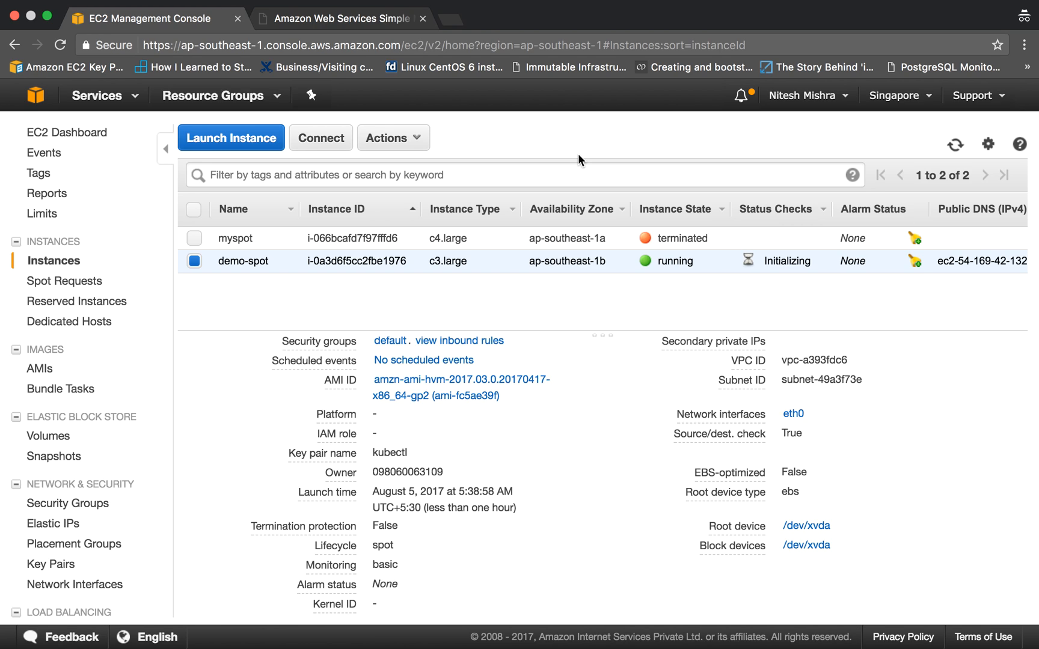
pyautogui.moveTo(604, 123)
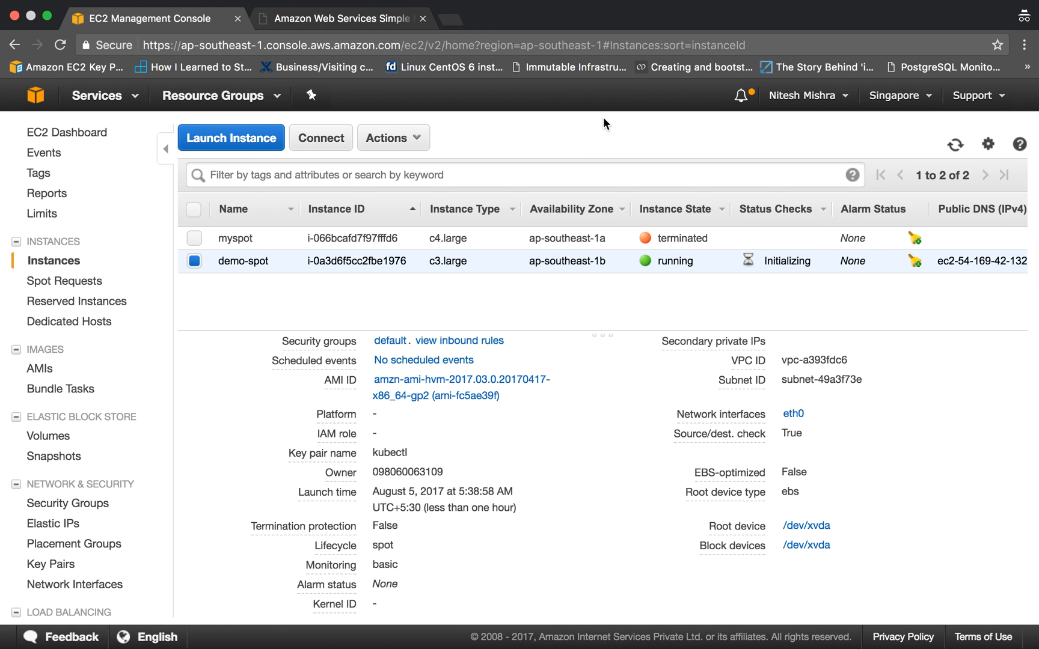
pyautogui.moveTo(608, 135)
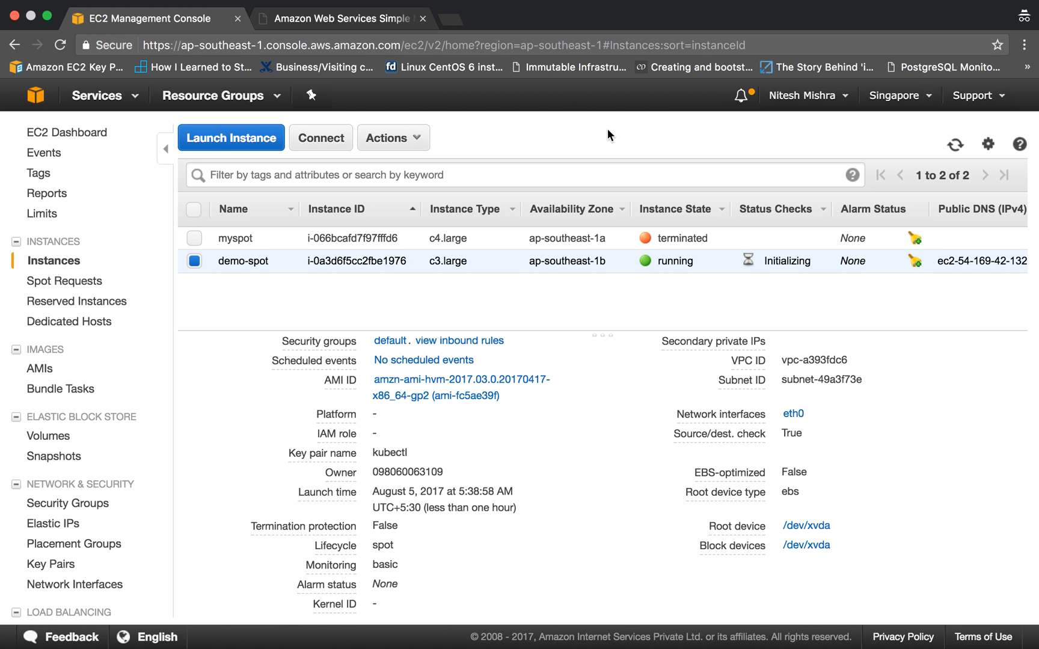